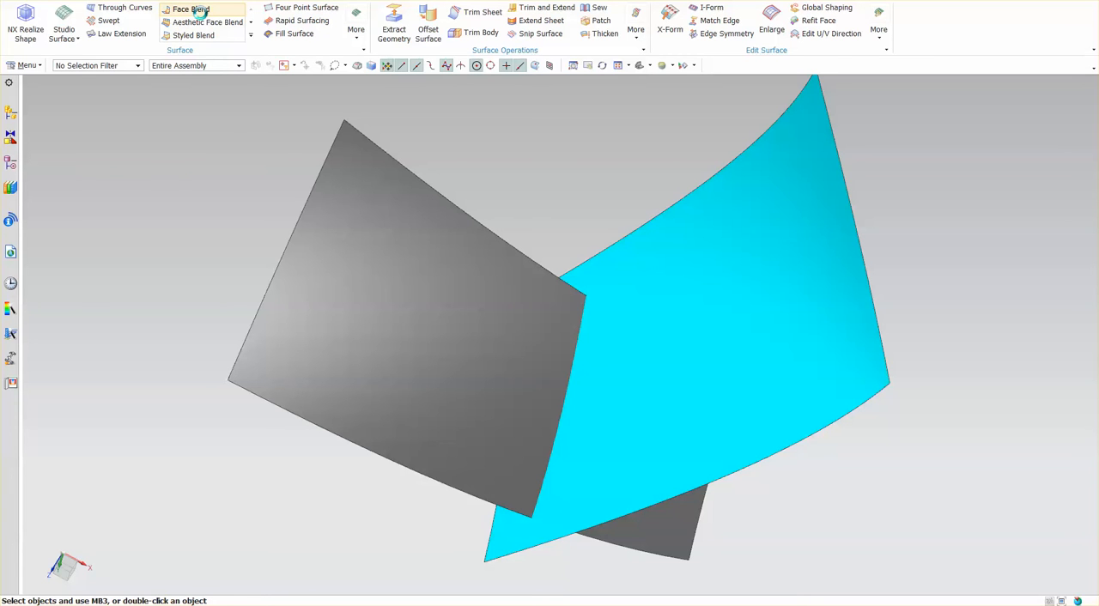
Step: Launch the Face Blend tool from the Surface group for the grey and blue sheets
{"action": "left_click", "coordinate": [190, 9]}
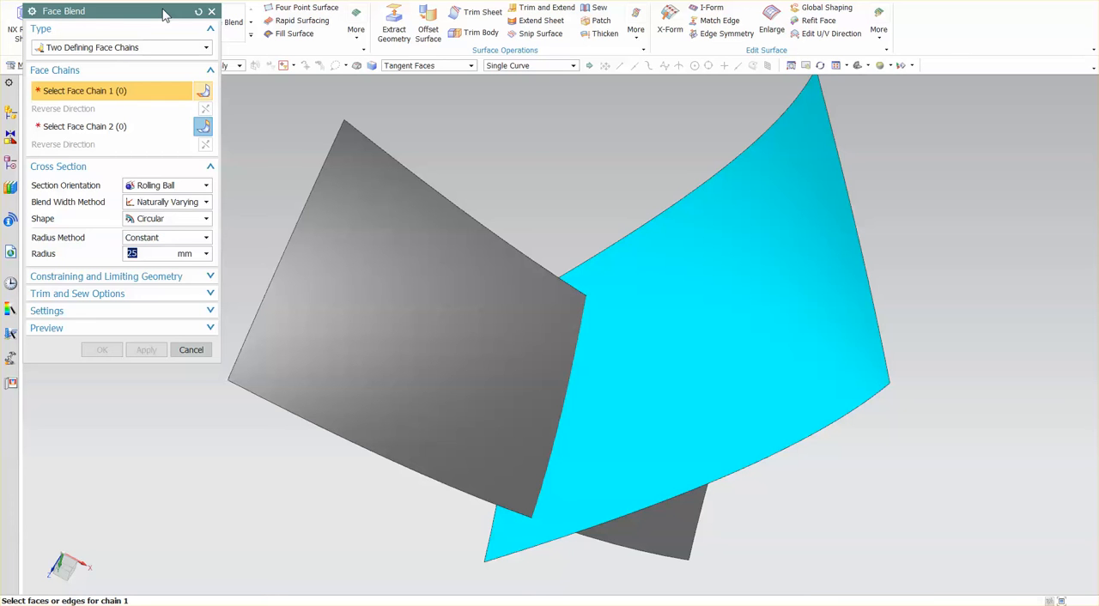
{"action": "mouse_move", "coordinate": [145, 45]}
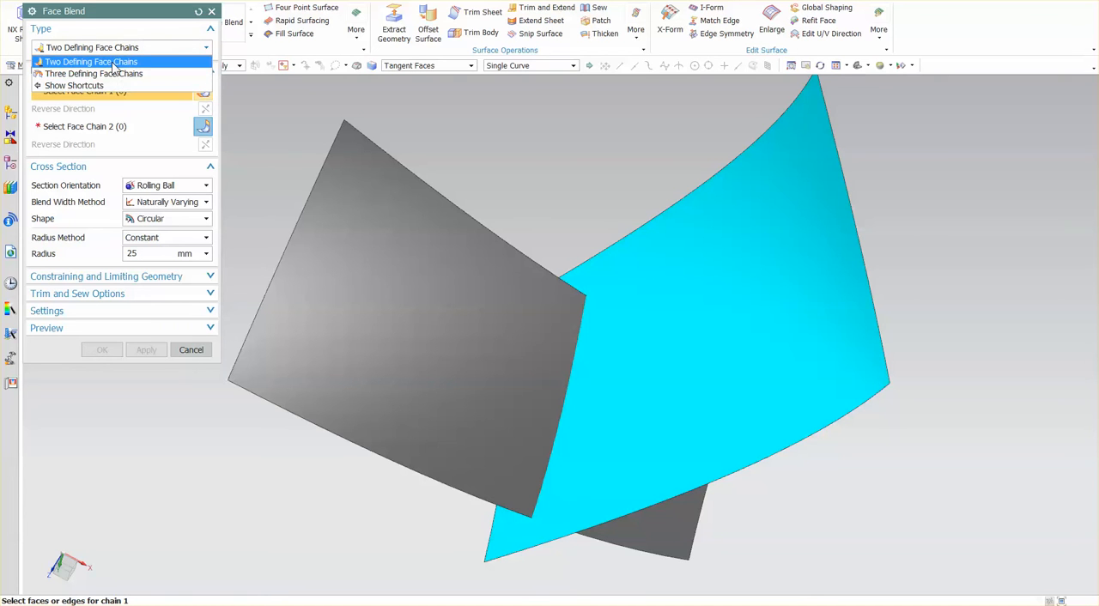
{"action": "left_click", "coordinate": [91, 61]}
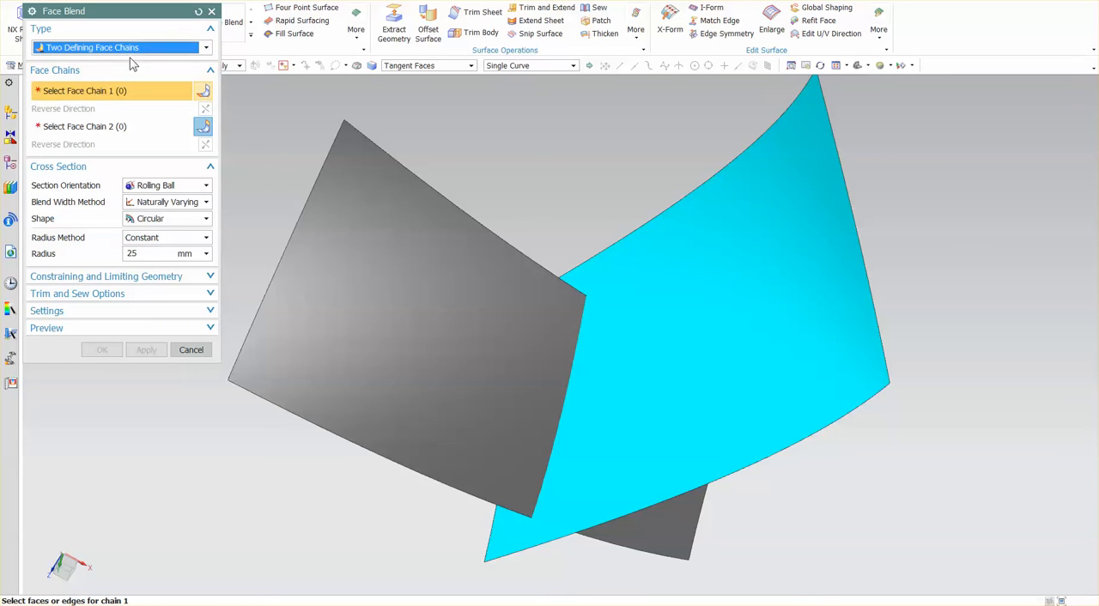
{"action": "mouse_move", "coordinate": [130, 91]}
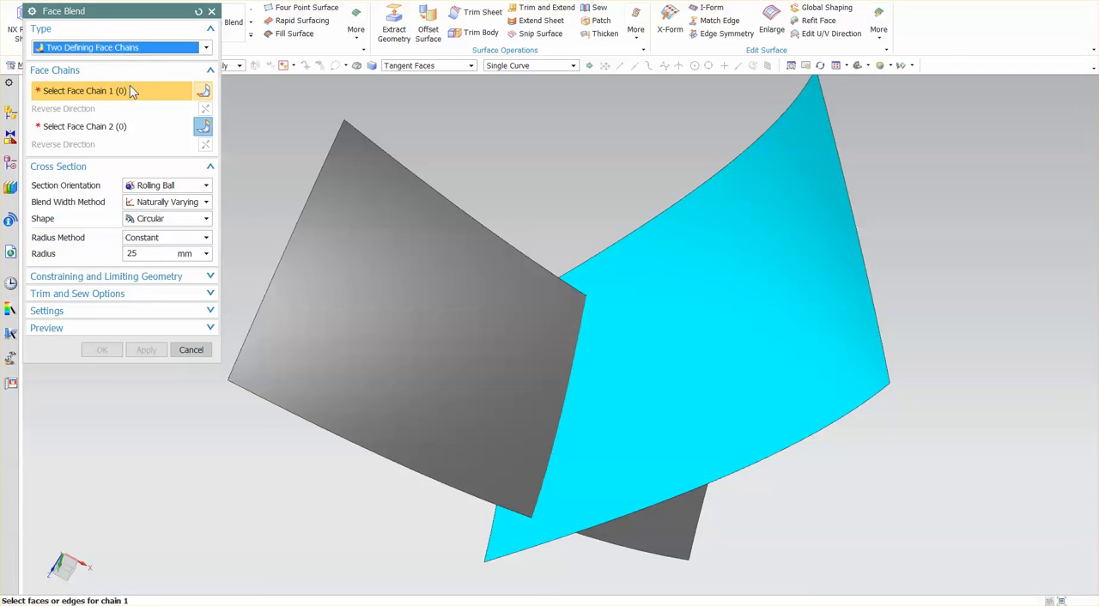
{"action": "left_click", "coordinate": [84, 126]}
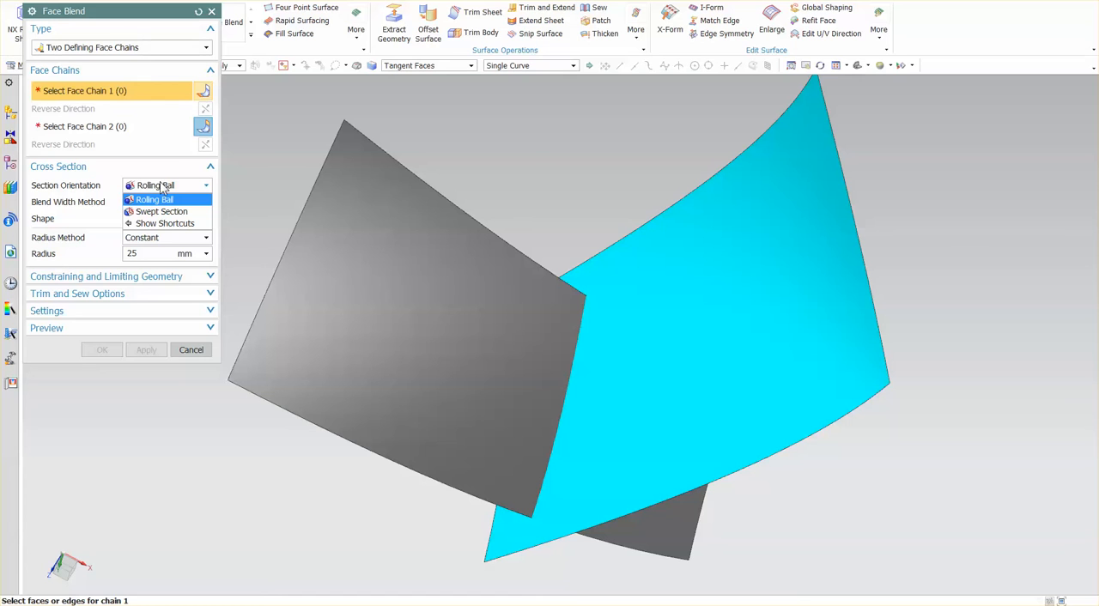
{"action": "left_click", "coordinate": [155, 199]}
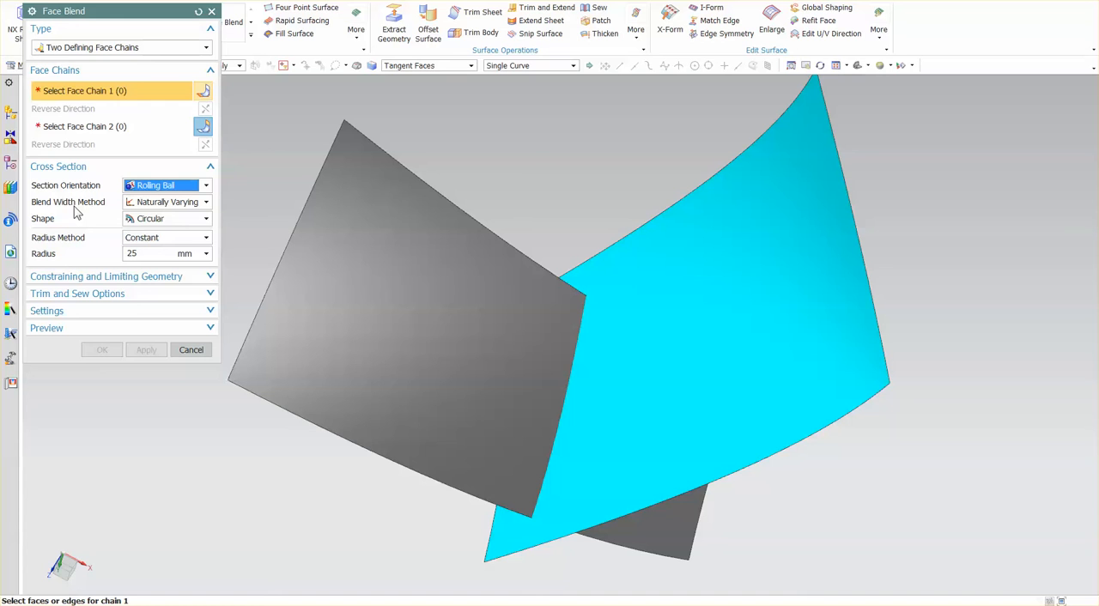
{"action": "mouse_move", "coordinate": [103, 213]}
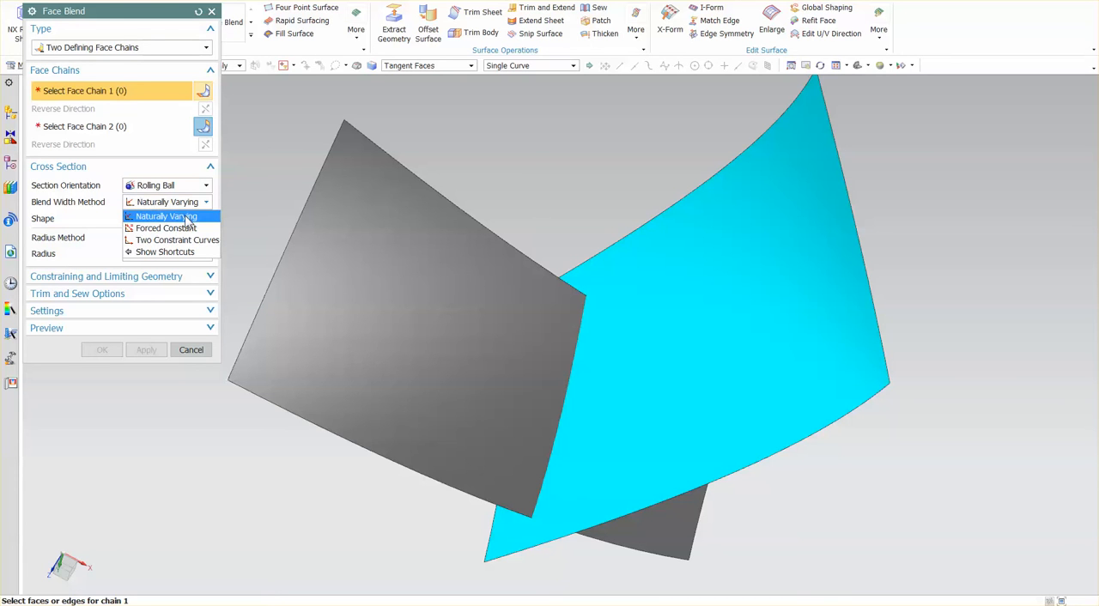
{"action": "mouse_move", "coordinate": [172, 240]}
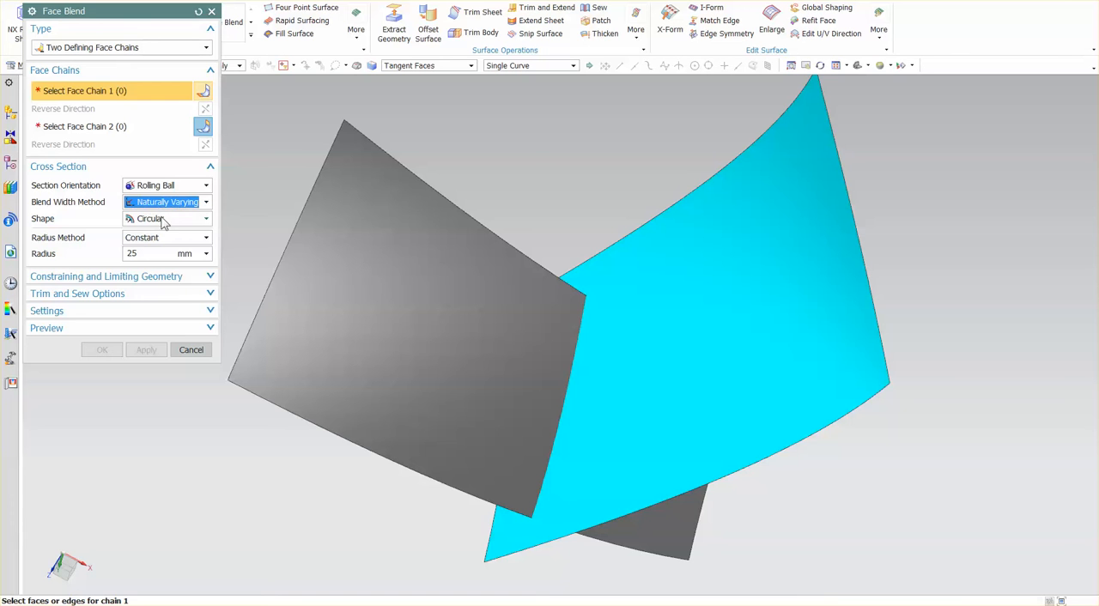
{"action": "left_click", "coordinate": [166, 218]}
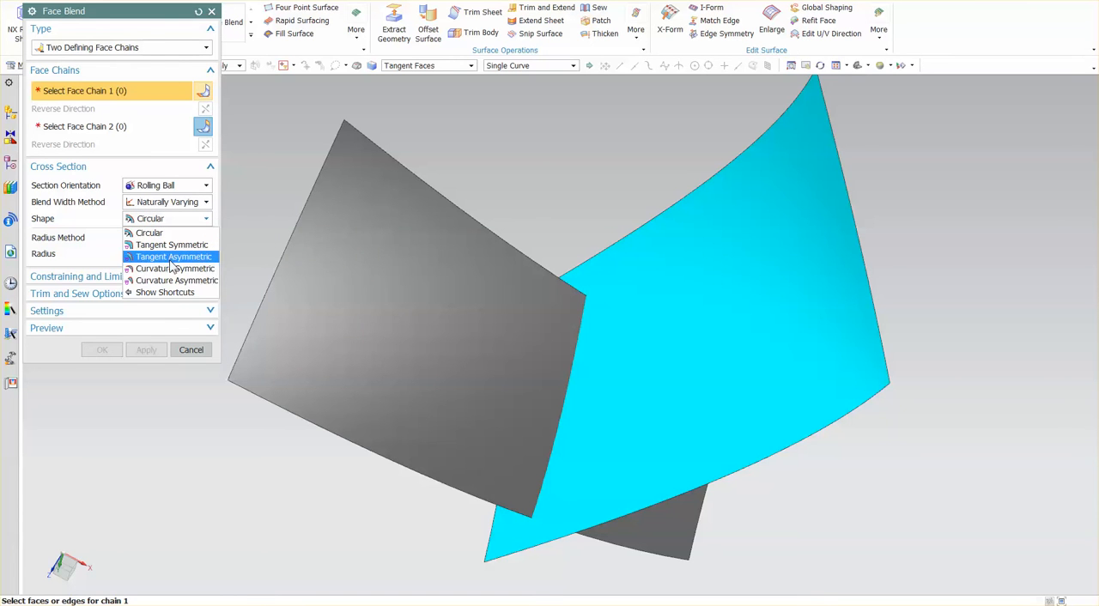
{"action": "mouse_move", "coordinate": [150, 233]}
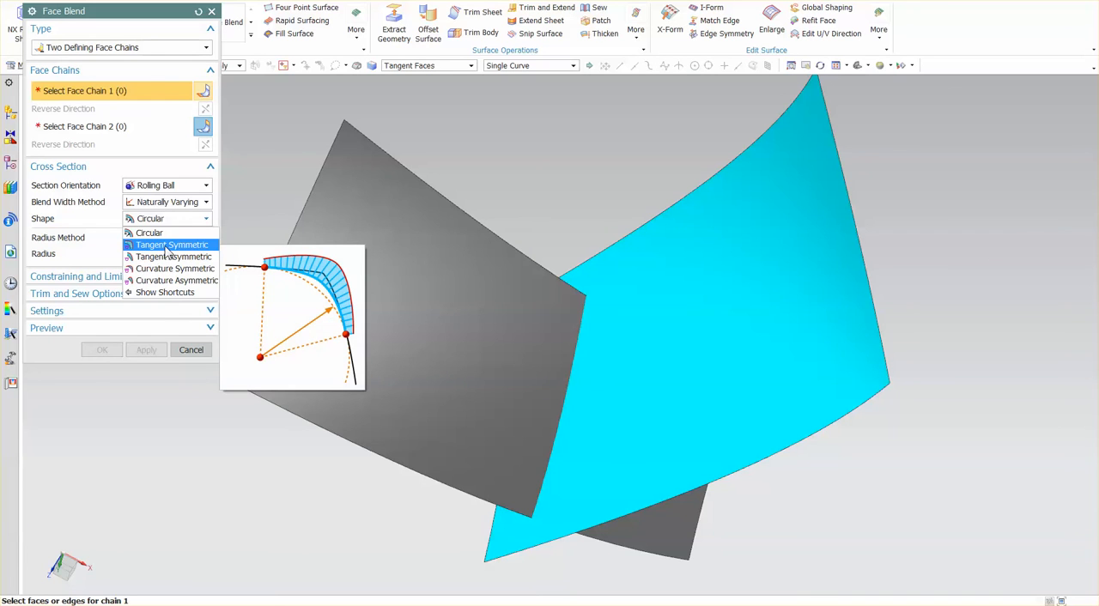
{"action": "mouse_move", "coordinate": [189, 256]}
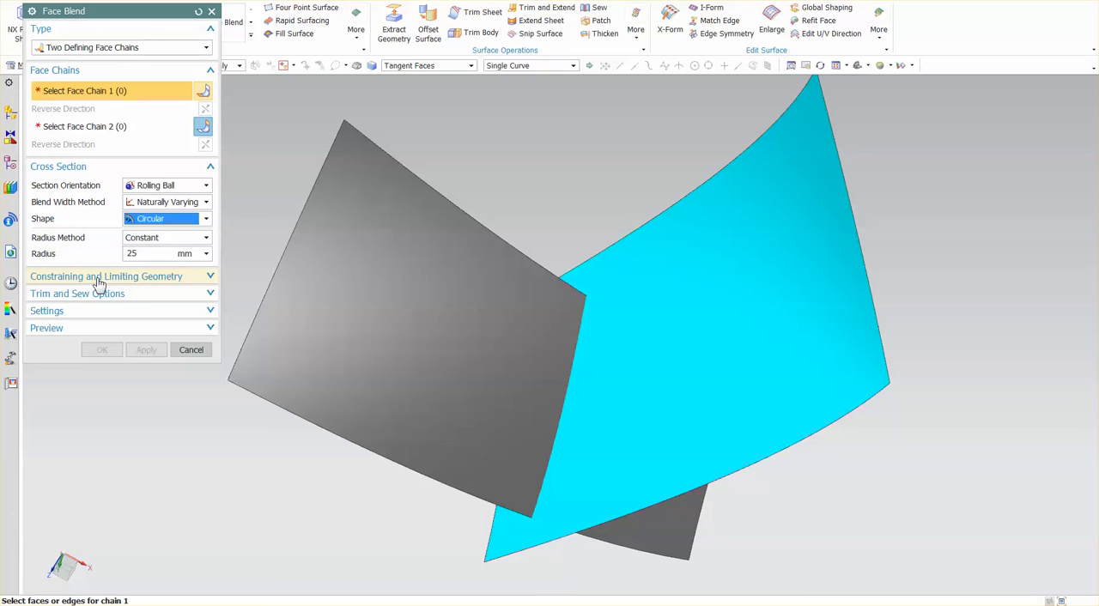
Step: Expand the Constraining and Limiting Geometry and Trim and Sew Options sections
{"action": "left_click", "coordinate": [106, 275]}
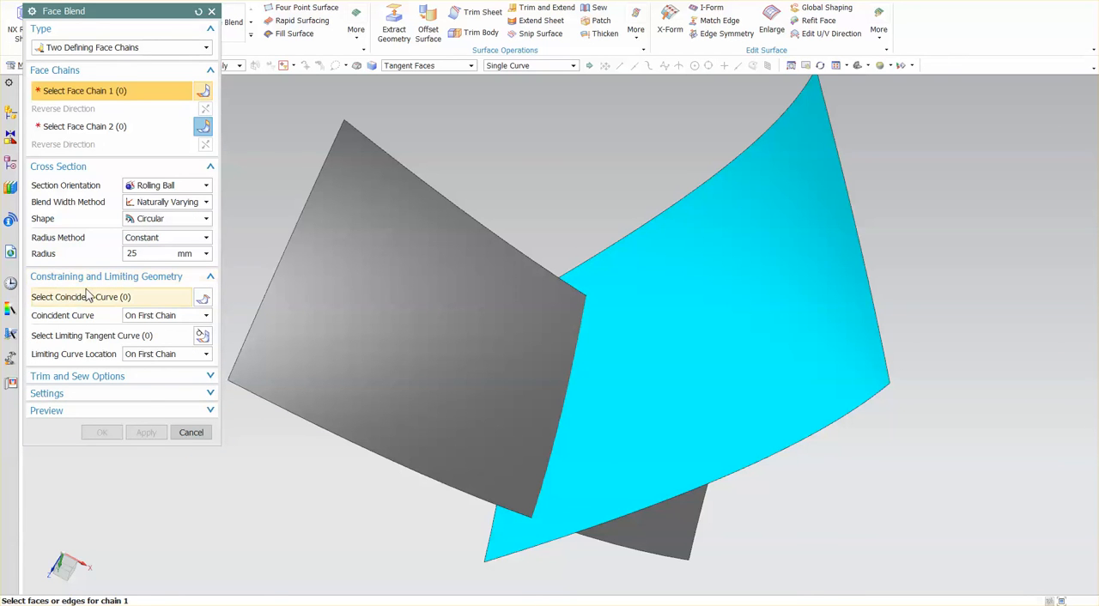
{"action": "left_click", "coordinate": [77, 376]}
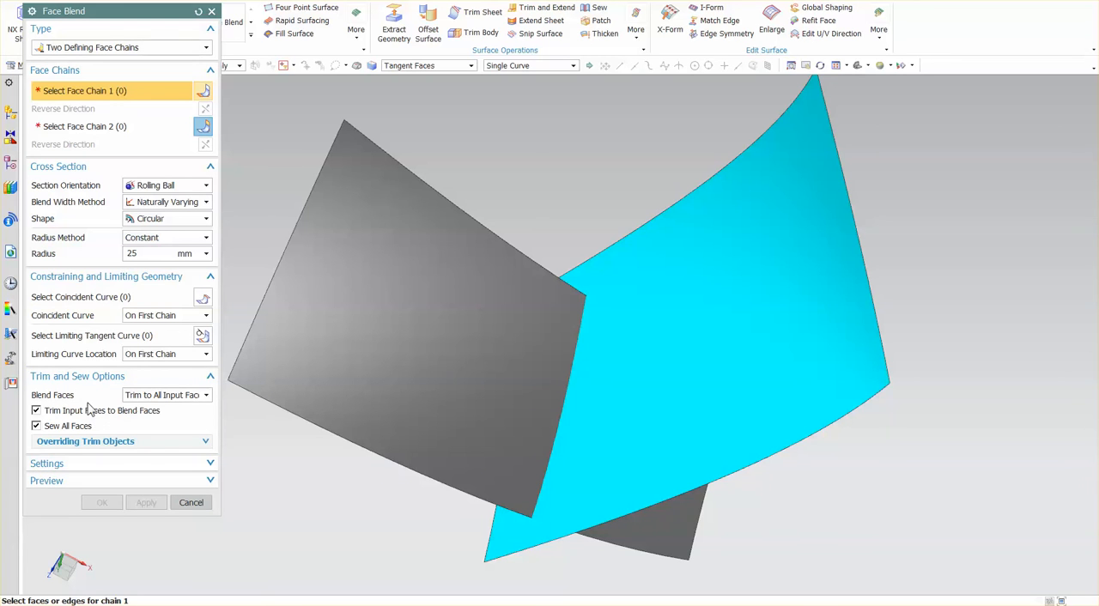
{"action": "mouse_move", "coordinate": [166, 433]}
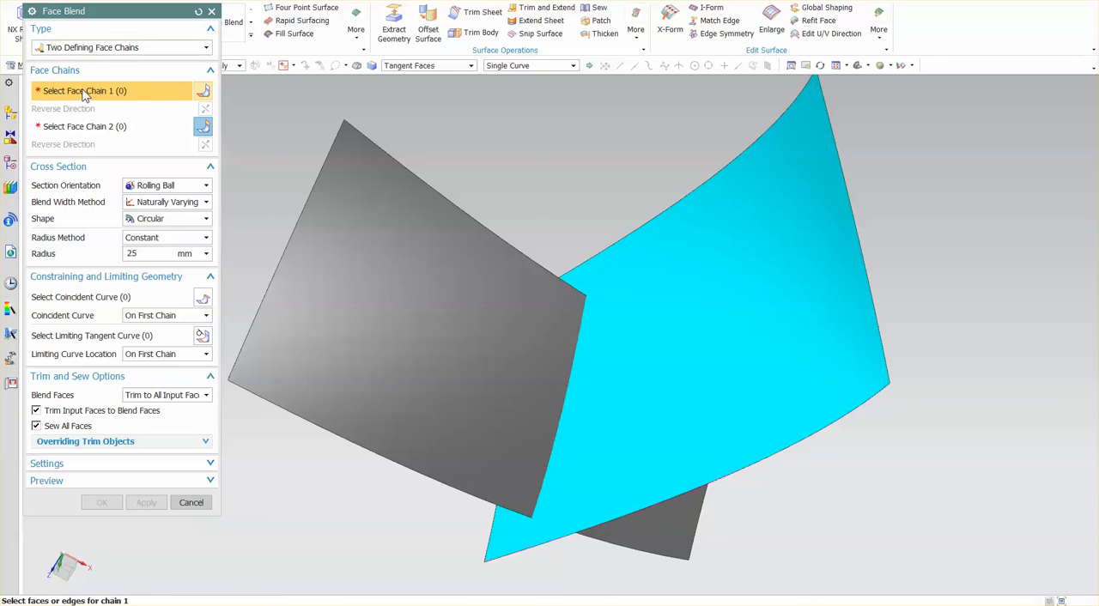
{"action": "mouse_move", "coordinate": [315, 254]}
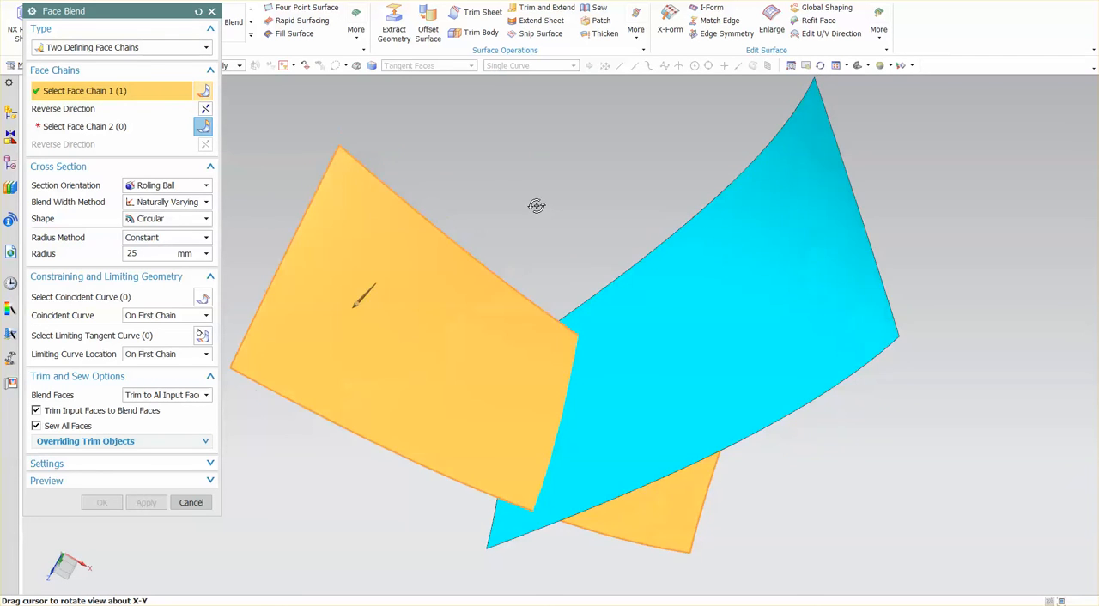
Step: Orbit to a side view of the sheets and move on to Face Chain 2
{"action": "left_click_drag", "start_coordinate": [536, 206], "coordinate": [548, 163]}
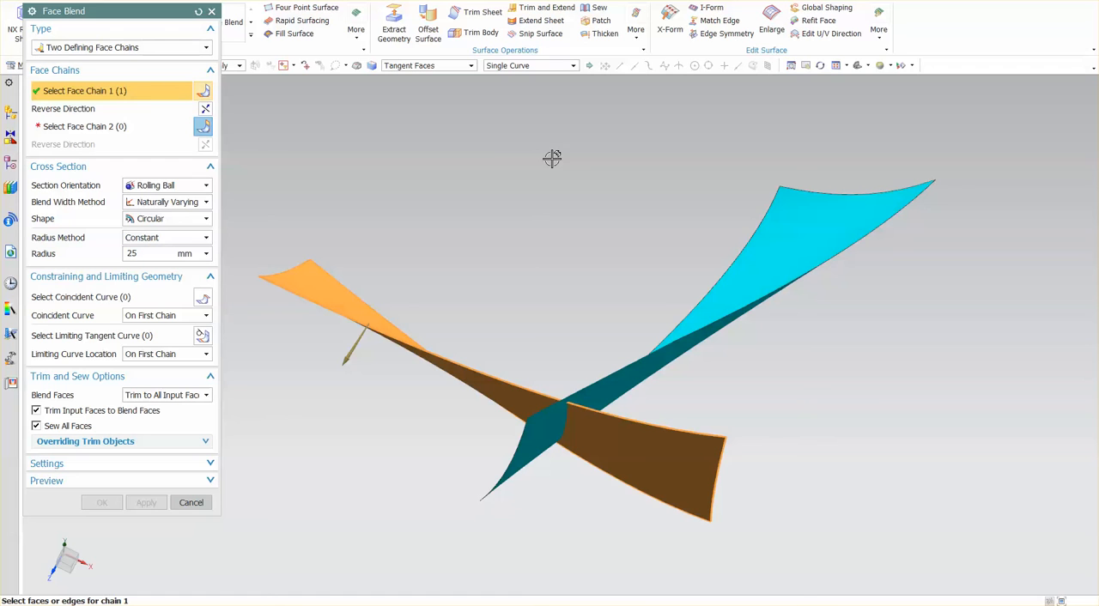
{"action": "mouse_move", "coordinate": [386, 445]}
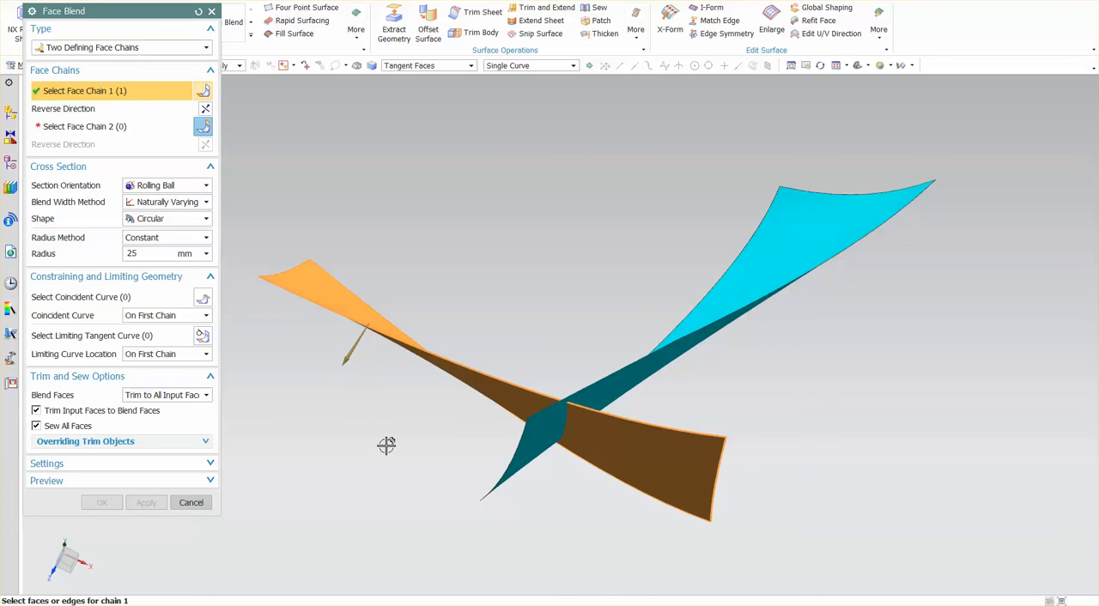
{"action": "mouse_move", "coordinate": [73, 194]}
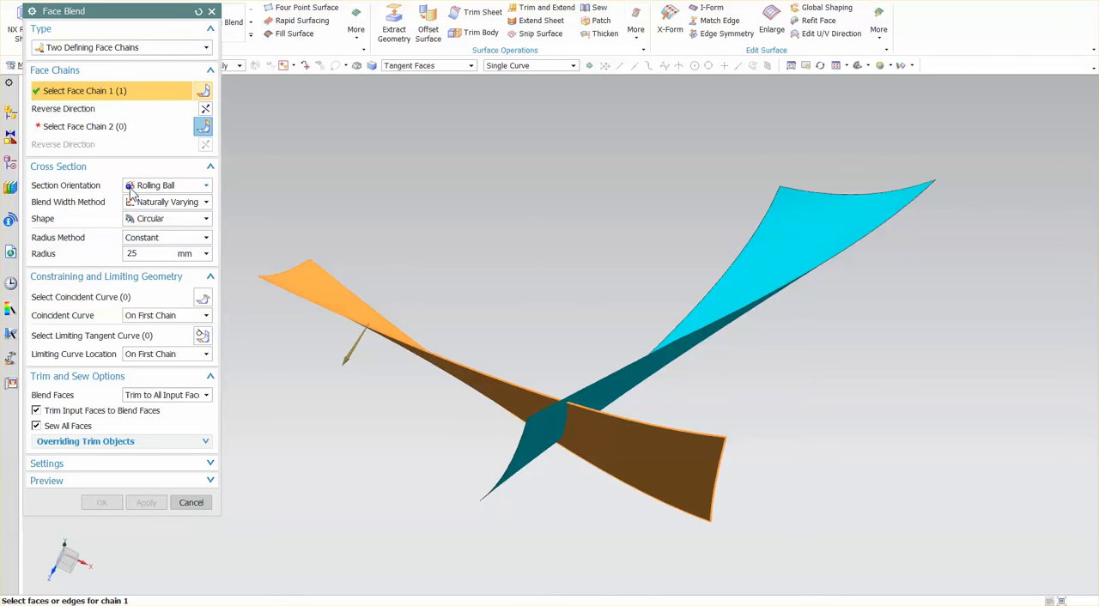
{"action": "mouse_move", "coordinate": [383, 199]}
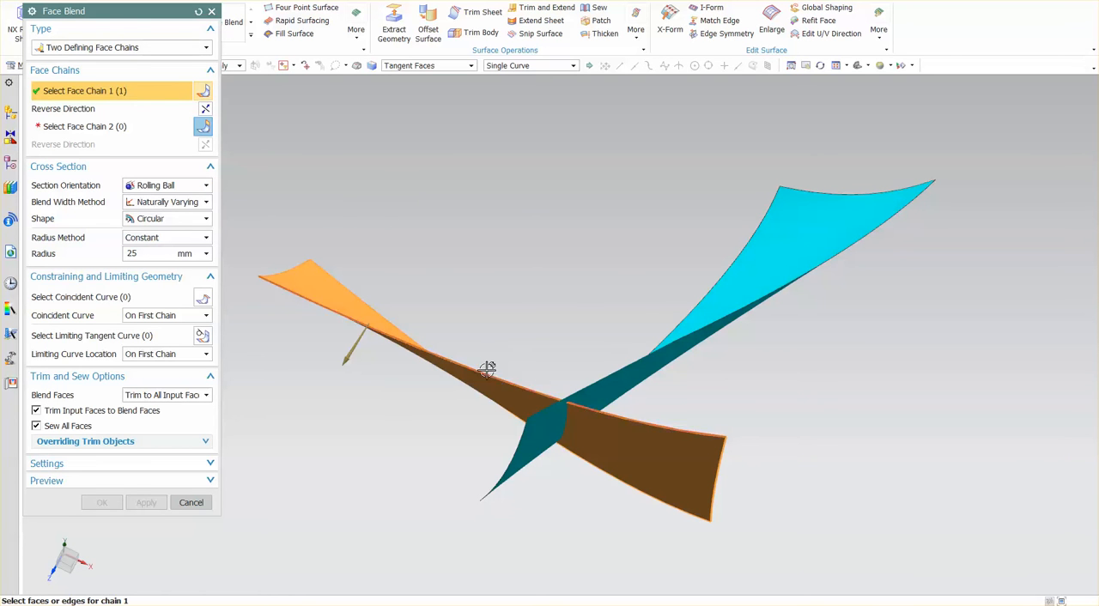
{"action": "mouse_move", "coordinate": [317, 470]}
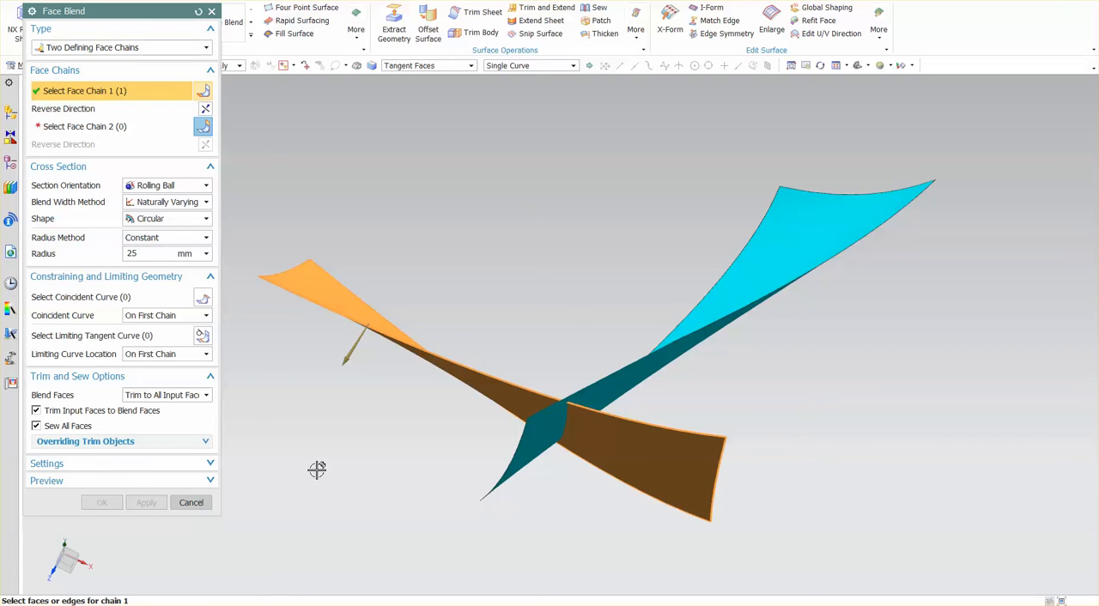
{"action": "mouse_move", "coordinate": [346, 358]}
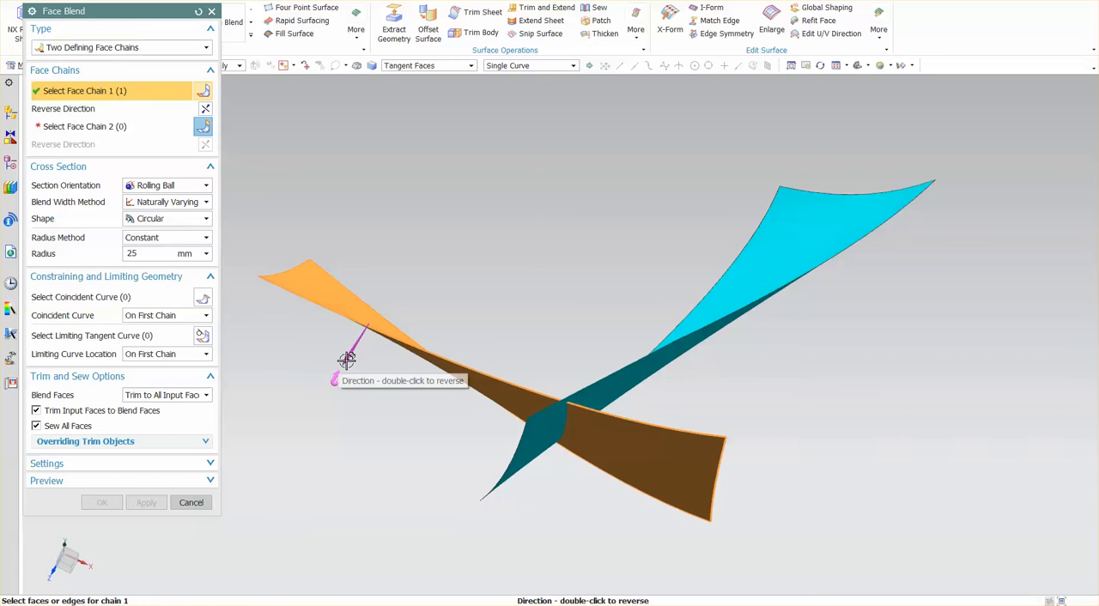
{"action": "mouse_move", "coordinate": [358, 386]}
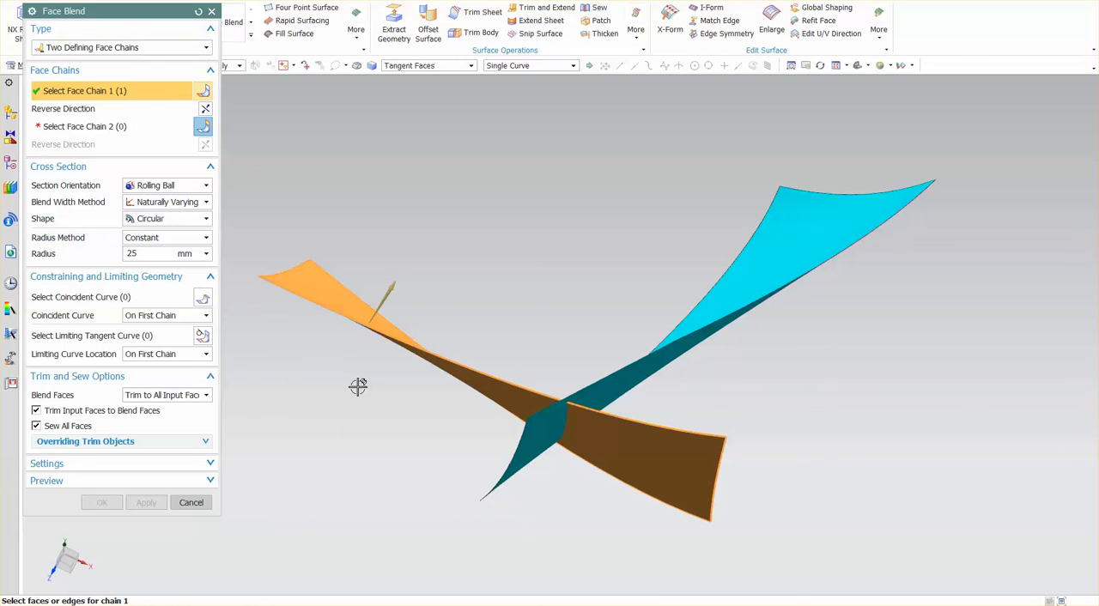
{"action": "mouse_move", "coordinate": [491, 335]}
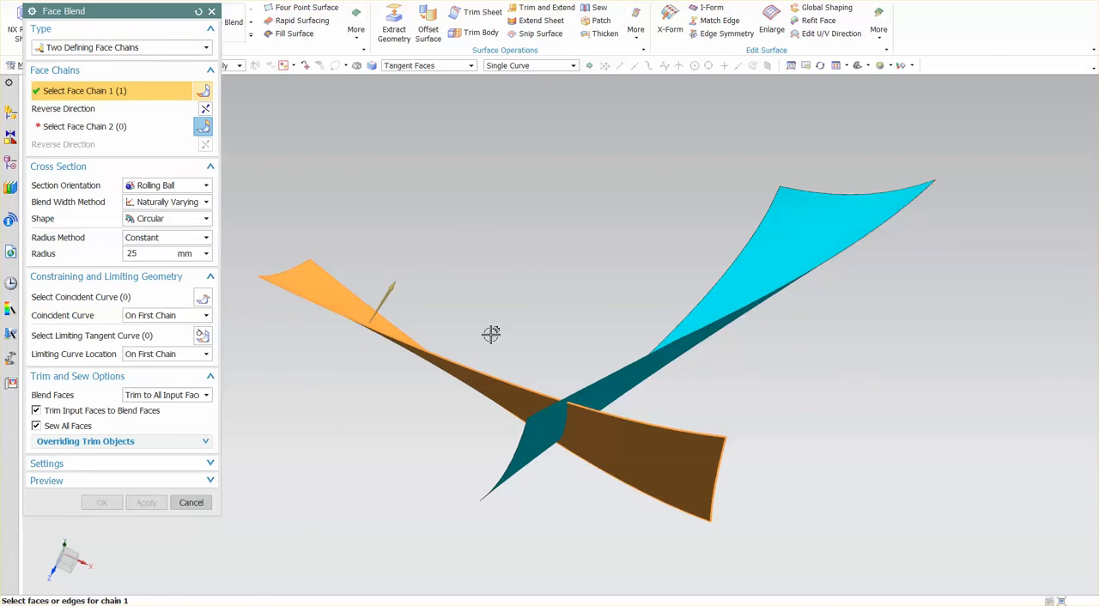
{"action": "mouse_move", "coordinate": [410, 257]}
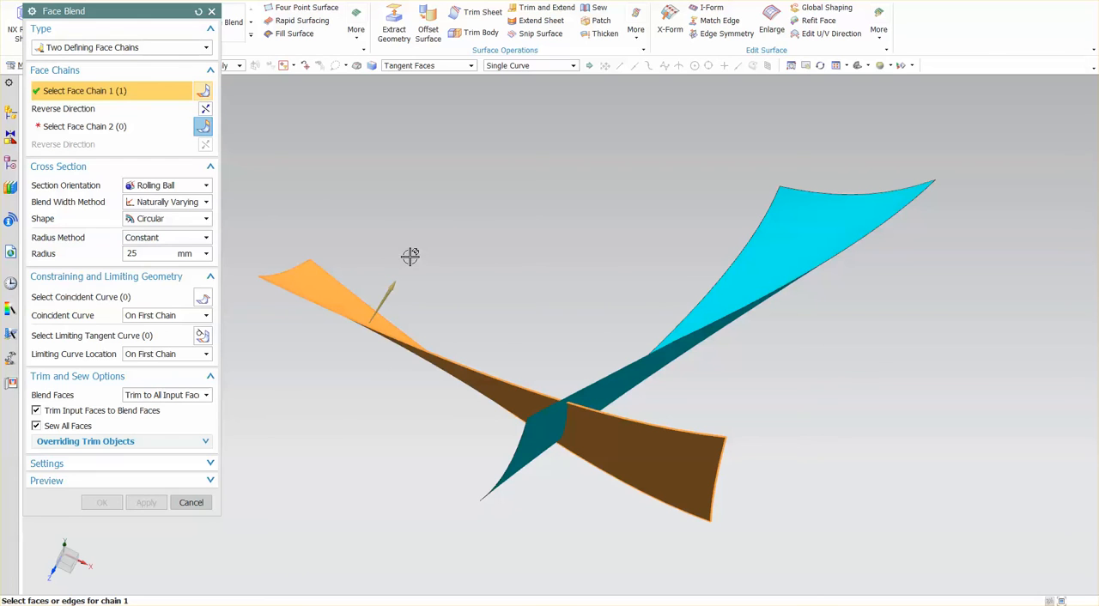
{"action": "left_click", "coordinate": [84, 126]}
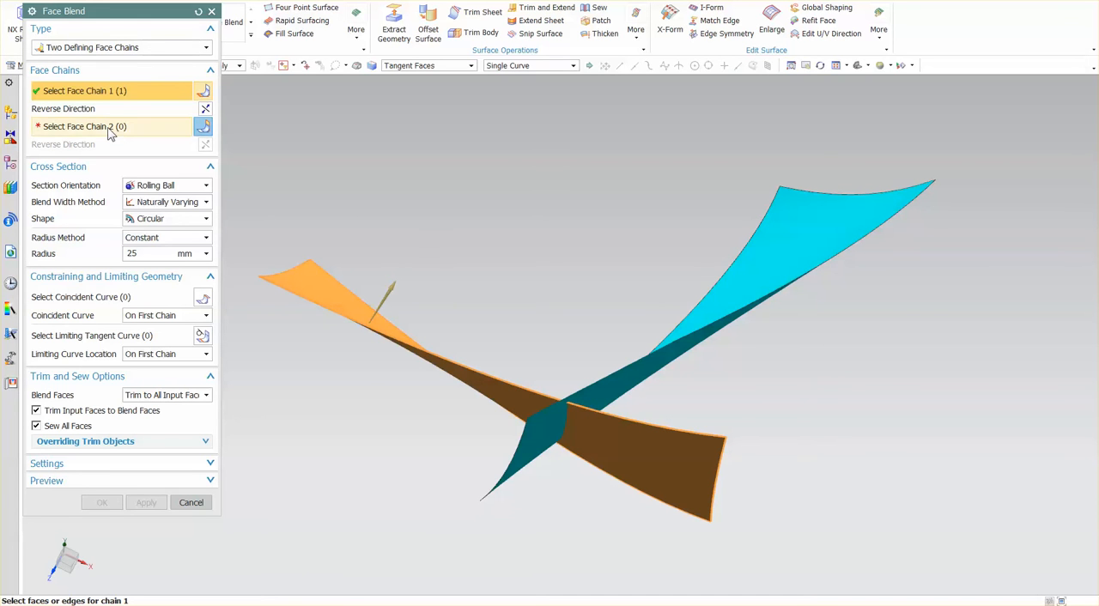
Step: Select the blue sheet as Face Chain 2 and enter a 55 mm radius
{"action": "left_click", "coordinate": [760, 274]}
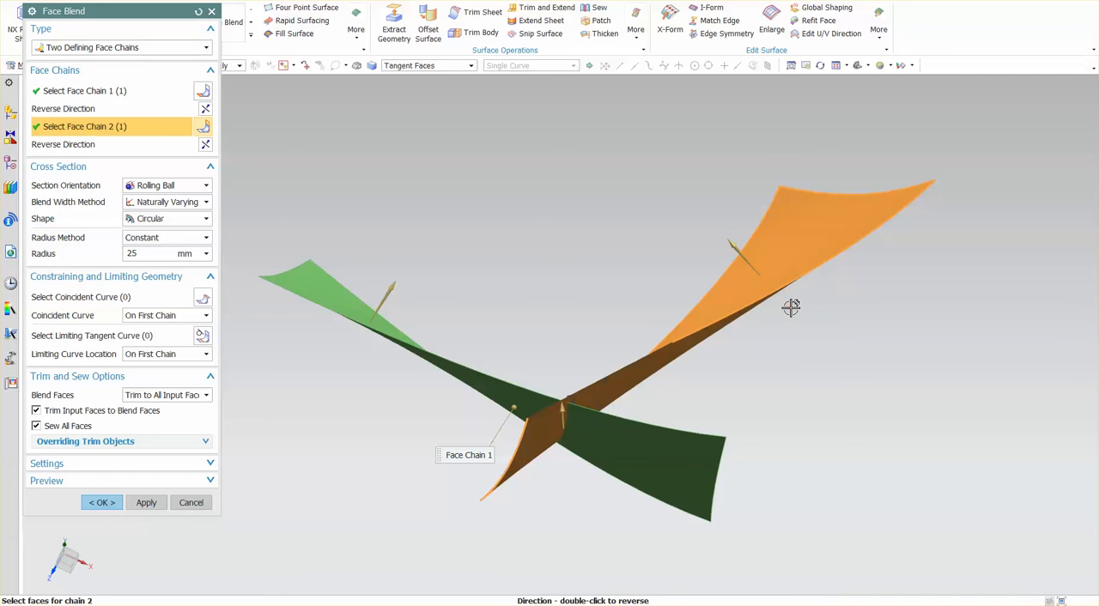
{"action": "left_click_drag", "start_coordinate": [790, 307], "coordinate": [579, 313]}
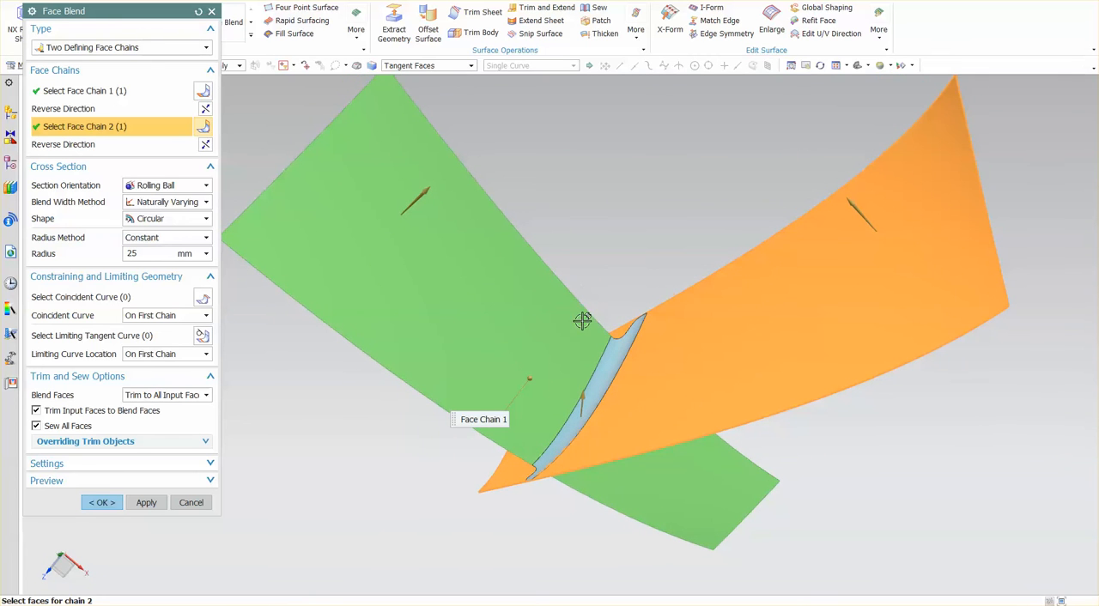
{"action": "type", "text": "55"}
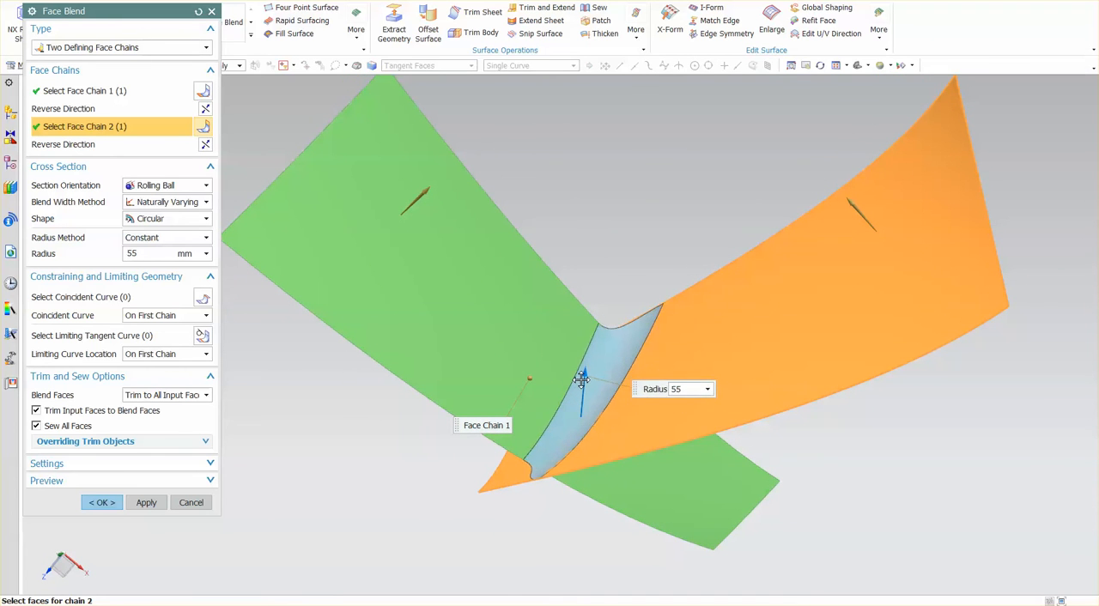
Step: Raise the constant rolling-ball radius to 140 mm and orbit to inspect the preview
{"action": "type", "text": "140"}
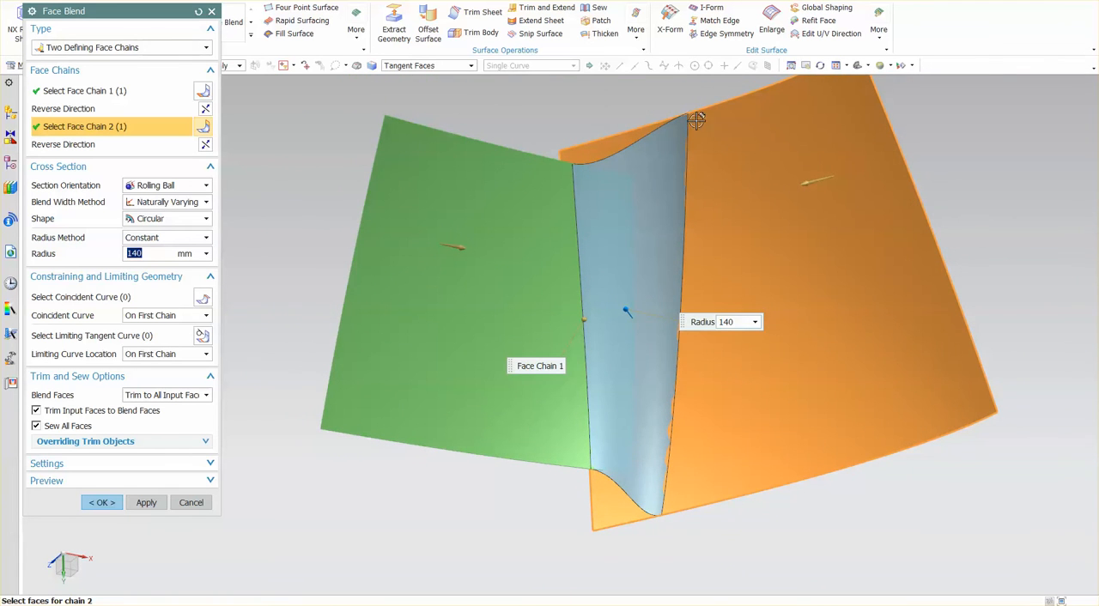
{"action": "mouse_move", "coordinate": [657, 165]}
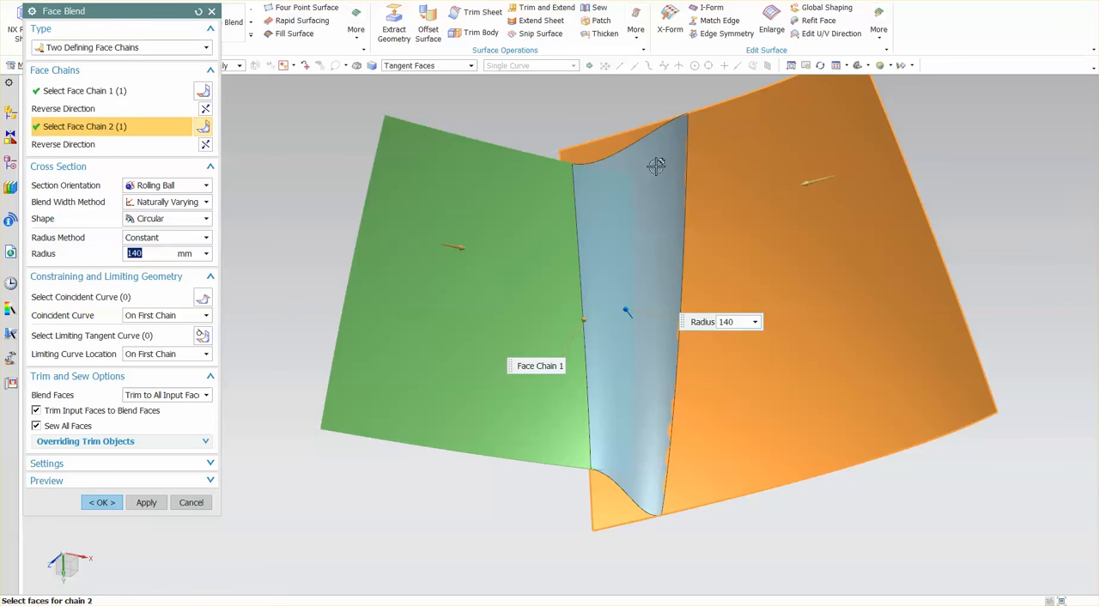
{"action": "mouse_move", "coordinate": [690, 122]}
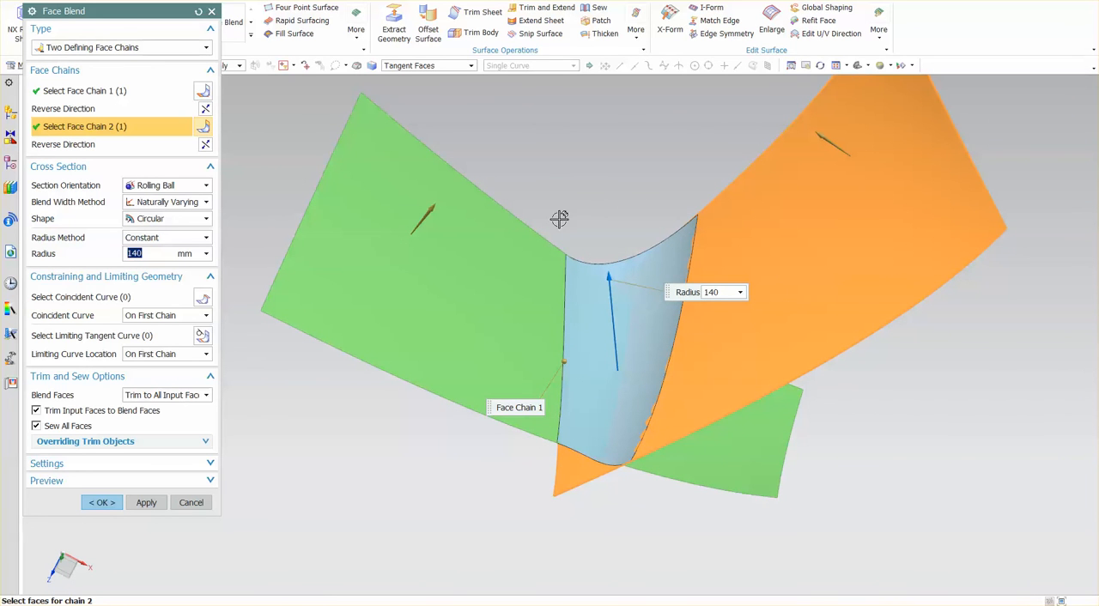
{"action": "mouse_move", "coordinate": [668, 142]}
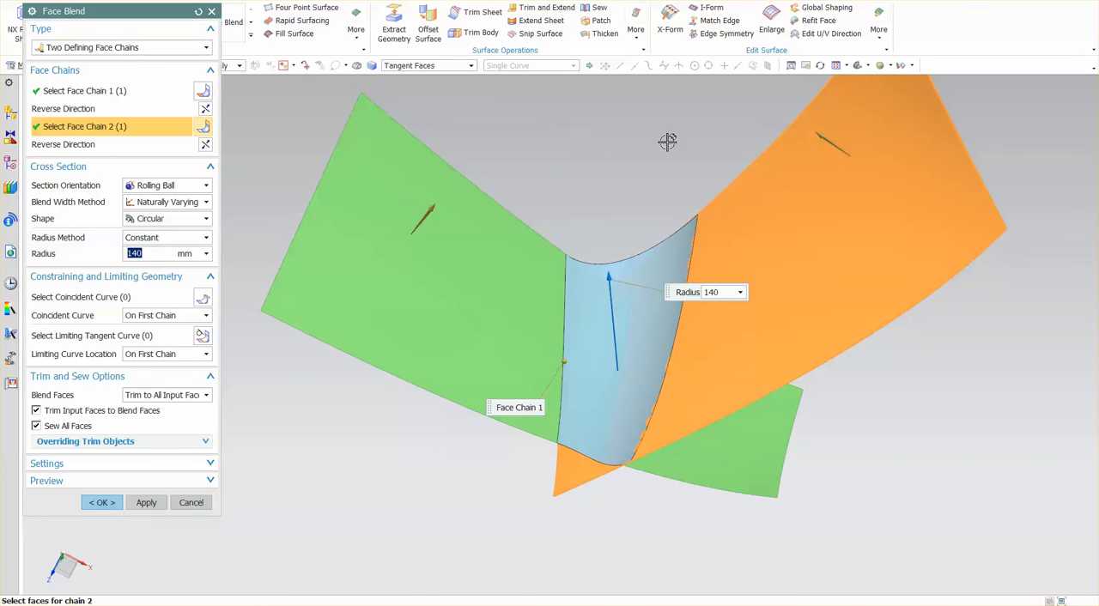
{"action": "left_click_drag", "start_coordinate": [667, 142], "coordinate": [715, 363]}
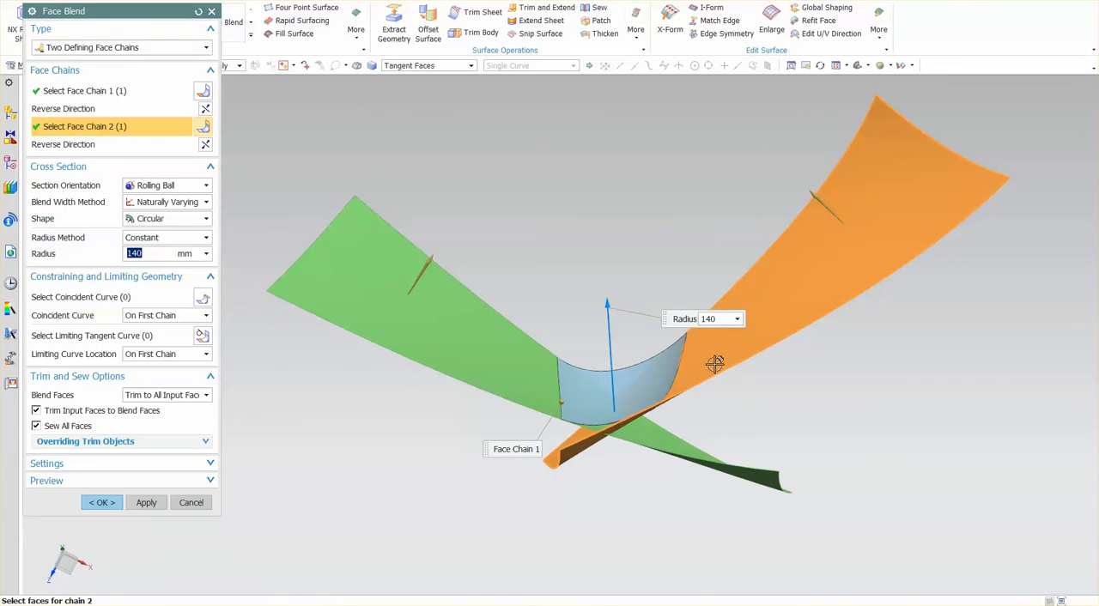
{"action": "mouse_move", "coordinate": [650, 550]}
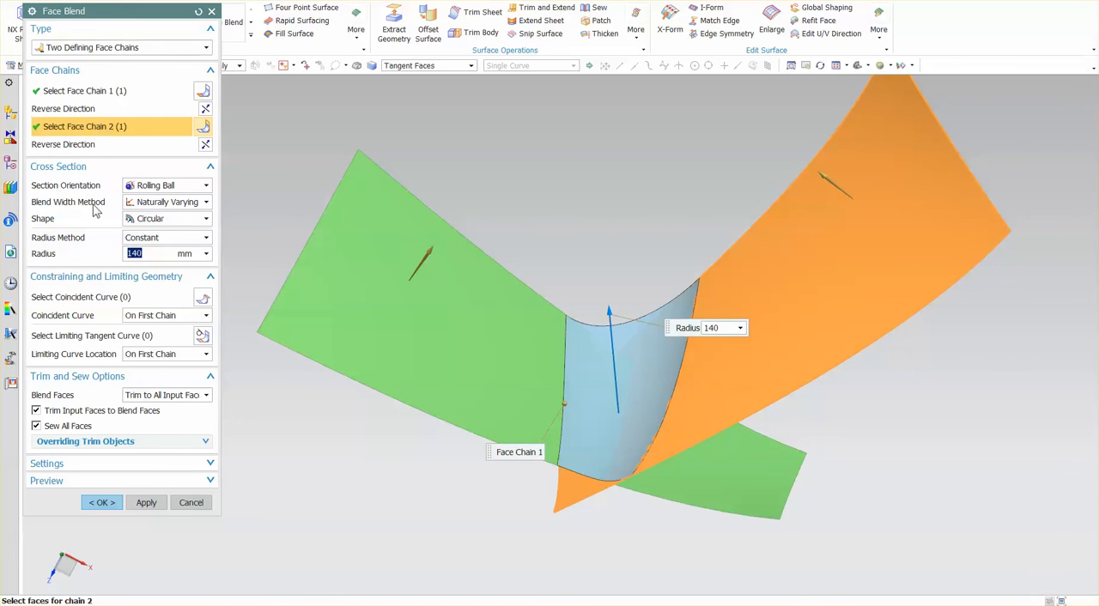
{"action": "mouse_move", "coordinate": [172, 209]}
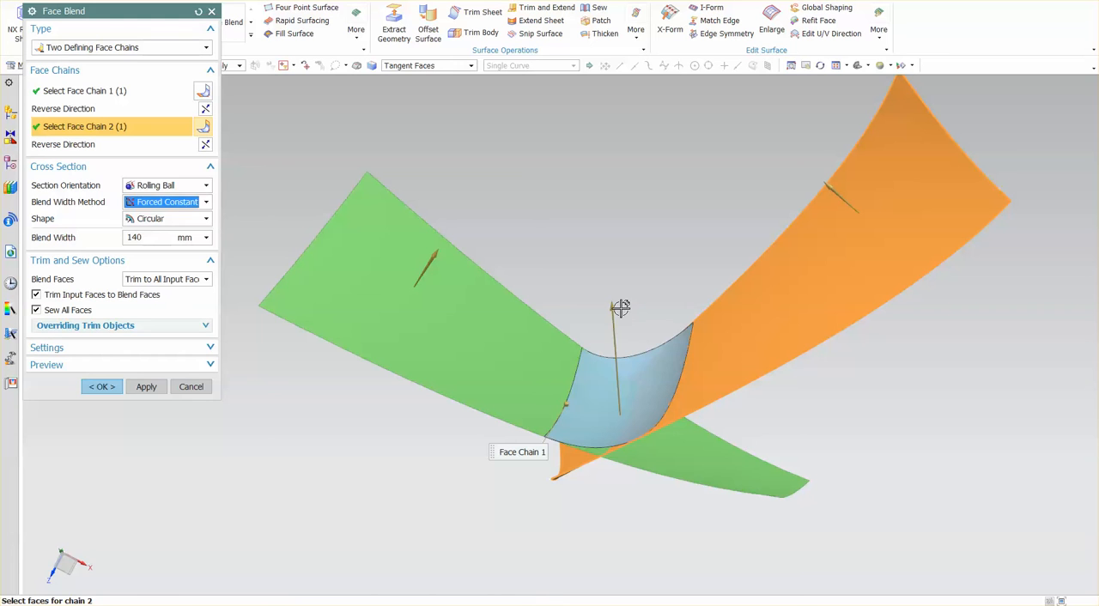
Step: Drag the blend width handle, then fix a forced constant width of 150 mm
{"action": "left_click_drag", "start_coordinate": [621, 308], "coordinate": [617, 285]}
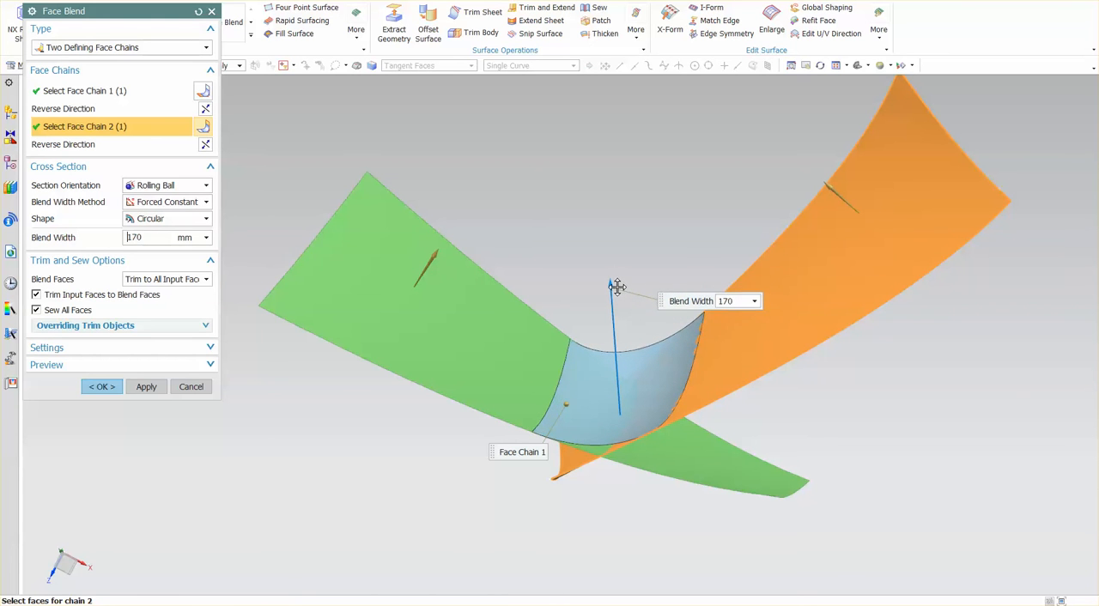
{"action": "left_click_drag", "start_coordinate": [618, 288], "coordinate": [612, 279]}
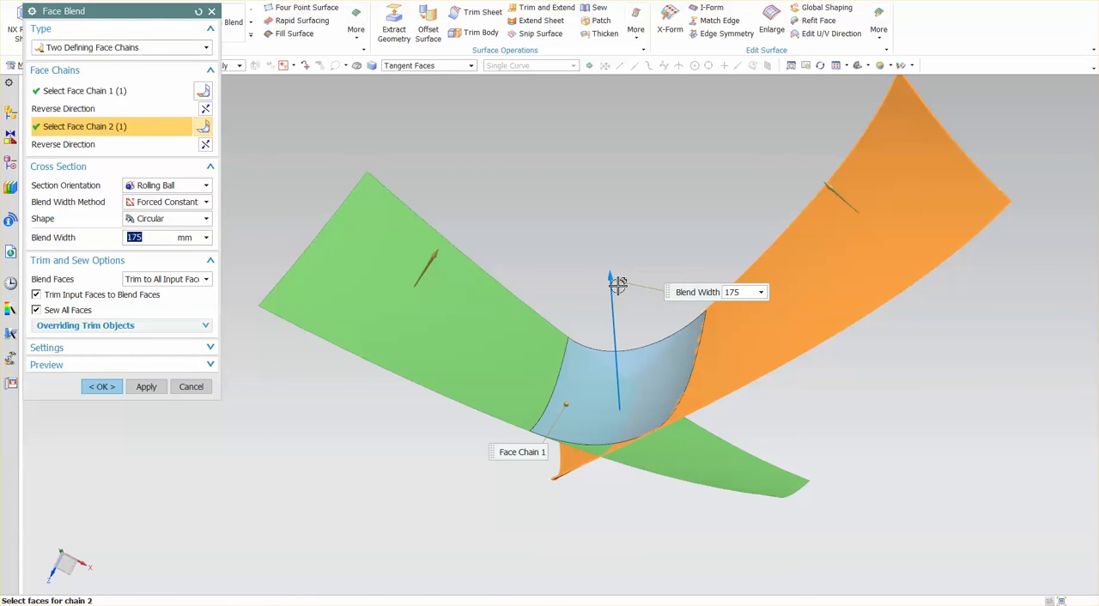
{"action": "type", "text": "150"}
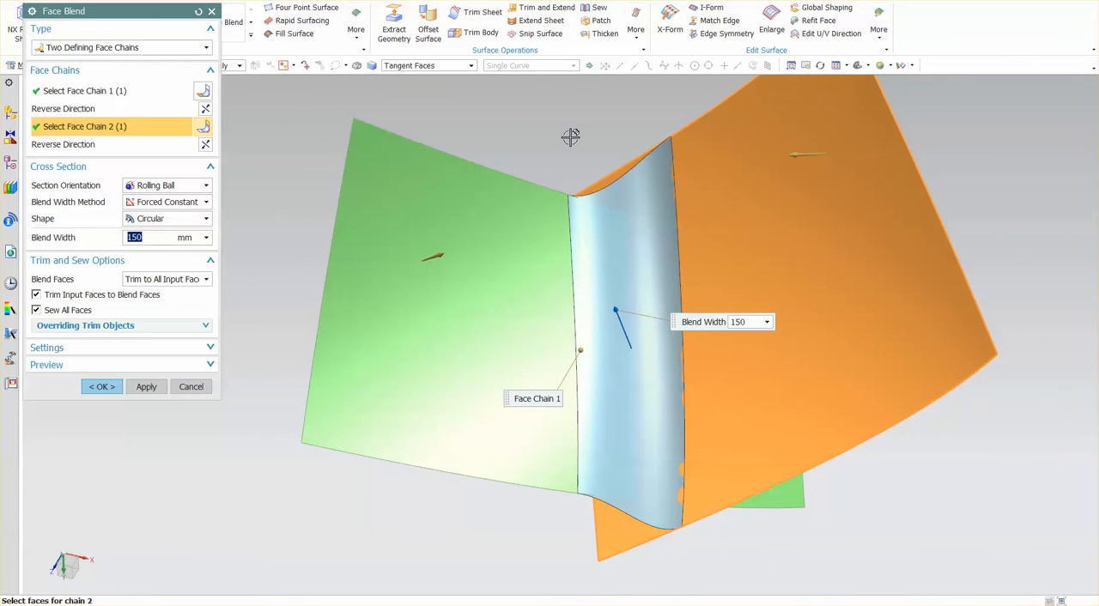
{"action": "mouse_move", "coordinate": [716, 252]}
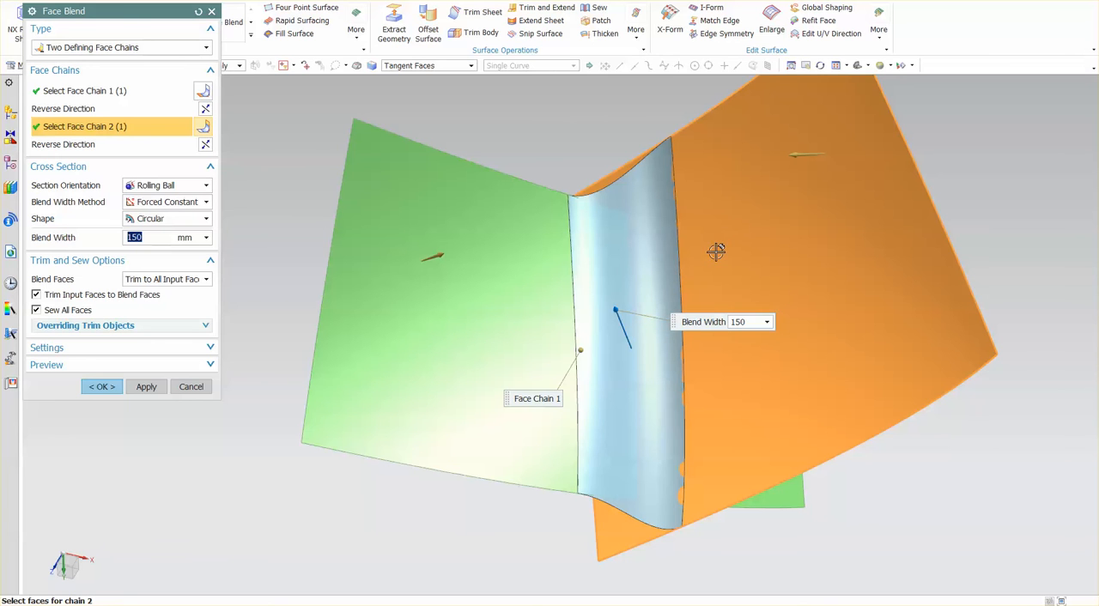
{"action": "mouse_move", "coordinate": [576, 164]}
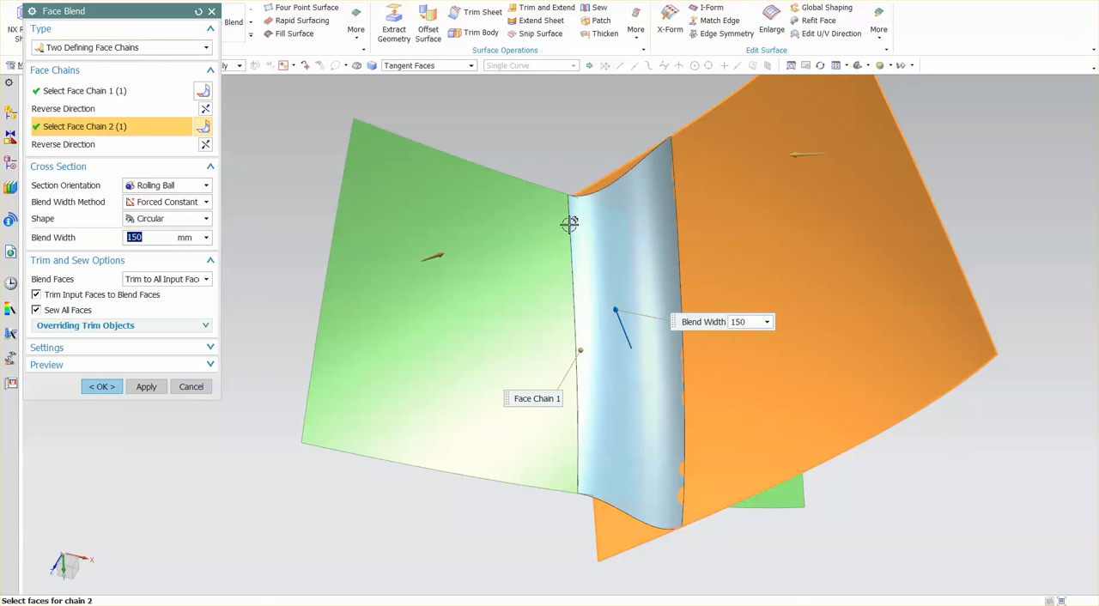
{"action": "mouse_move", "coordinate": [560, 223]}
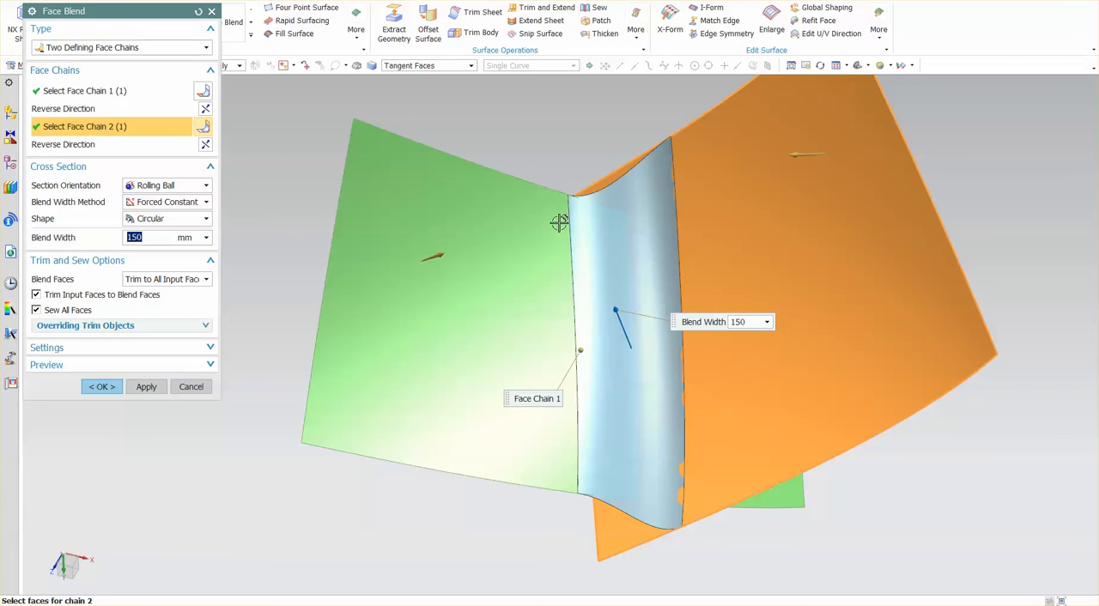
{"action": "mouse_move", "coordinate": [741, 267]}
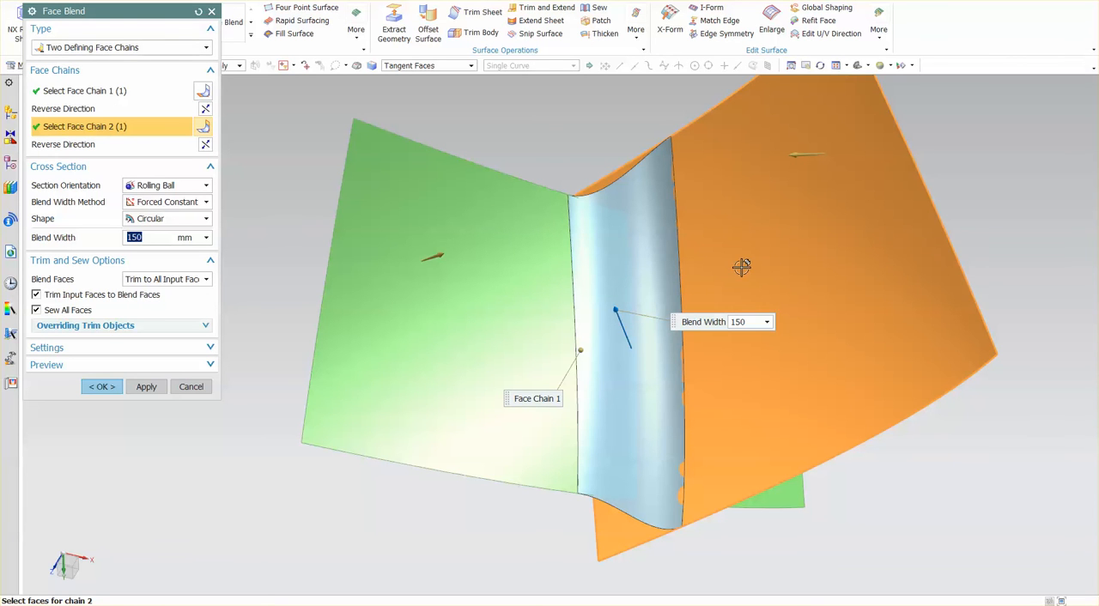
{"action": "mouse_move", "coordinate": [573, 262]}
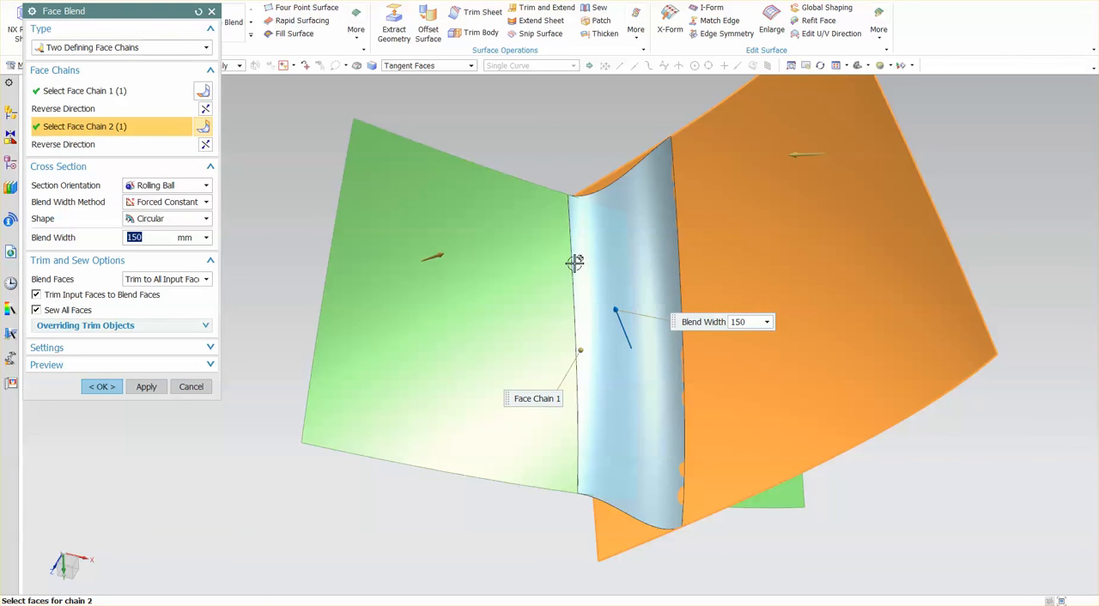
{"action": "mouse_move", "coordinate": [708, 487]}
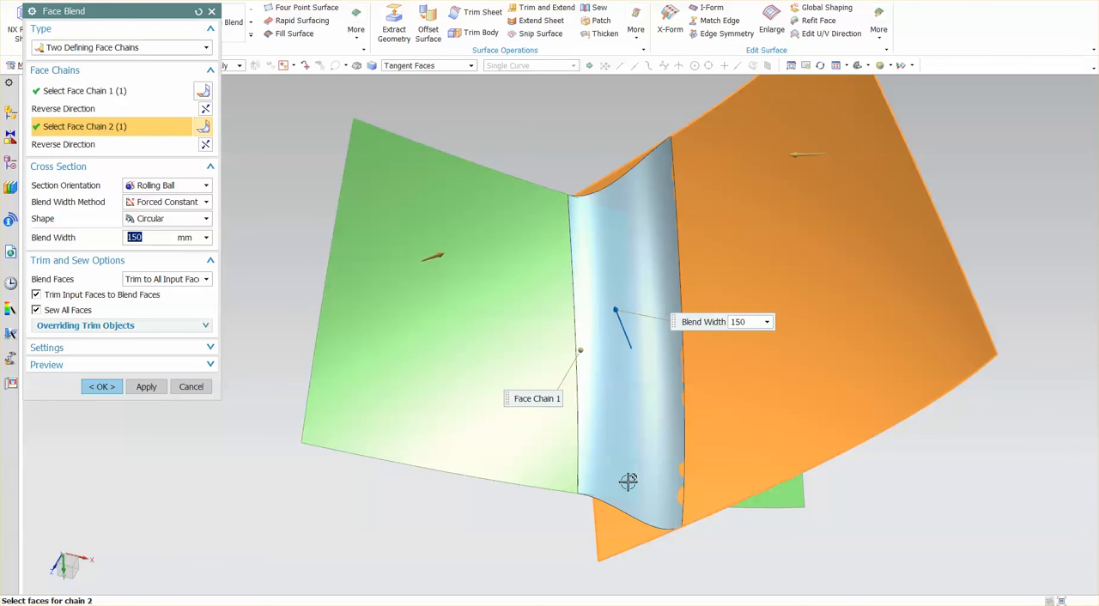
{"action": "mouse_move", "coordinate": [651, 198]}
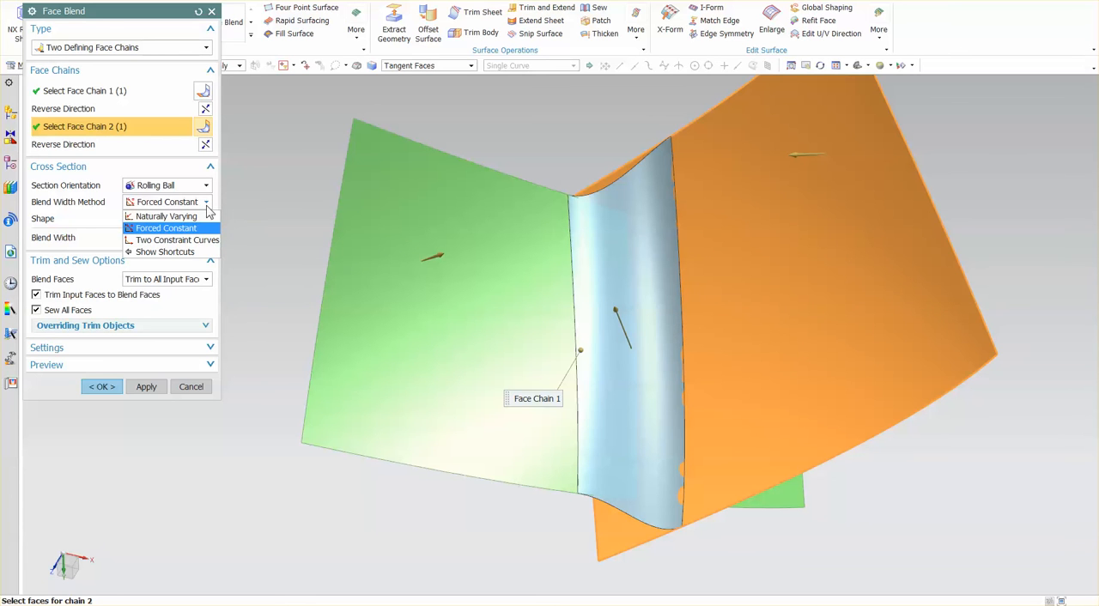
{"action": "mouse_move", "coordinate": [176, 239]}
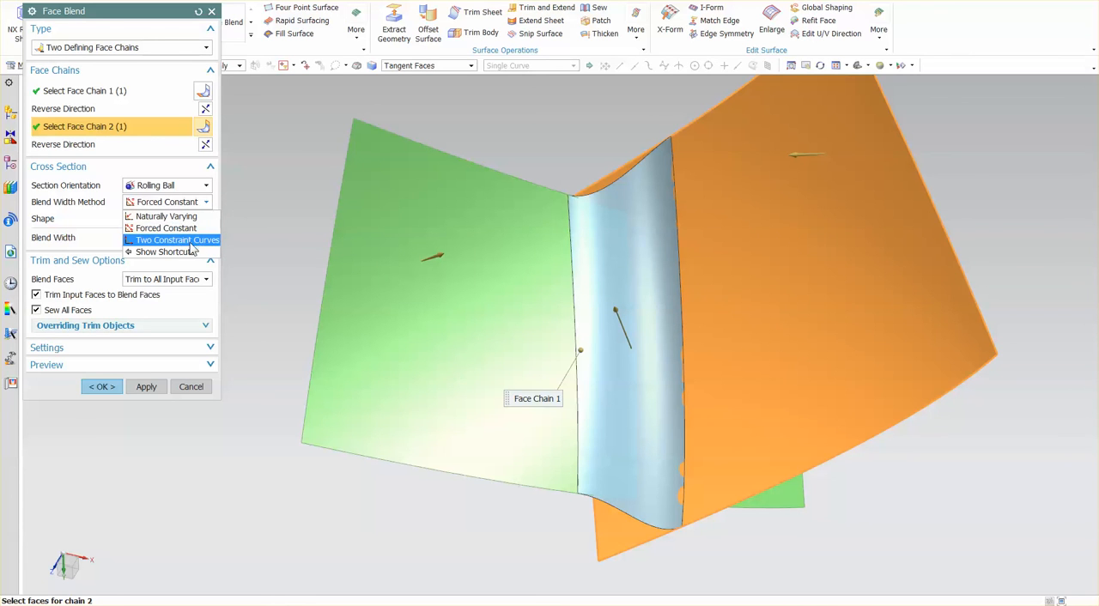
{"action": "left_click", "coordinate": [166, 227]}
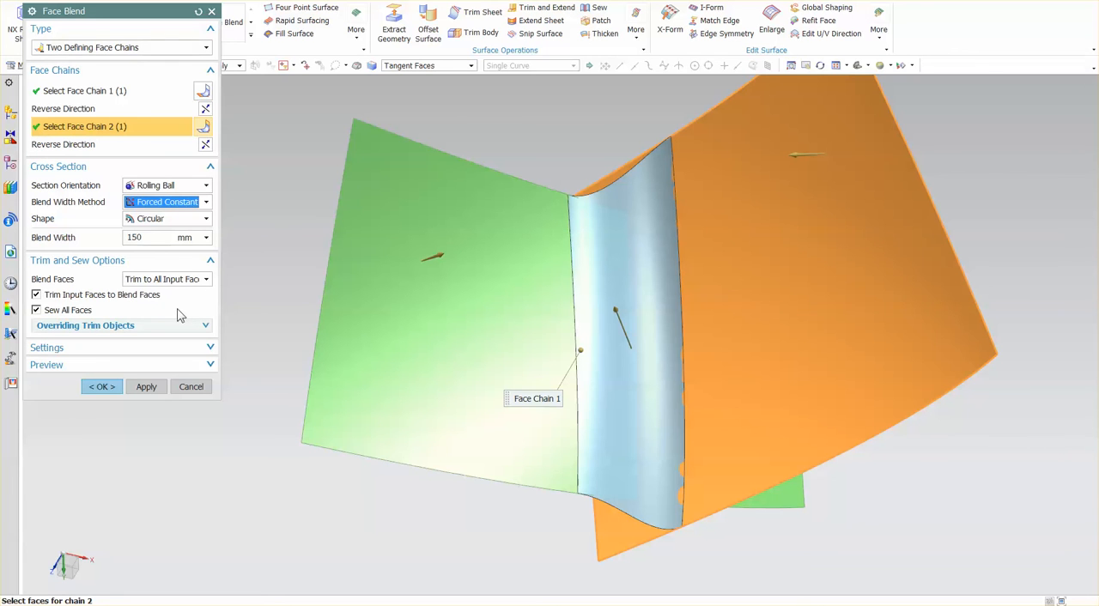
{"action": "mouse_move", "coordinate": [93, 264]}
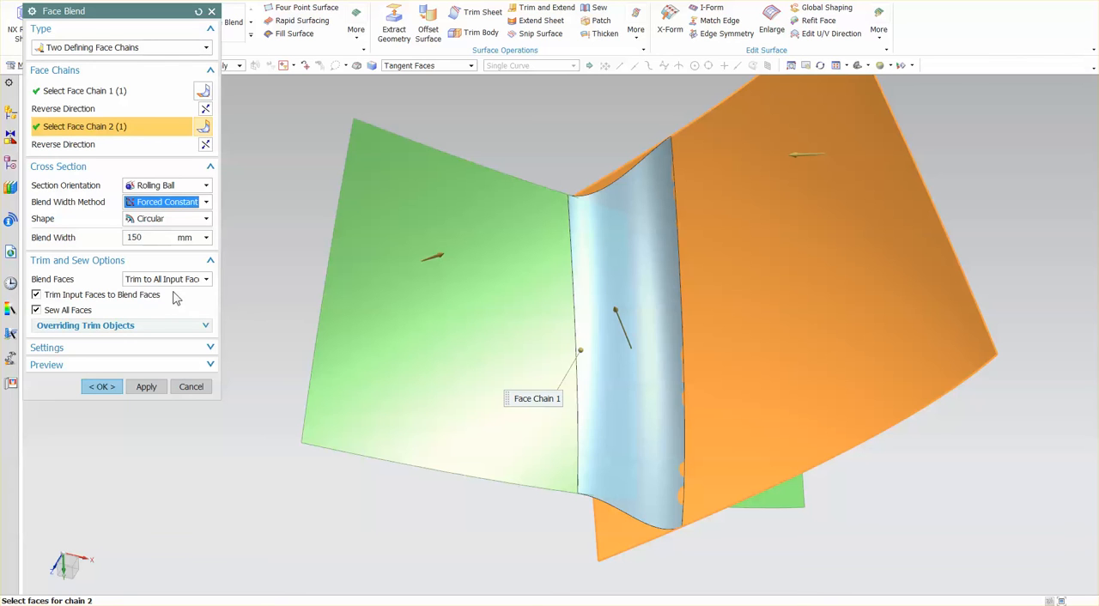
{"action": "mouse_move", "coordinate": [603, 225]}
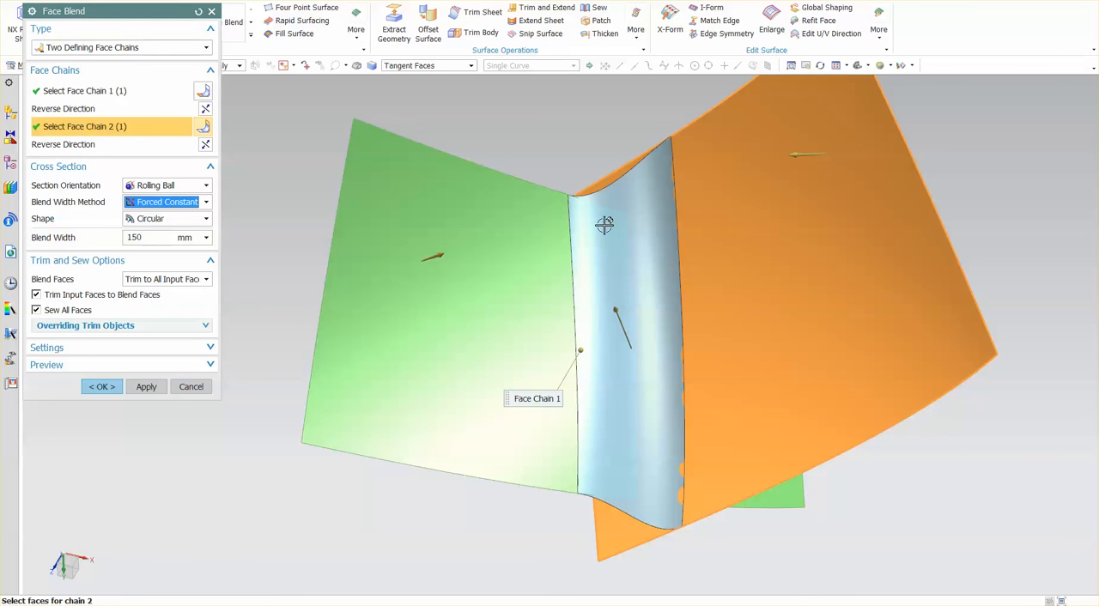
{"action": "mouse_move", "coordinate": [484, 246]}
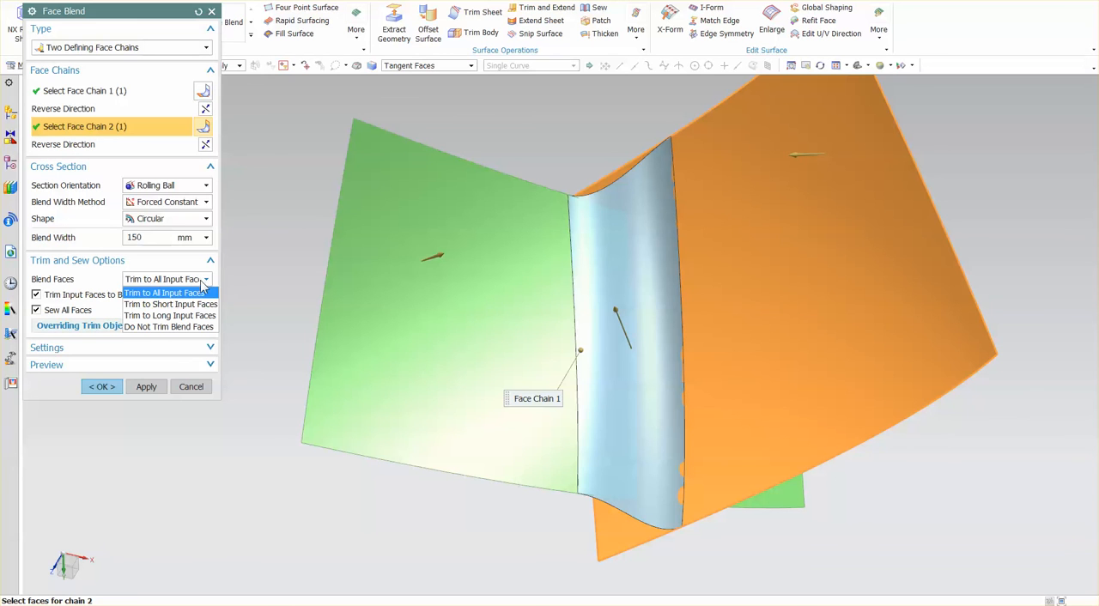
Step: Try Trim to Short and Trim to Long, settle on untrimmed blend faces, and close
{"action": "left_click", "coordinate": [170, 304]}
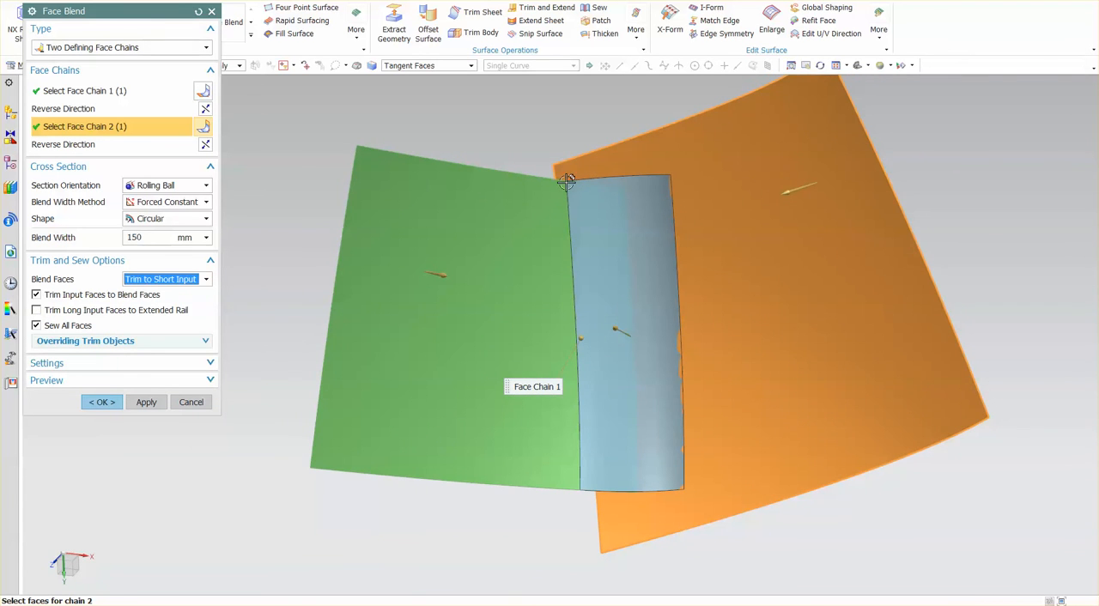
{"action": "mouse_move", "coordinate": [548, 180]}
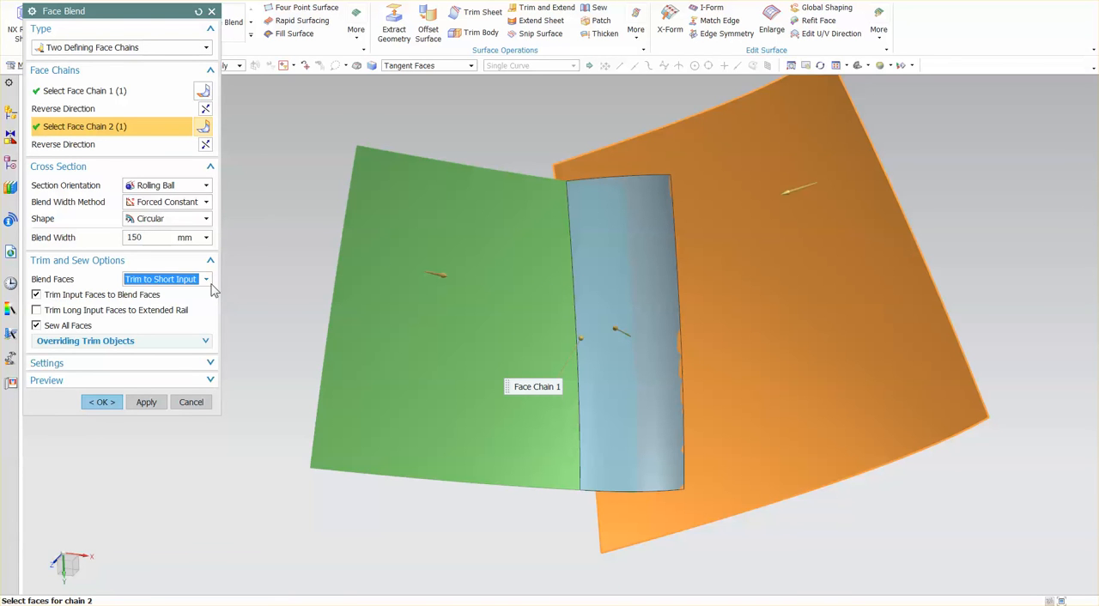
{"action": "left_click", "coordinate": [163, 278]}
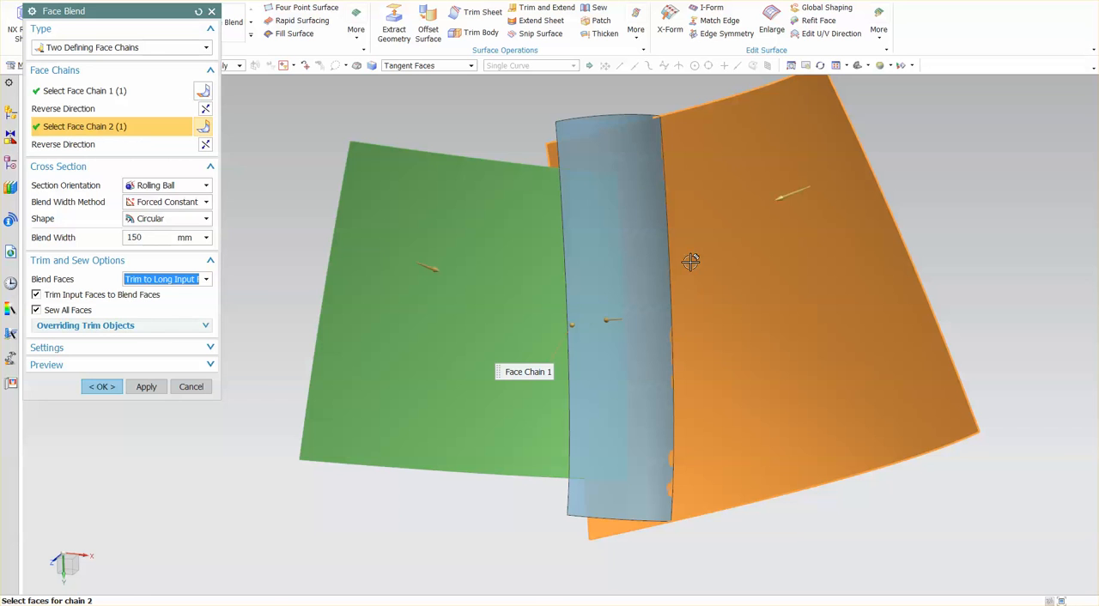
{"action": "mouse_move", "coordinate": [556, 136]}
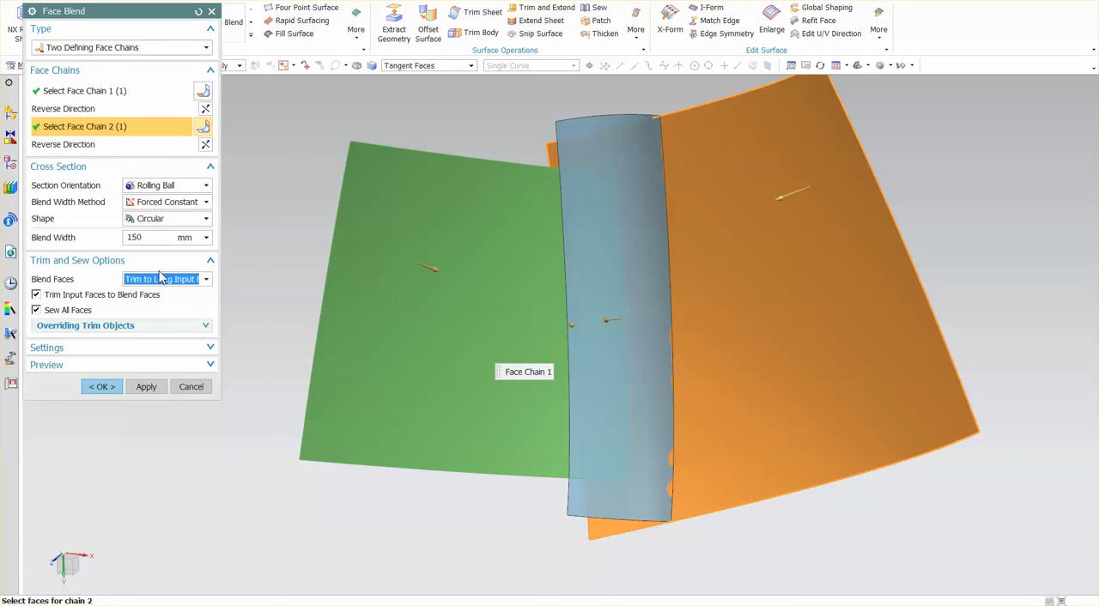
{"action": "left_click", "coordinate": [163, 280]}
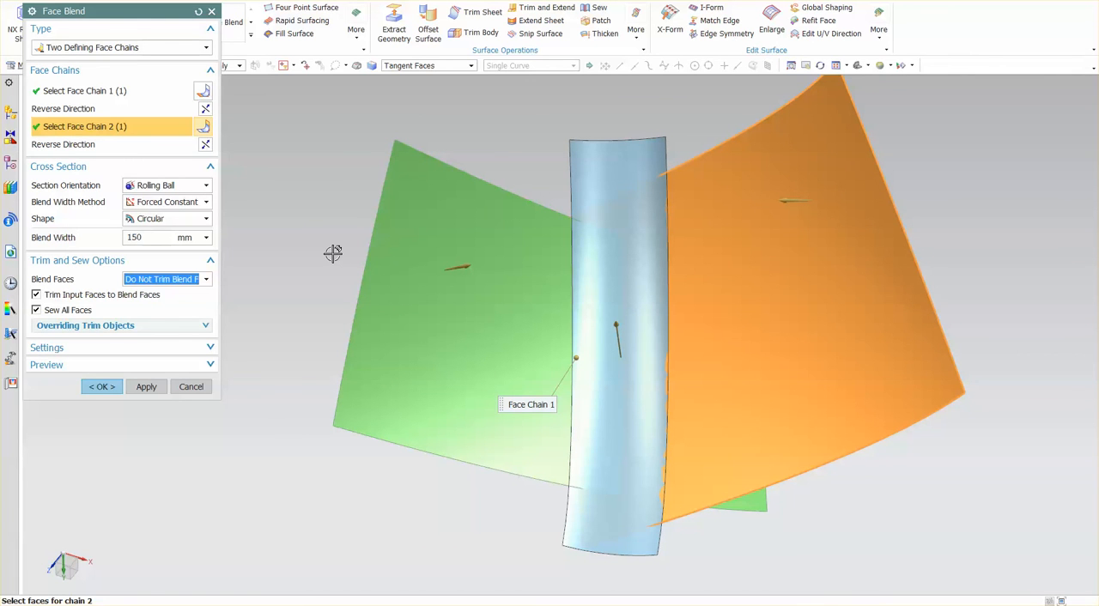
{"action": "mouse_move", "coordinate": [398, 235]}
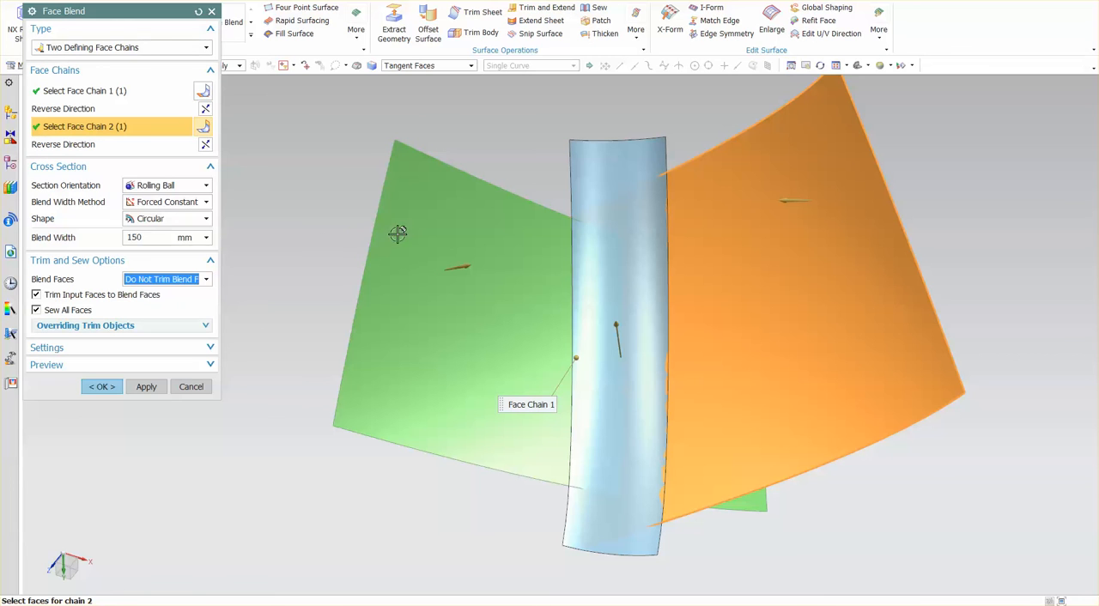
{"action": "mouse_move", "coordinate": [593, 167]}
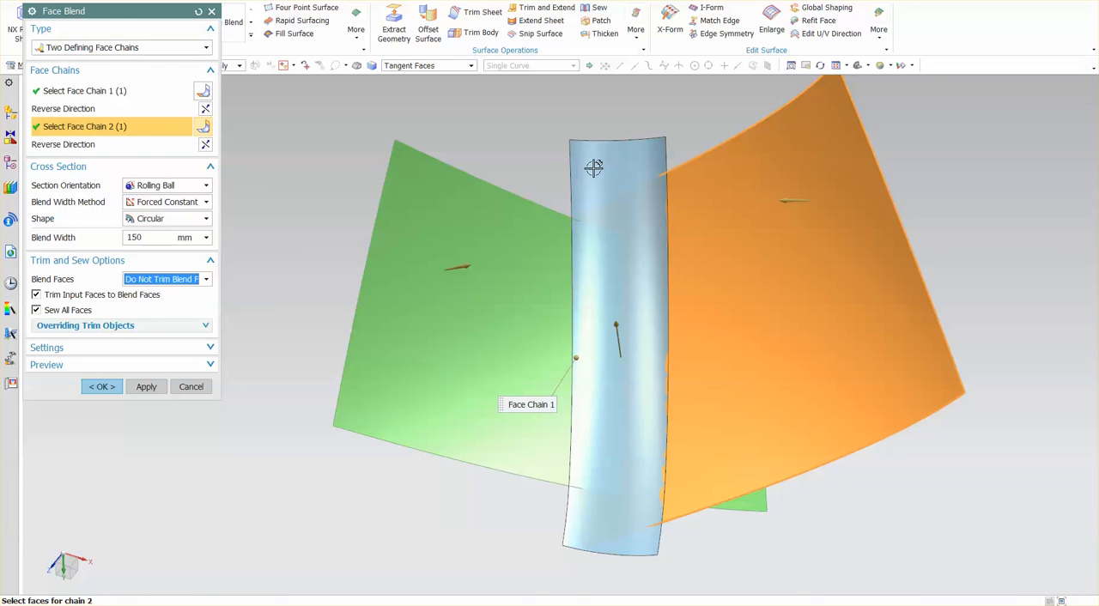
{"action": "mouse_move", "coordinate": [565, 163]}
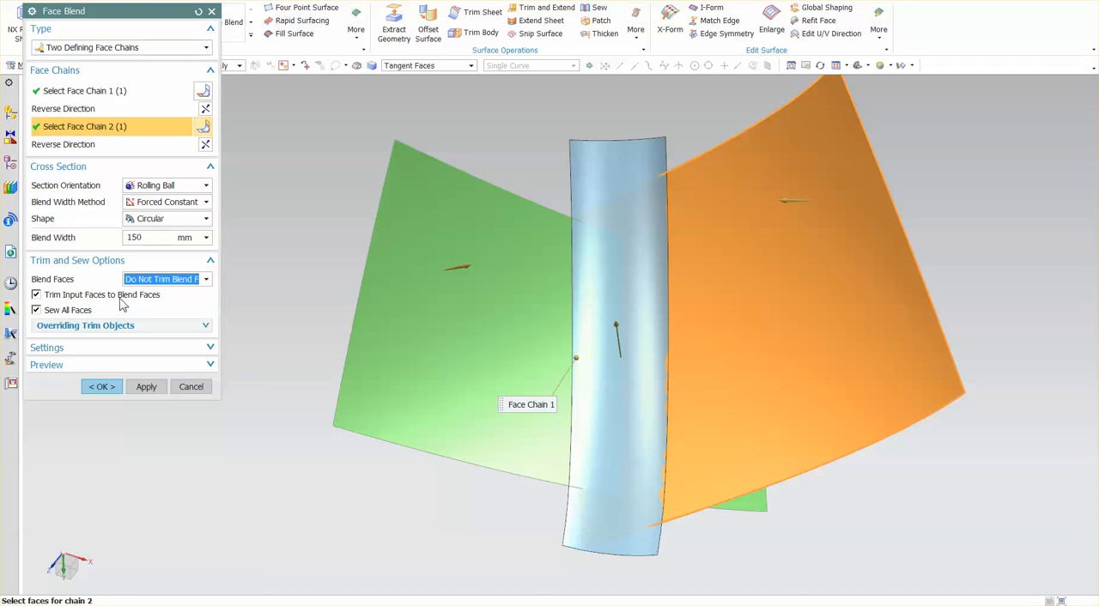
{"action": "mouse_move", "coordinate": [145, 299]}
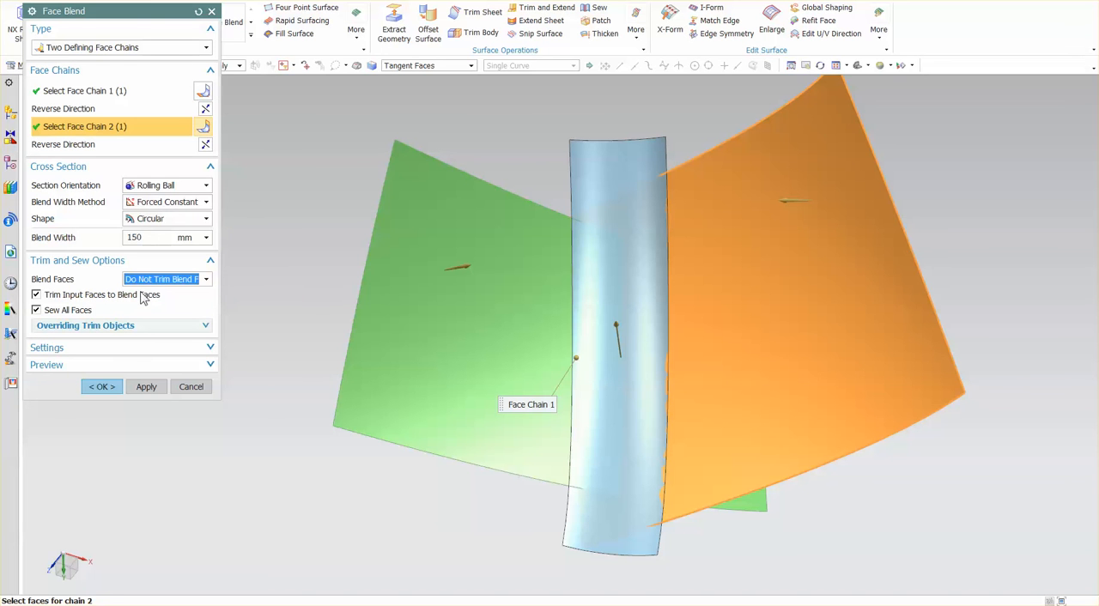
{"action": "mouse_move", "coordinate": [597, 248]}
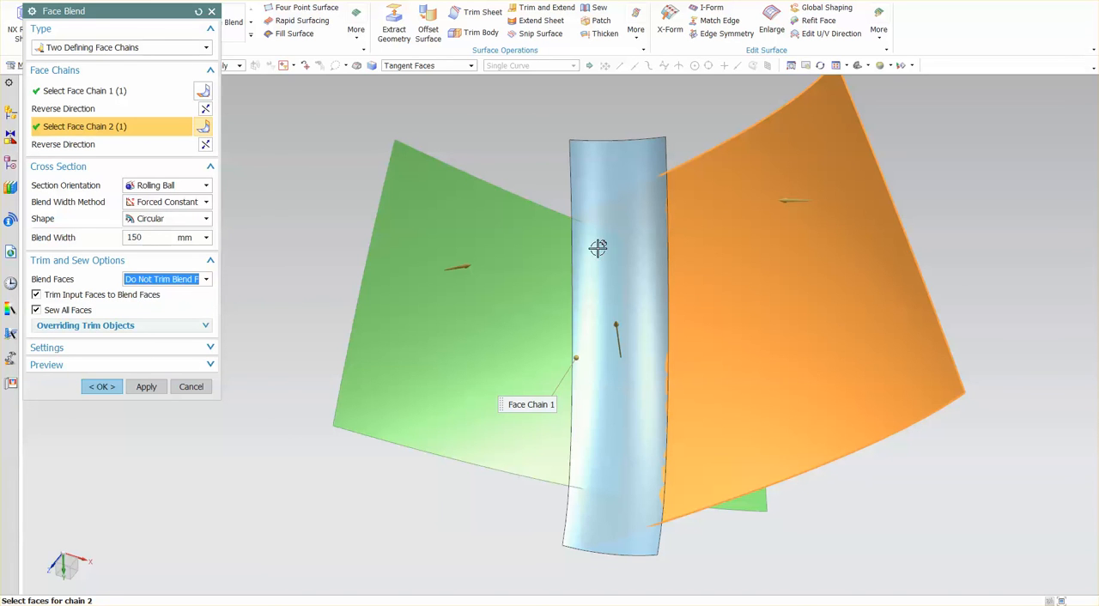
{"action": "left_click", "coordinate": [190, 386]}
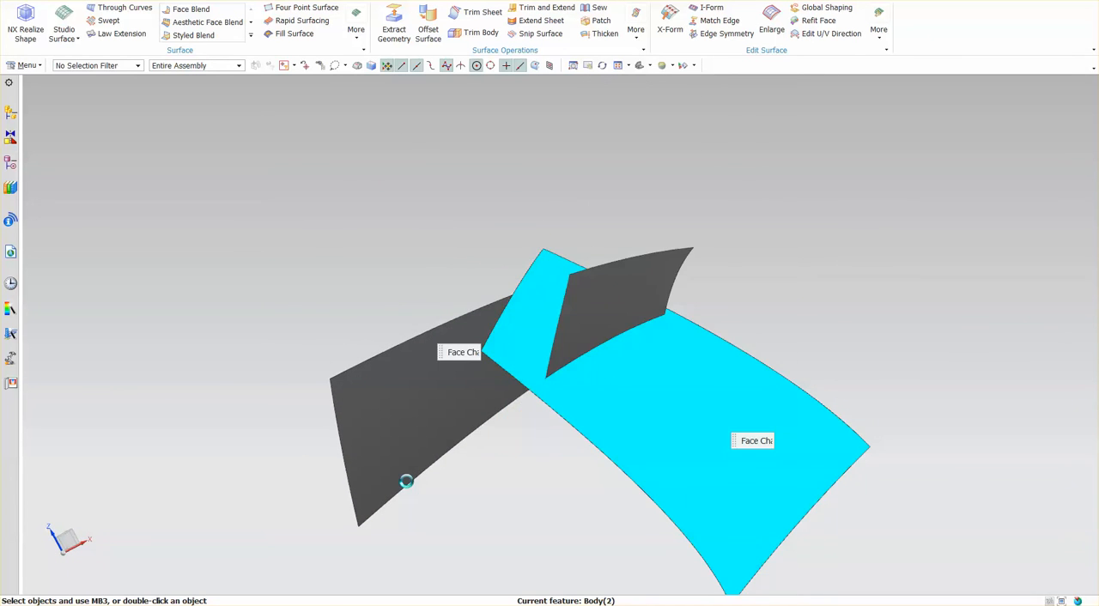
Step: Reopen Face Blend with its 150 mm settings, then cancel without creating it
{"action": "left_click", "coordinate": [190, 9]}
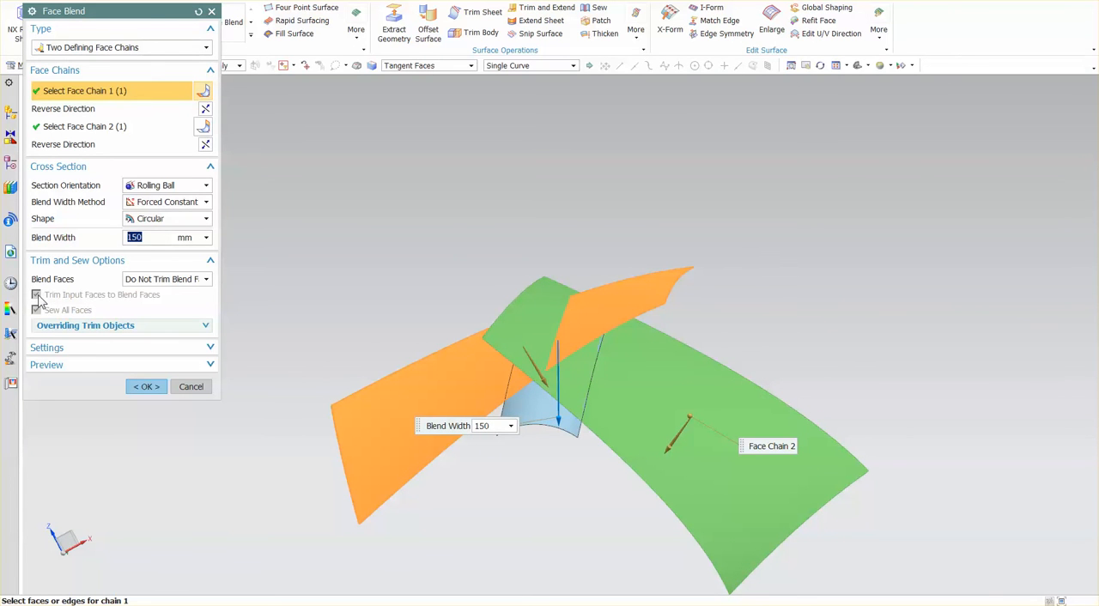
{"action": "left_click", "coordinate": [145, 387]}
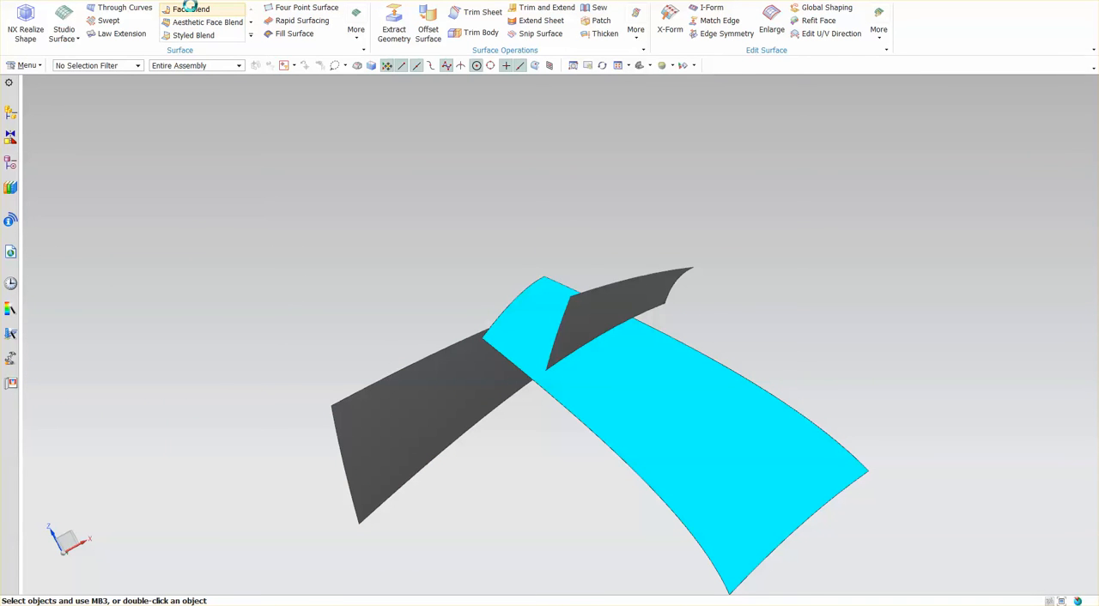
{"action": "left_click", "coordinate": [191, 8]}
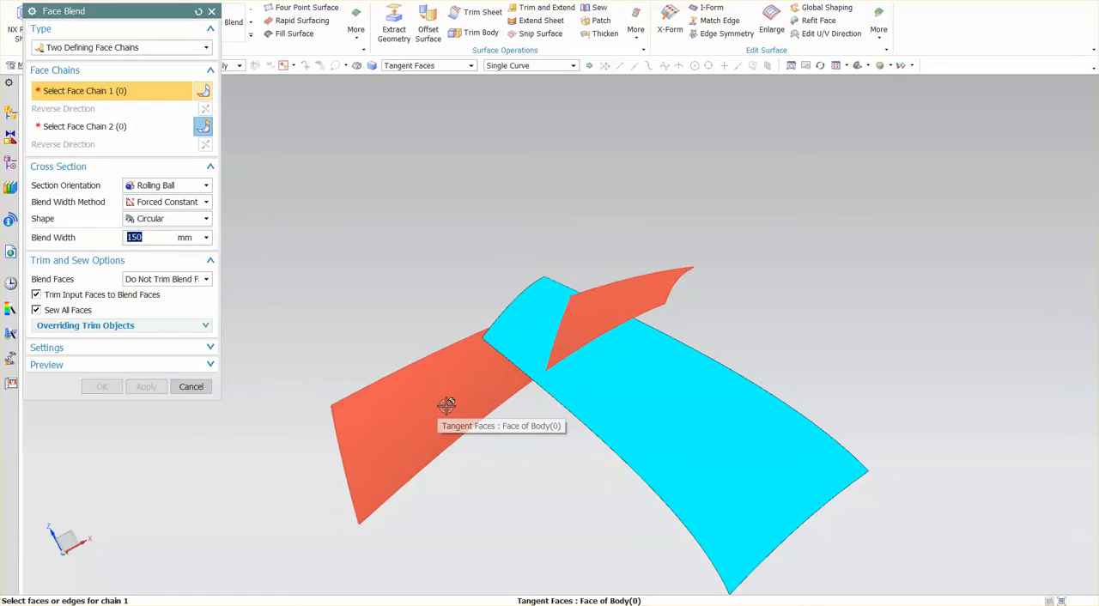
{"action": "left_click", "coordinate": [447, 405]}
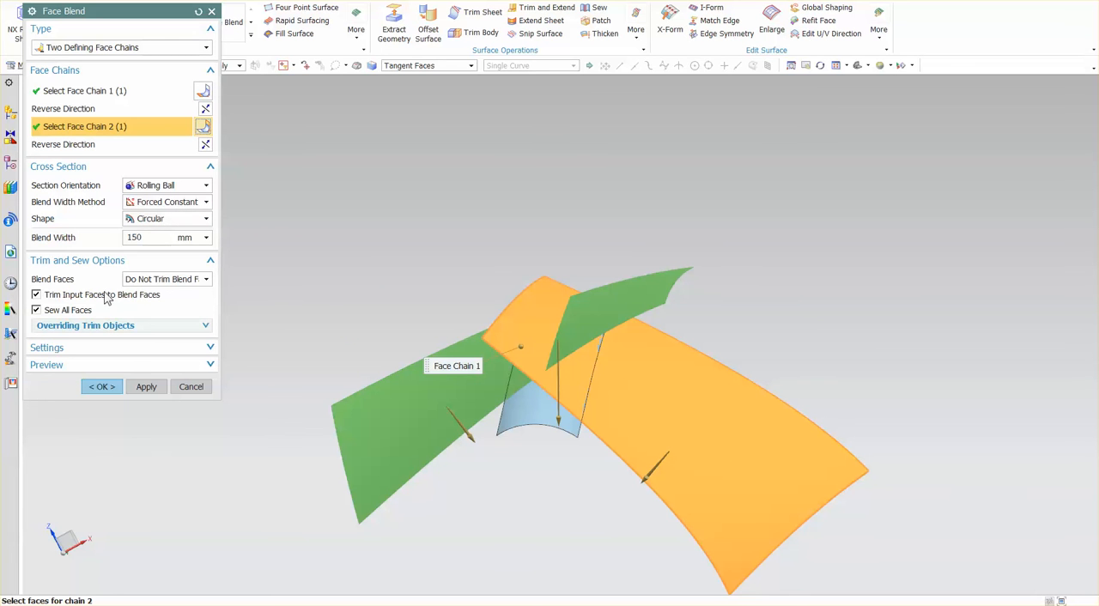
{"action": "left_click", "coordinate": [36, 295]}
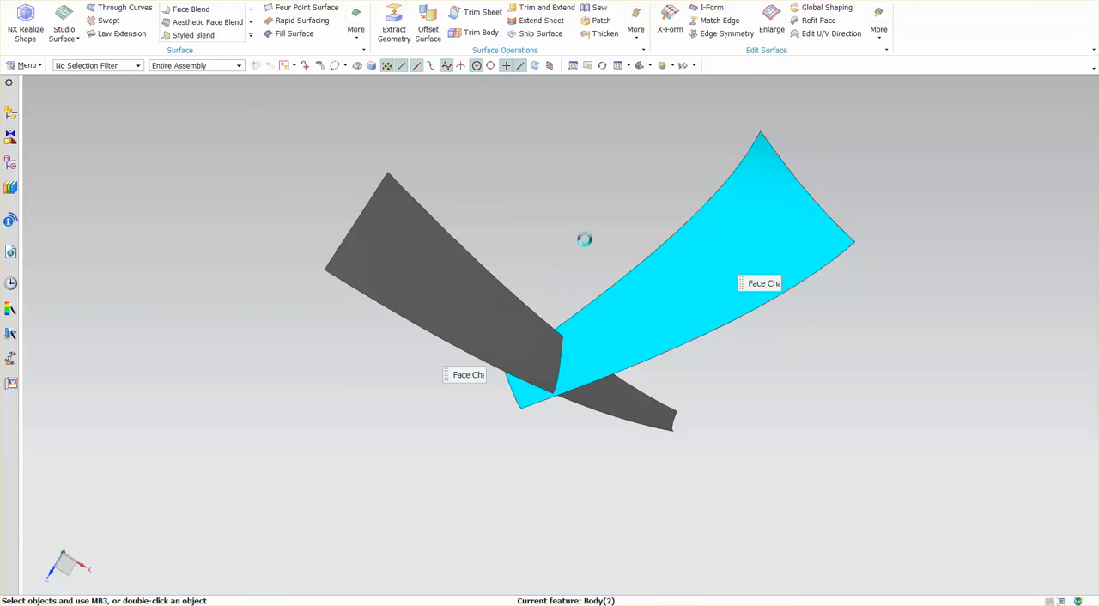
{"action": "left_click", "coordinate": [190, 8]}
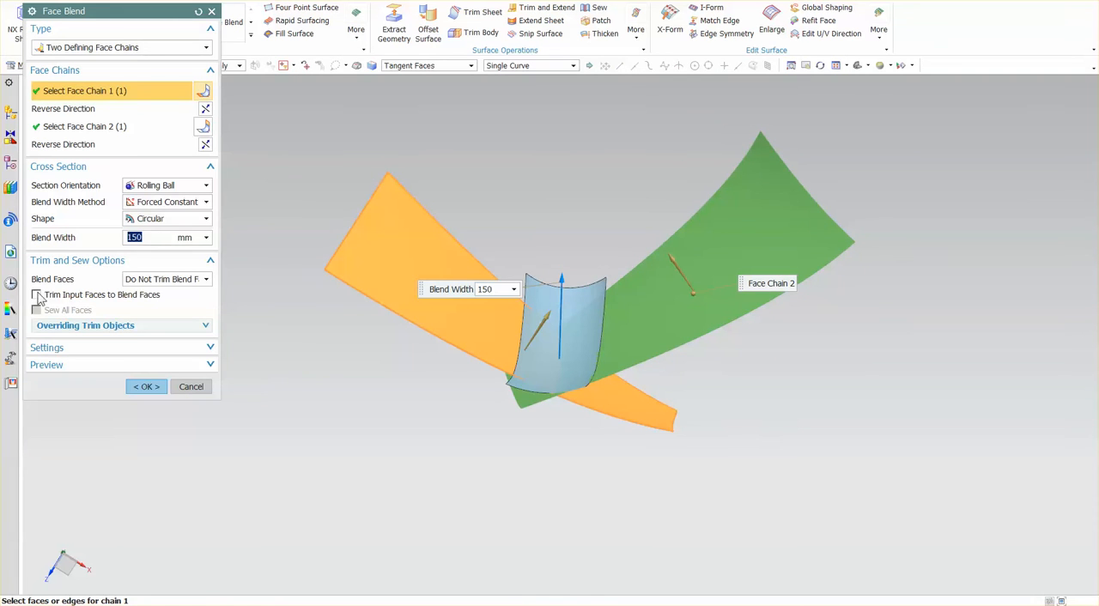
{"action": "left_click", "coordinate": [36, 295]}
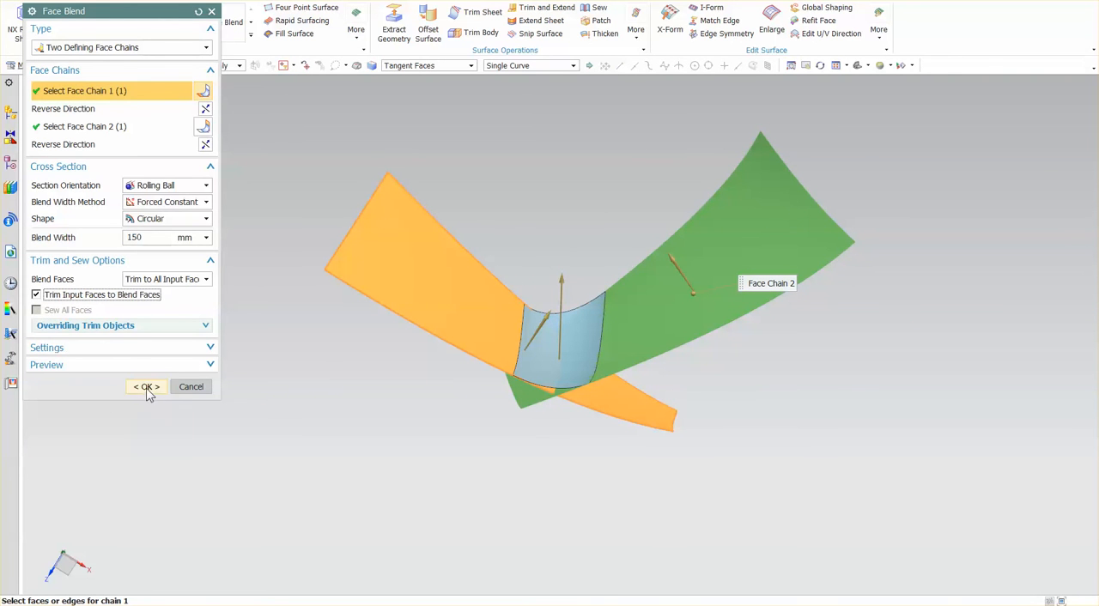
{"action": "left_click", "coordinate": [146, 387]}
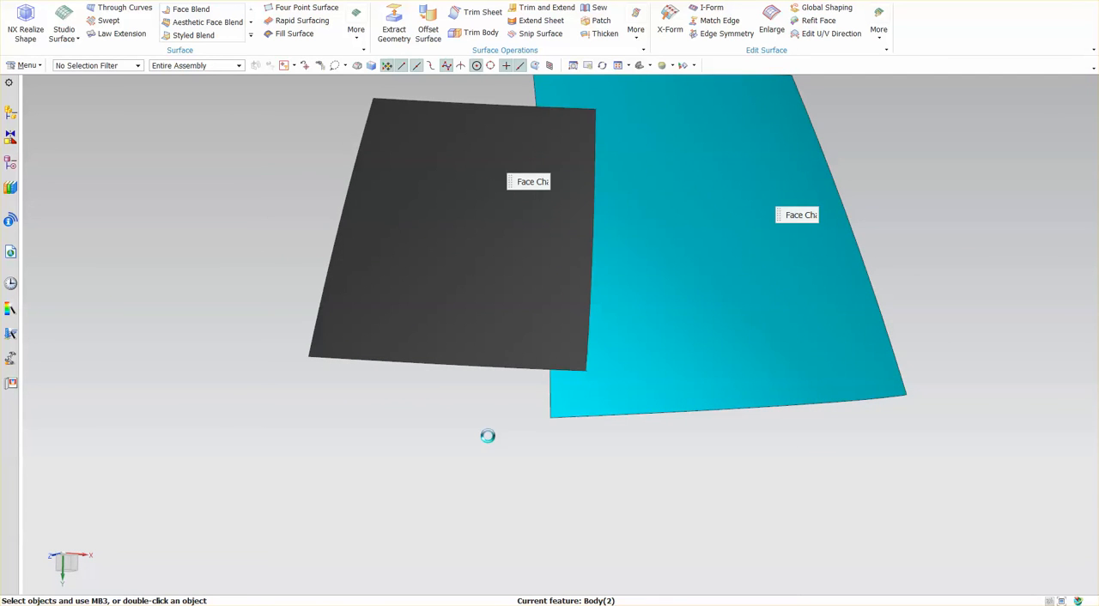
Step: Reopen Face Blend and try trimming blend faces to all and short input faces
{"action": "left_click", "coordinate": [191, 9]}
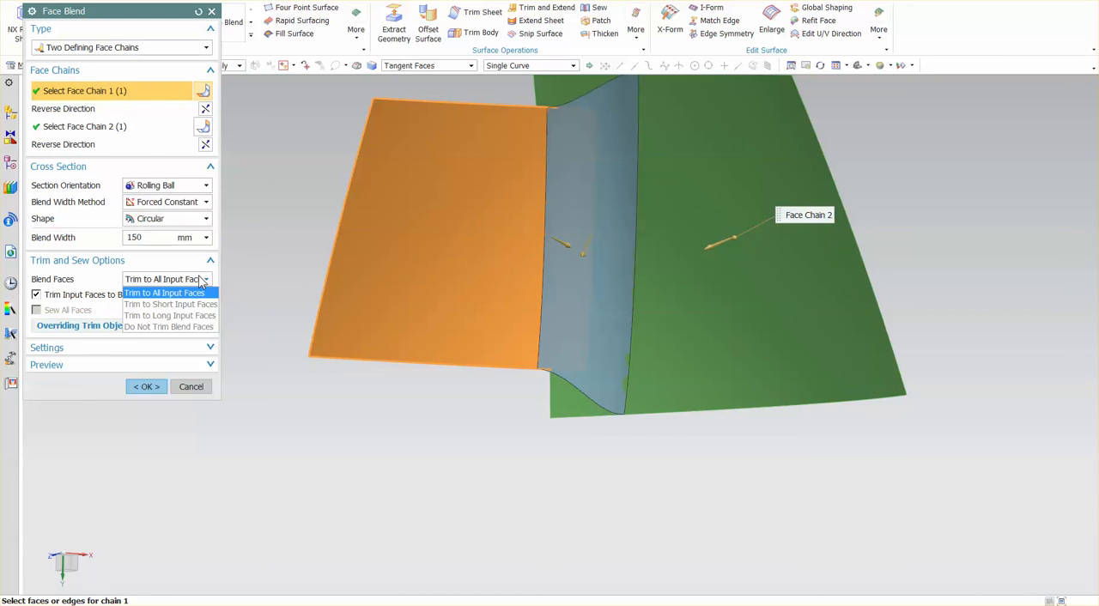
{"action": "mouse_move", "coordinate": [76, 286]}
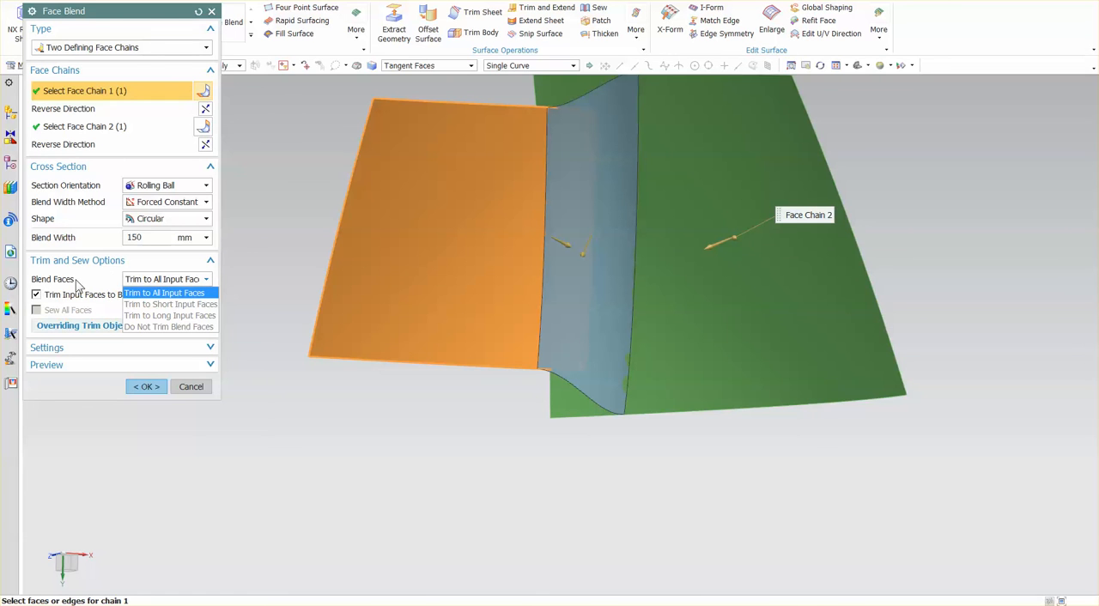
{"action": "left_click", "coordinate": [164, 293]}
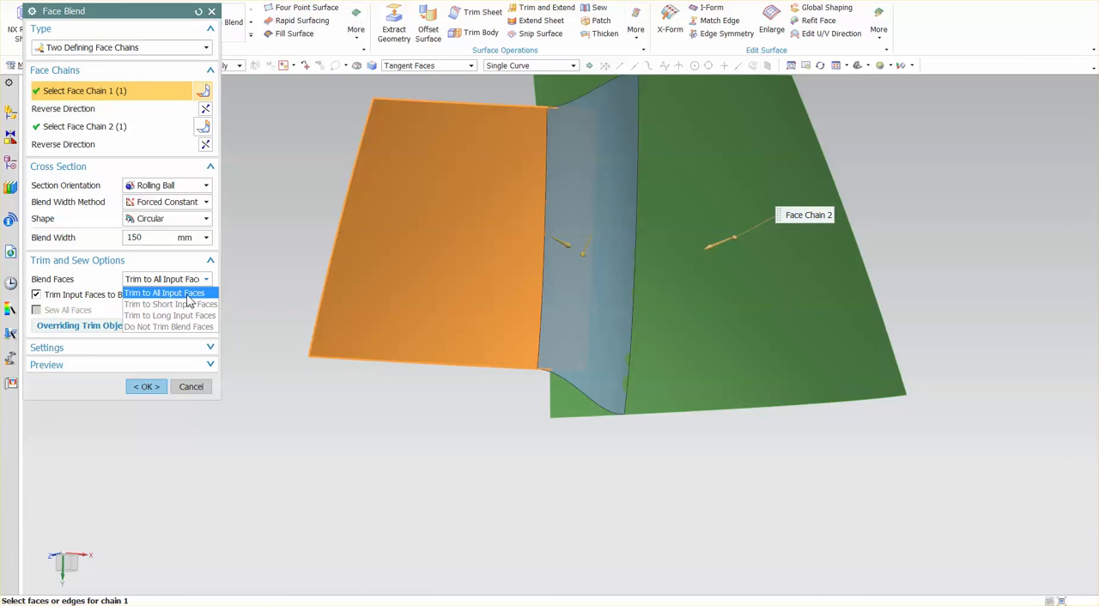
{"action": "left_click", "coordinate": [164, 292]}
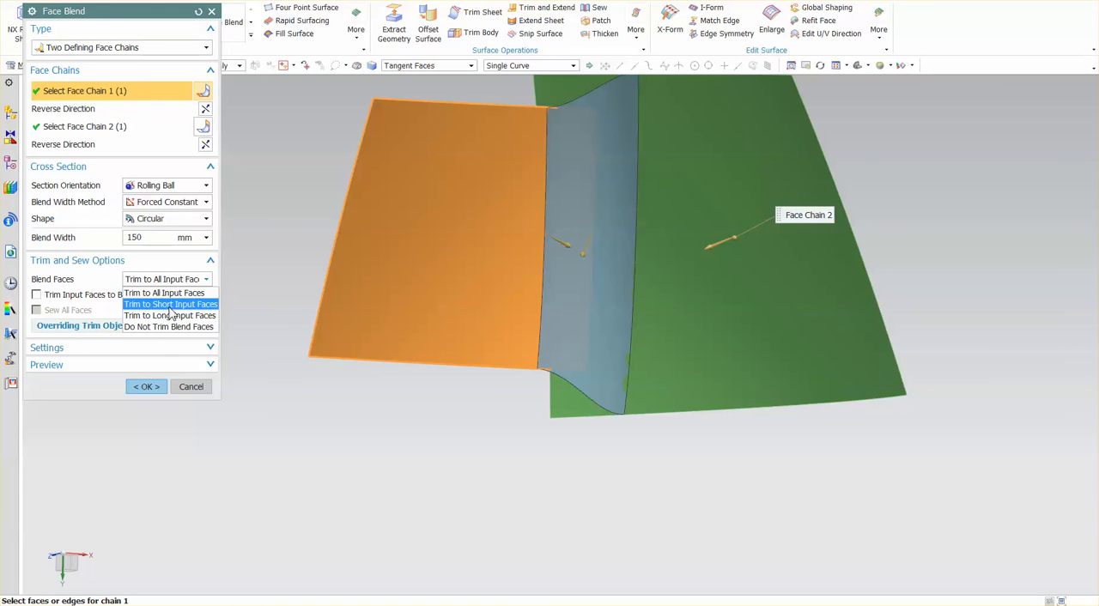
{"action": "left_click", "coordinate": [165, 293]}
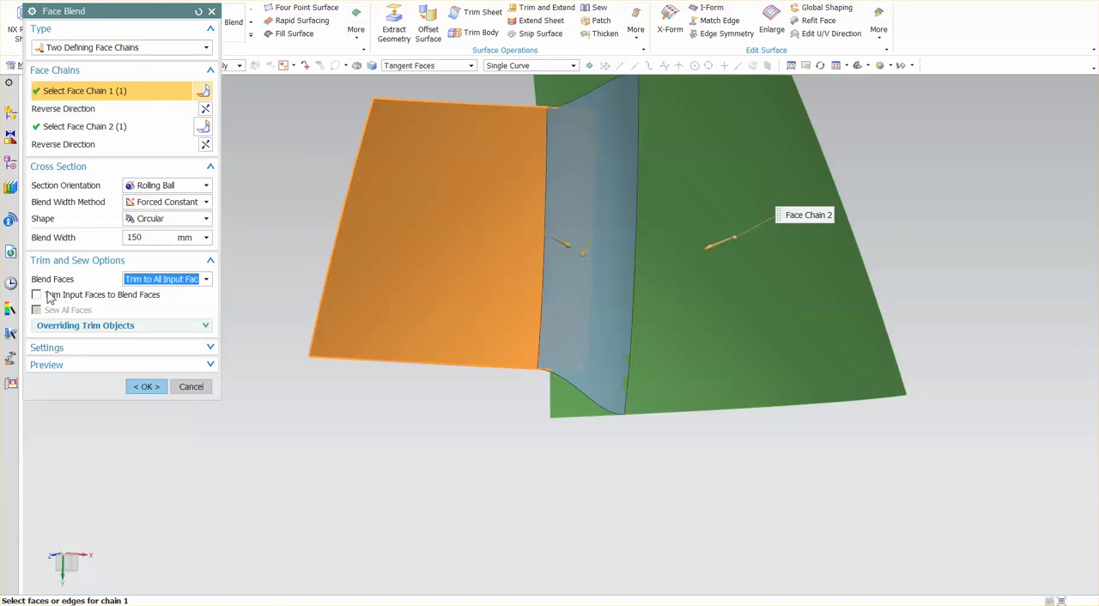
Step: Toggle Trim Input Faces on and off, then leave the blend faces untrimmed
{"action": "left_click", "coordinate": [166, 278]}
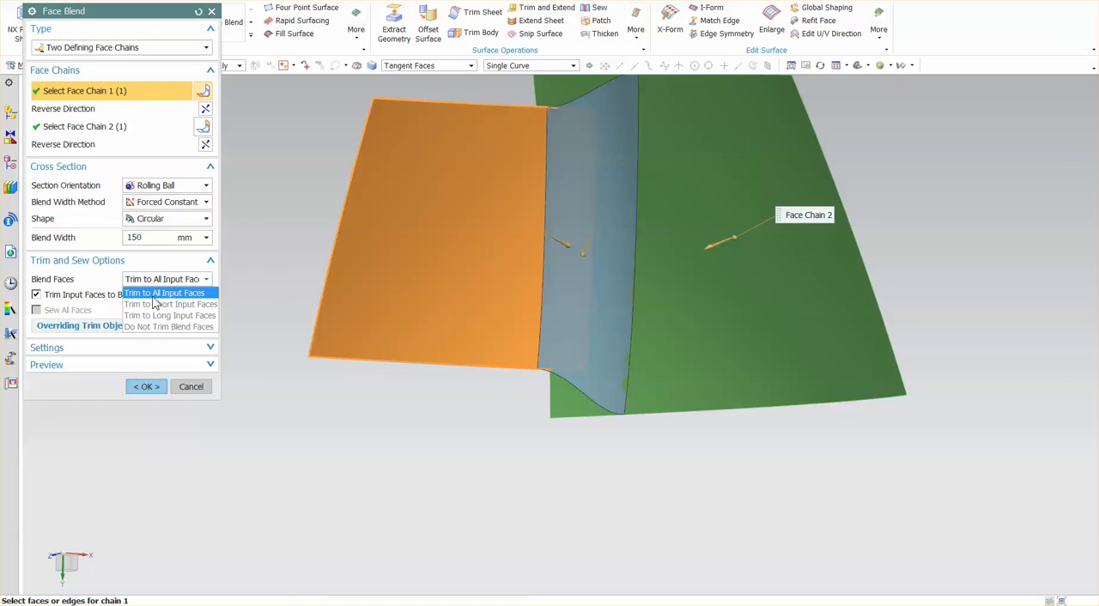
{"action": "left_click", "coordinate": [164, 293]}
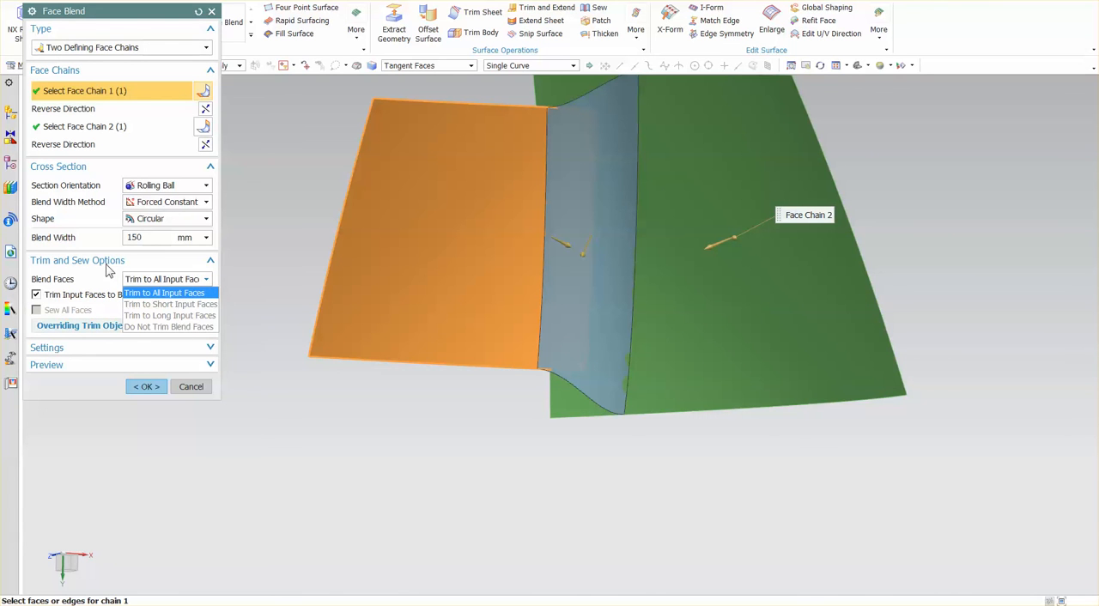
{"action": "left_click", "coordinate": [163, 293]}
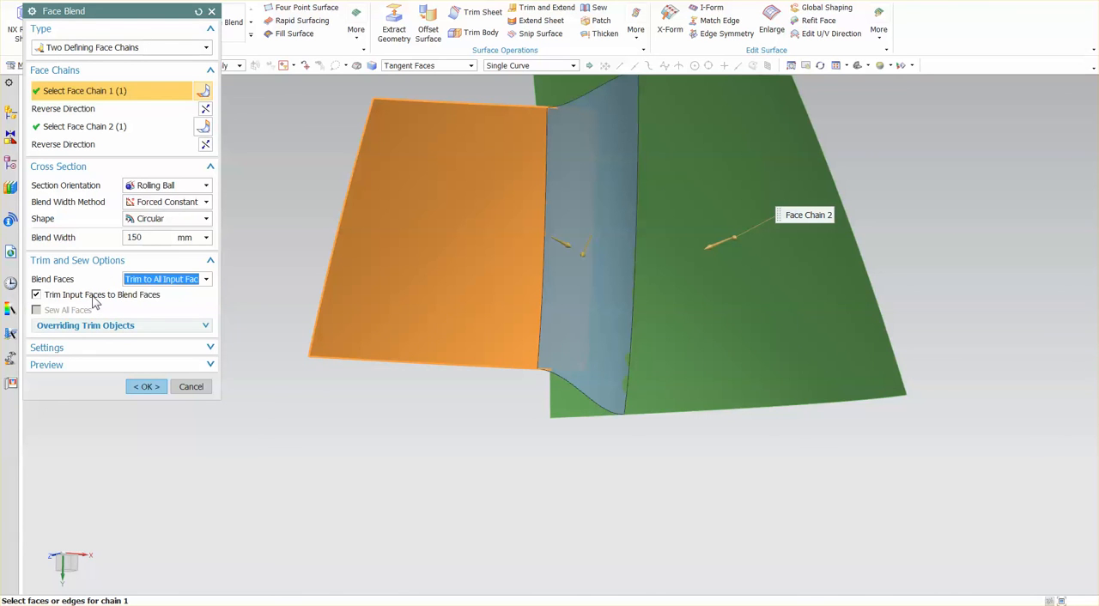
{"action": "left_click", "coordinate": [36, 294]}
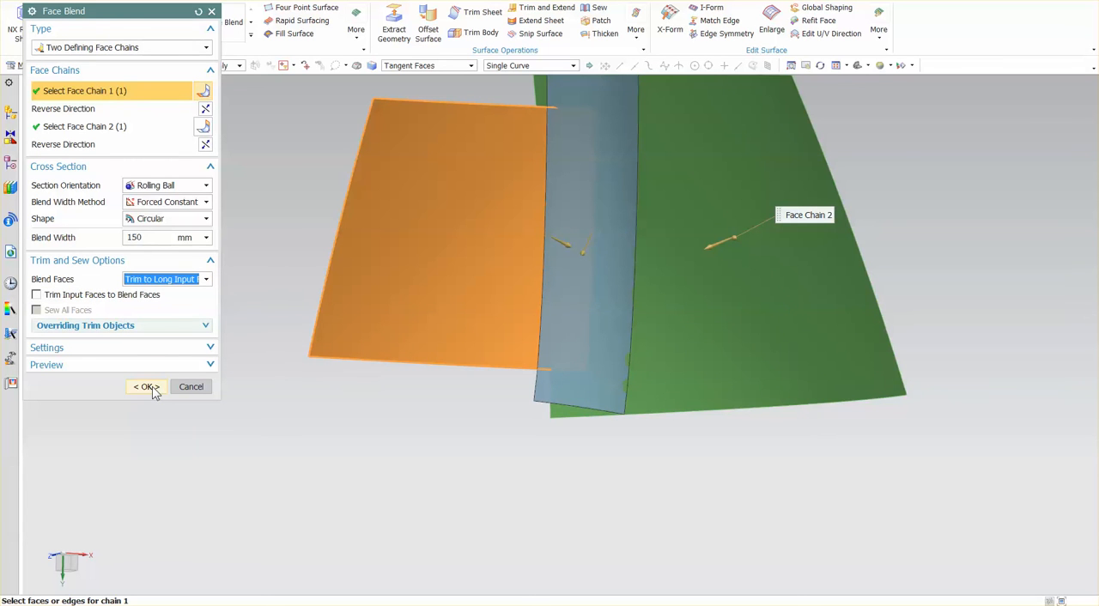
{"action": "left_click", "coordinate": [166, 279]}
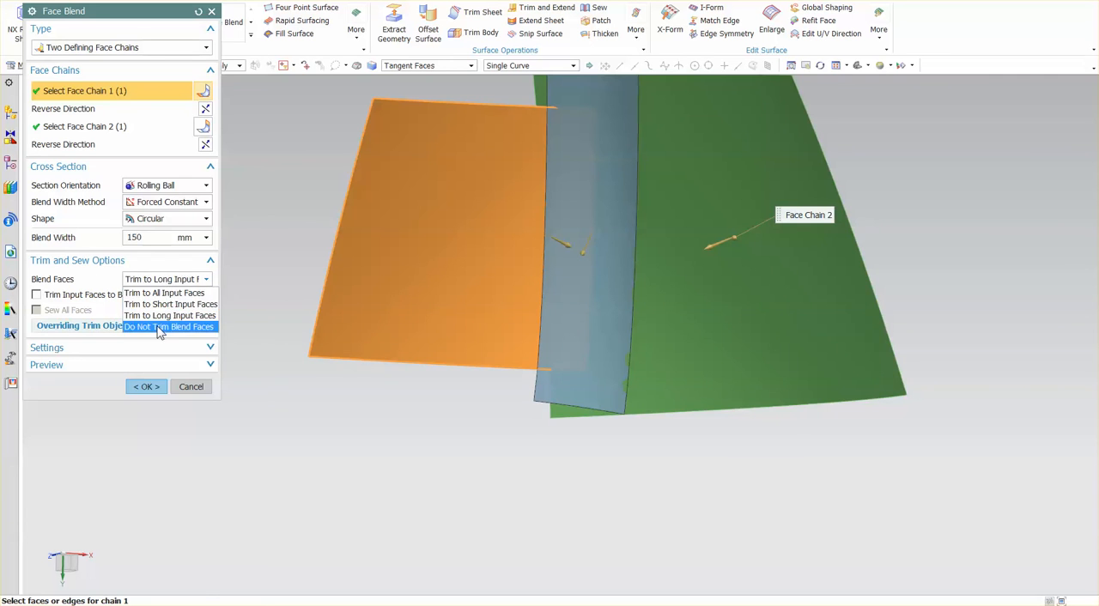
{"action": "left_click", "coordinate": [145, 386]}
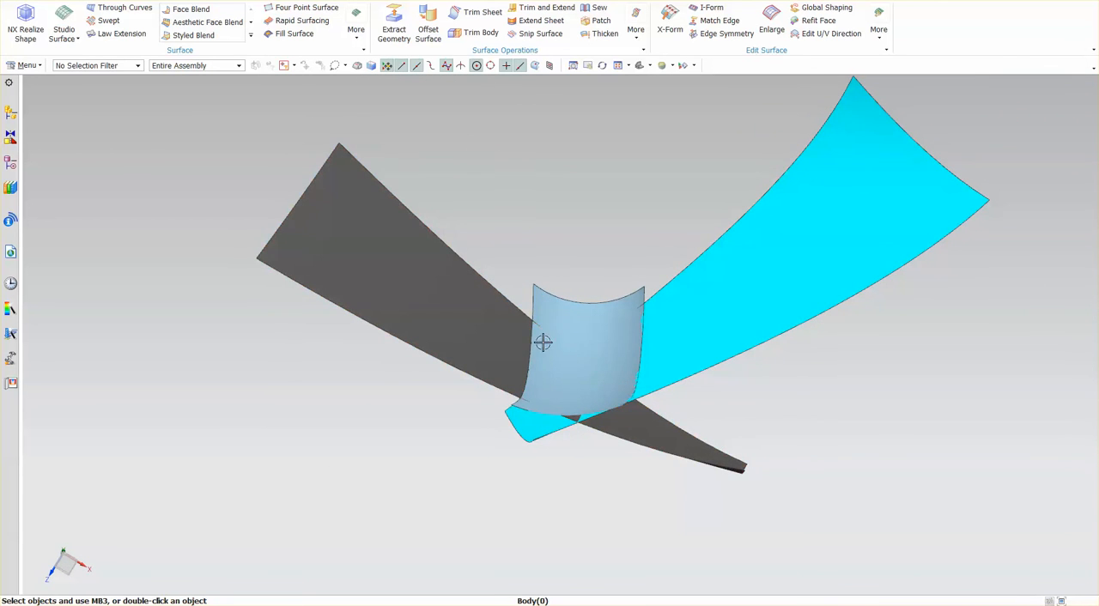
{"action": "mouse_move", "coordinate": [591, 309]}
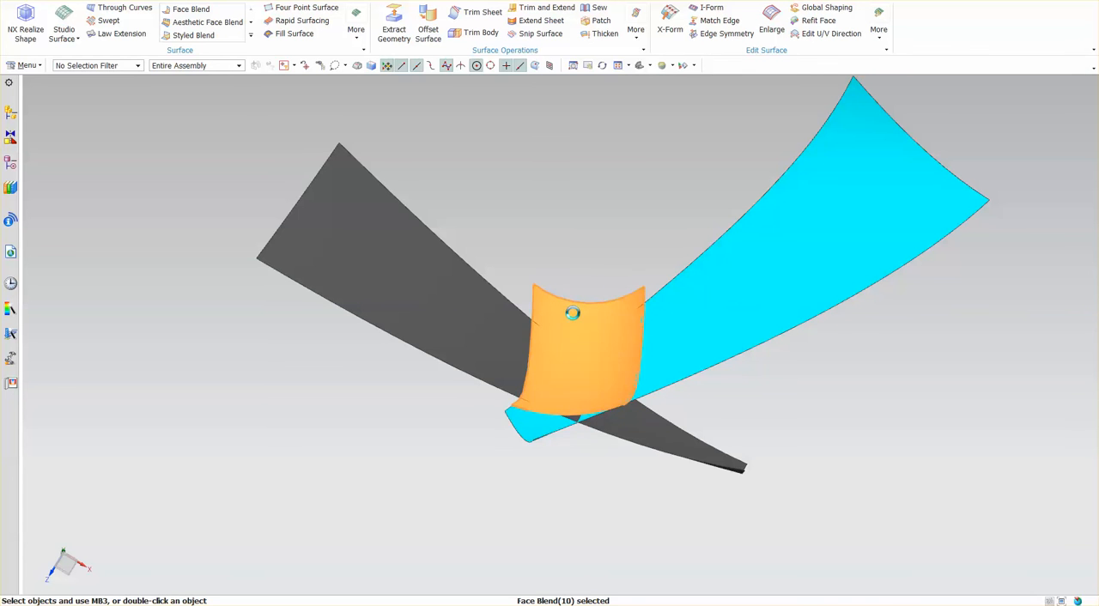
Step: Edit the blend to Tangent Symmetric and drag the center radius to 88 mm
{"action": "left_click", "coordinate": [191, 9]}
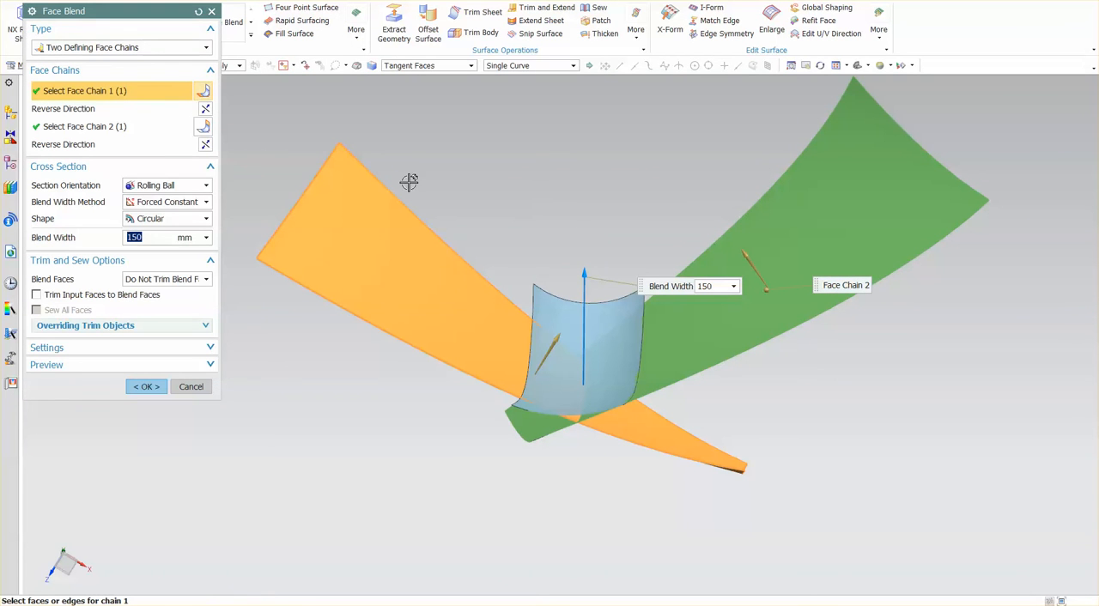
{"action": "mouse_move", "coordinate": [109, 221]}
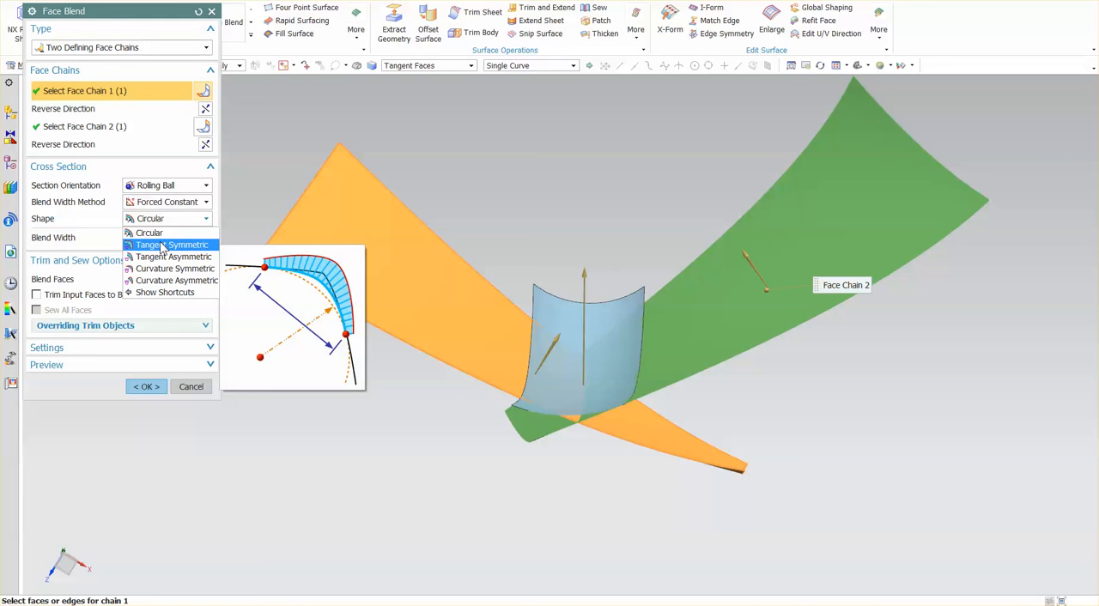
{"action": "left_click", "coordinate": [173, 245]}
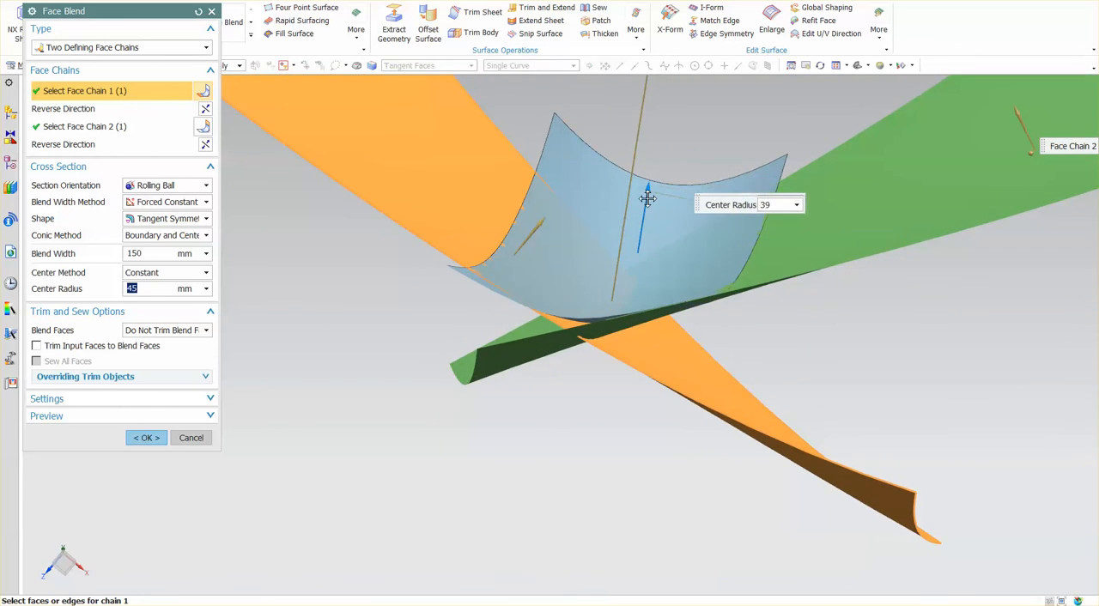
{"action": "left_click_drag", "start_coordinate": [648, 190], "coordinate": [657, 183]}
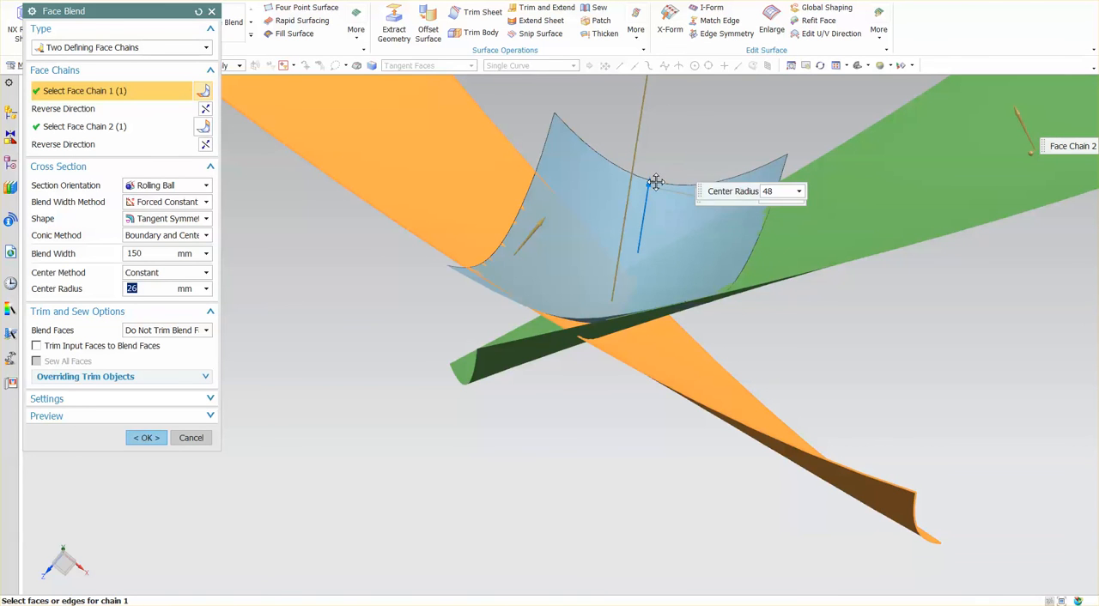
{"action": "left_click_drag", "start_coordinate": [657, 183], "coordinate": [667, 134]}
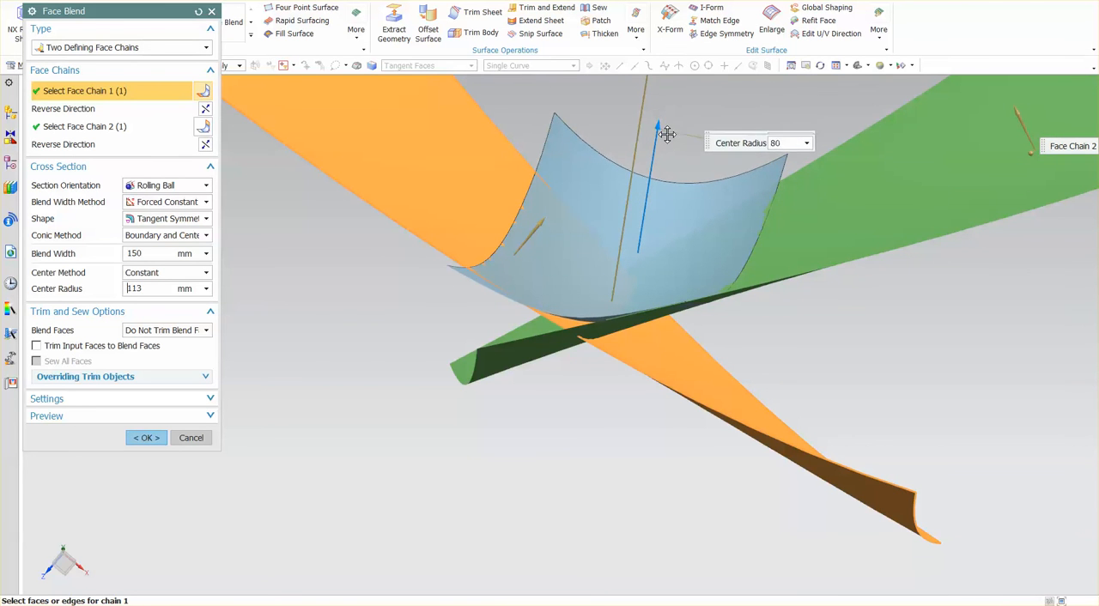
{"action": "left_click_drag", "start_coordinate": [667, 134], "coordinate": [654, 161]}
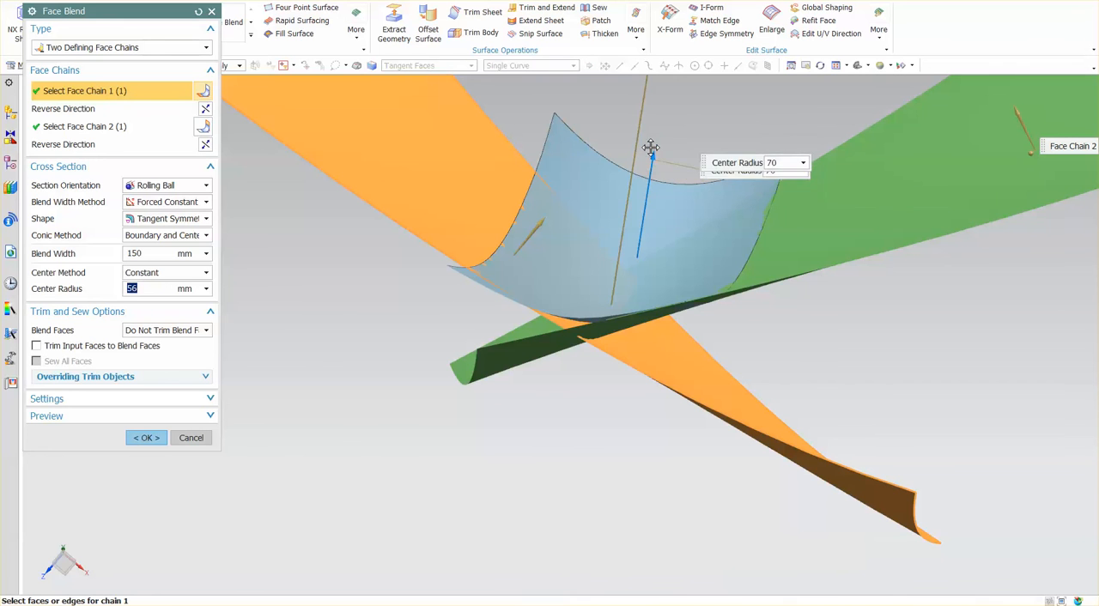
{"action": "left_click_drag", "start_coordinate": [651, 146], "coordinate": [669, 112]}
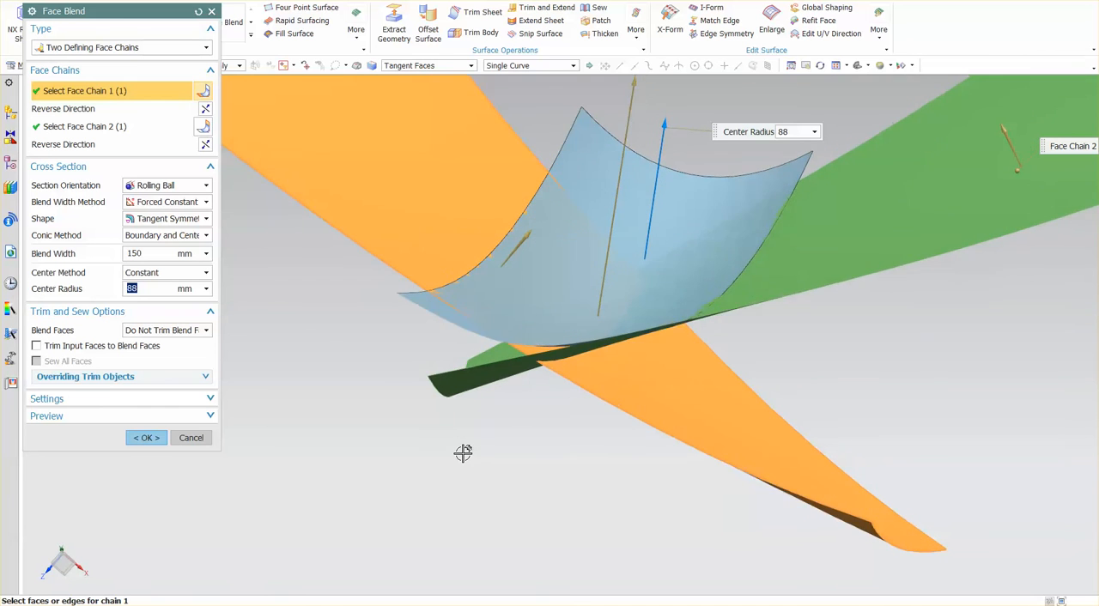
{"action": "left_click_drag", "start_coordinate": [463, 453], "coordinate": [662, 229]}
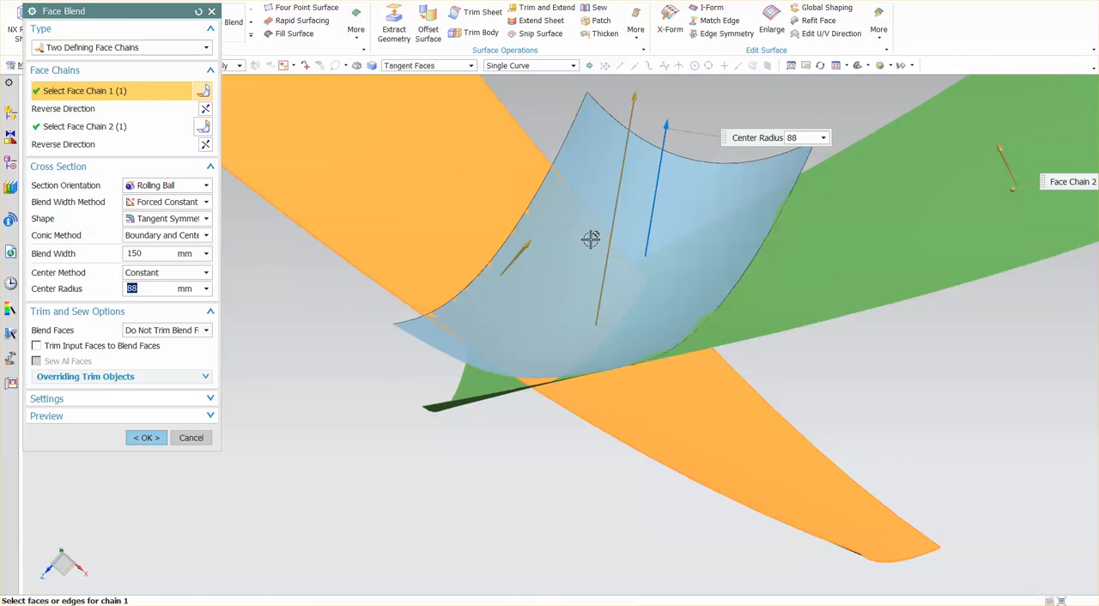
{"action": "mouse_move", "coordinate": [483, 206]}
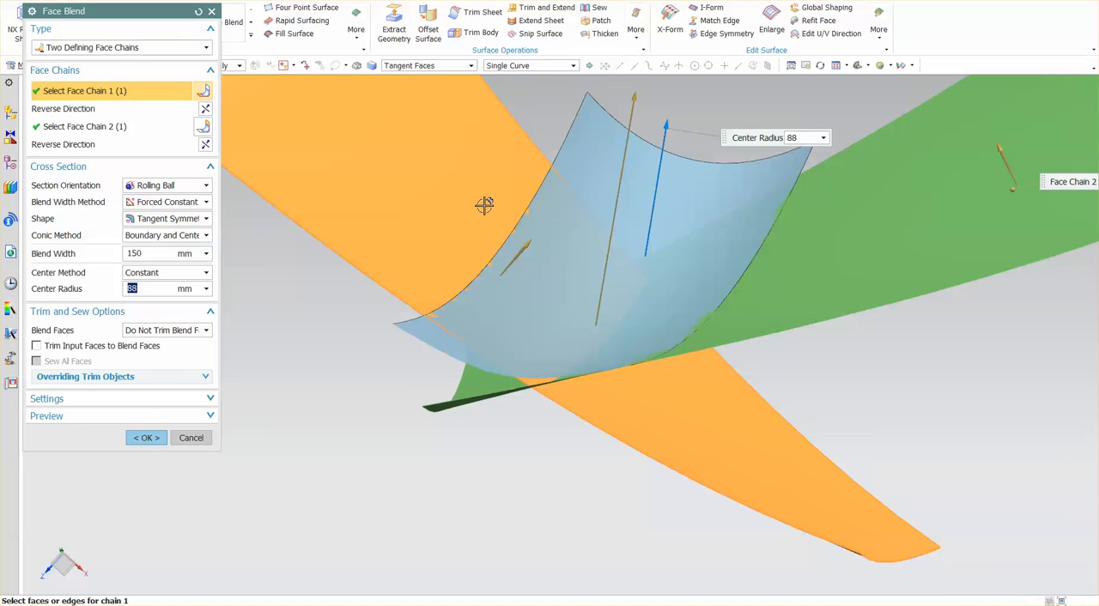
{"action": "mouse_move", "coordinate": [493, 138]}
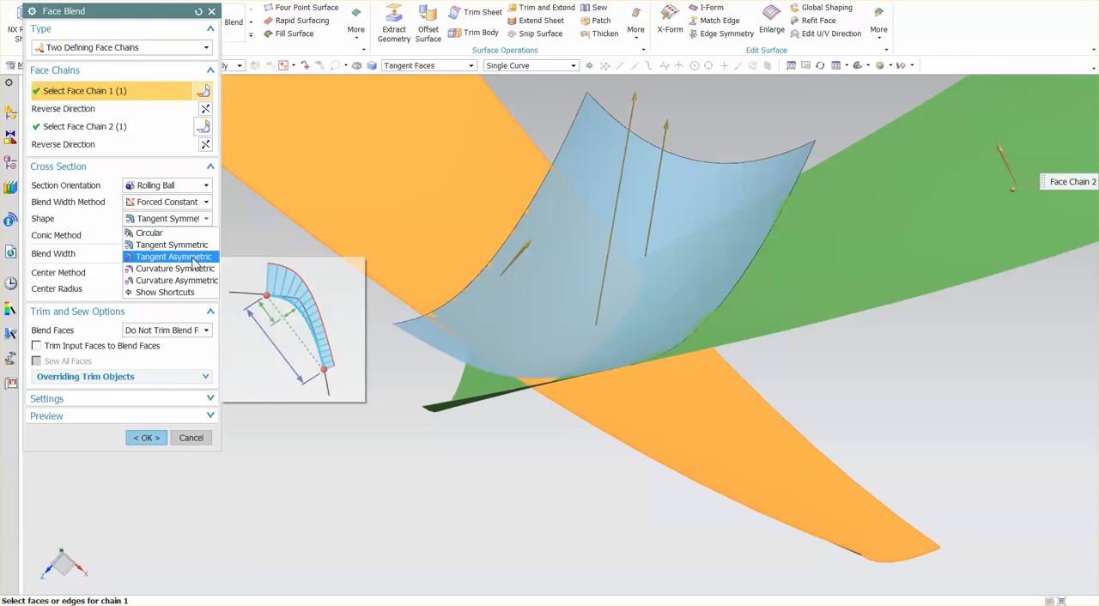
Step: Make the section tangent asymmetric, enter rho .5, widen to 205 mm, then lower rho to about 0.34
{"action": "left_click", "coordinate": [173, 256]}
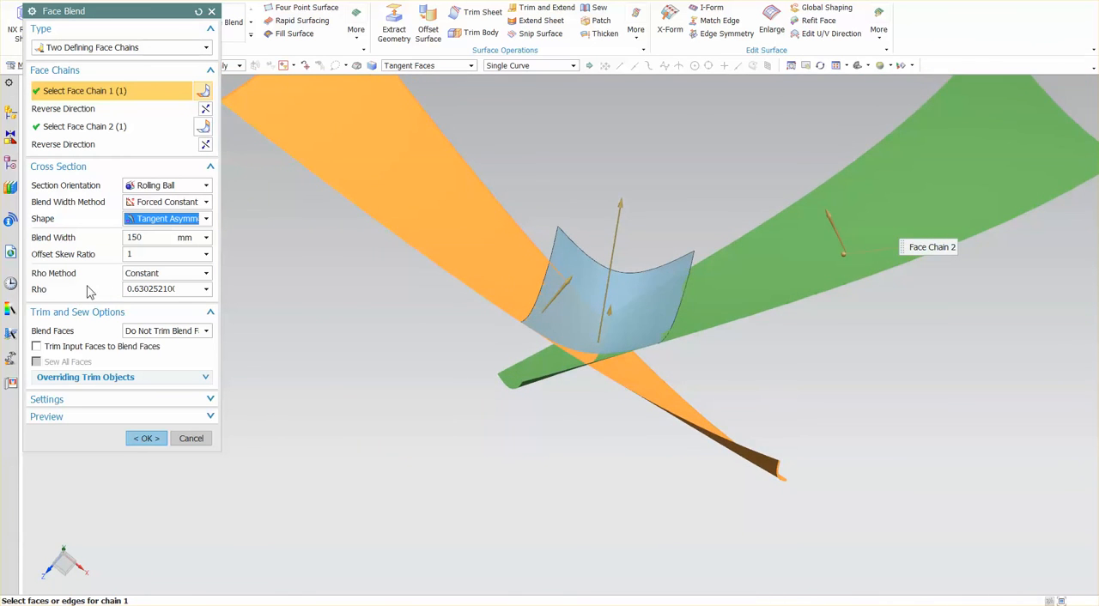
{"action": "mouse_move", "coordinate": [110, 253]}
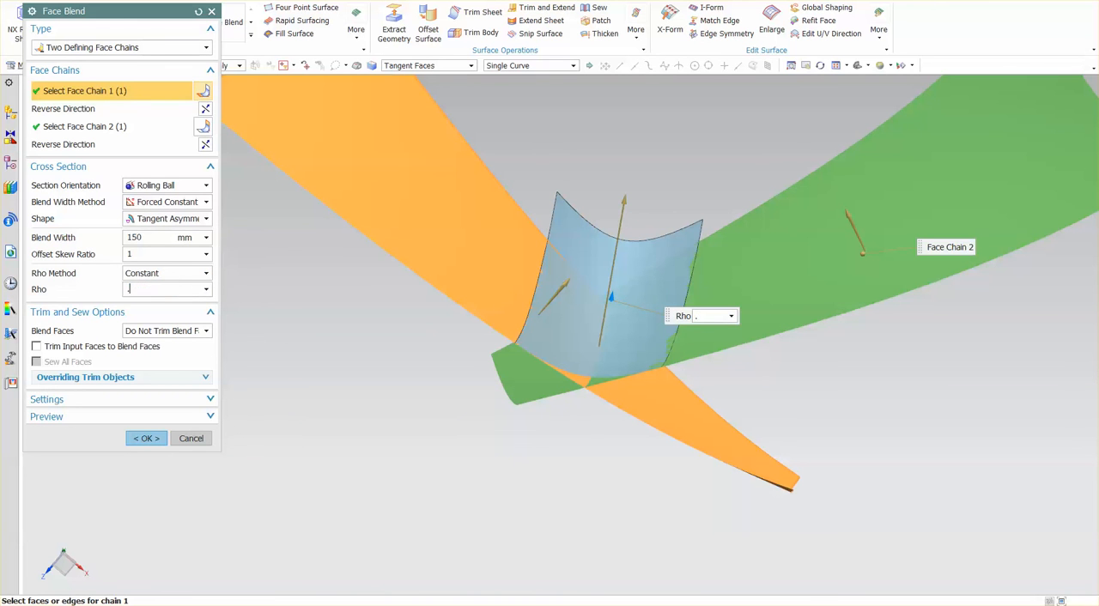
{"action": "type", "text": ".5"}
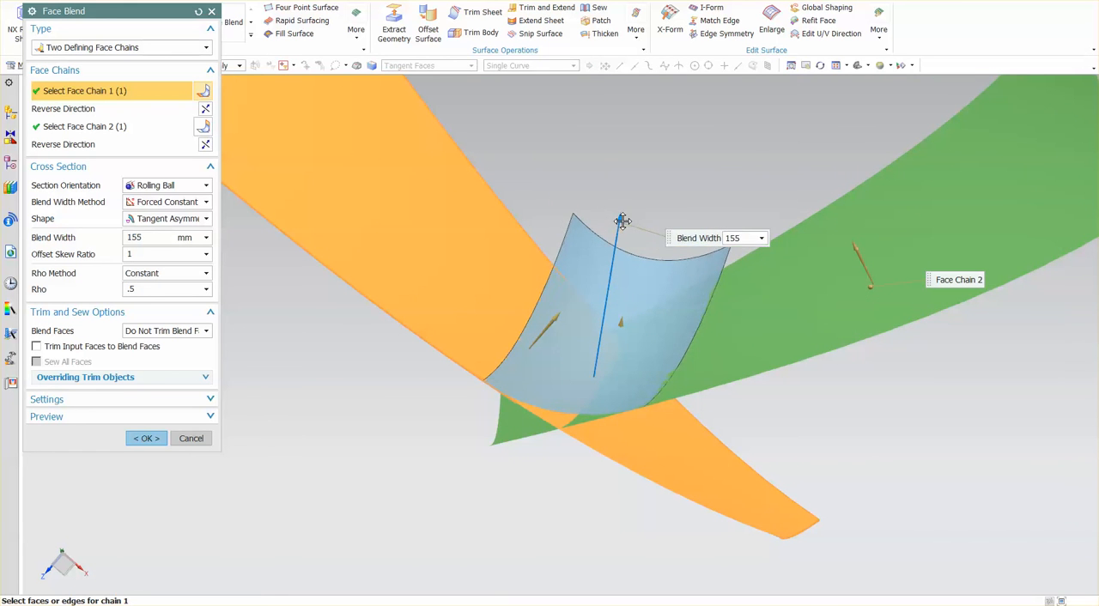
{"action": "left_click_drag", "start_coordinate": [621, 220], "coordinate": [643, 174]}
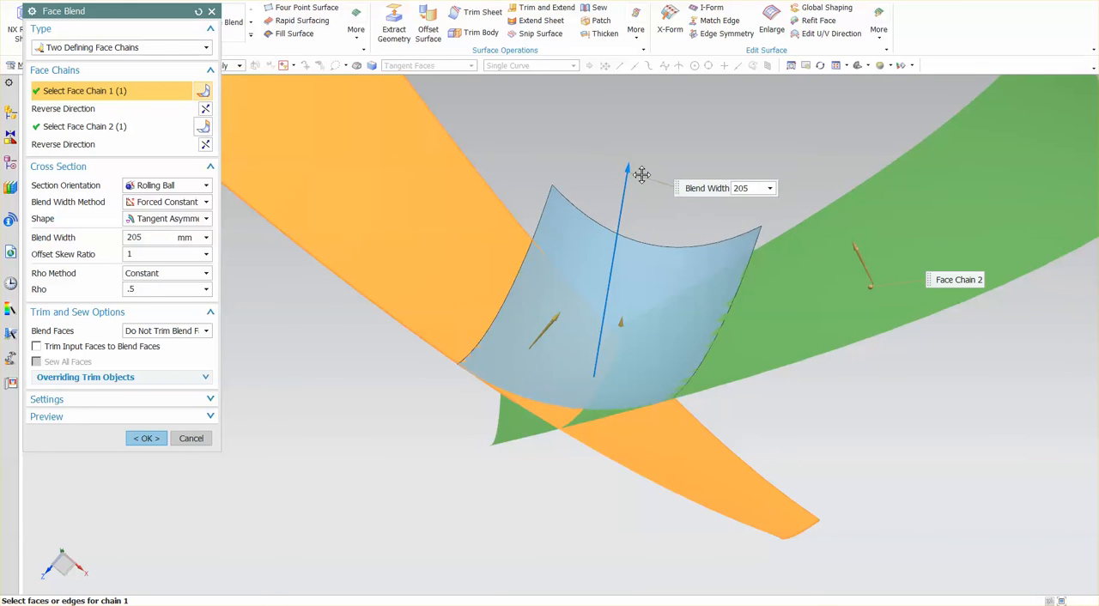
{"action": "left_click_drag", "start_coordinate": [627, 175], "coordinate": [632, 141]}
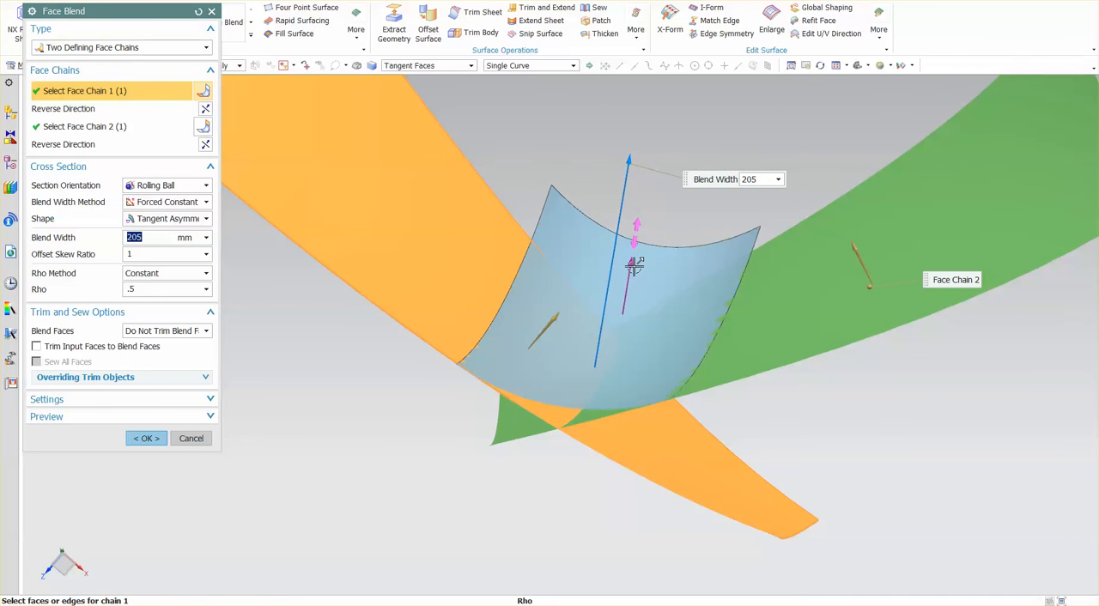
{"action": "left_click", "coordinate": [163, 289]}
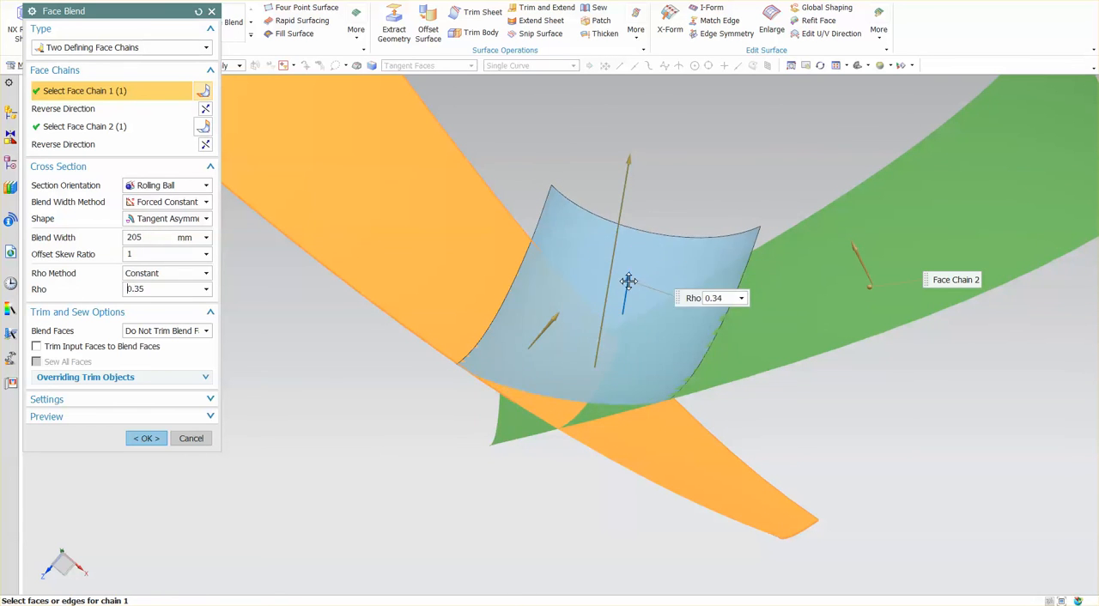
{"action": "left_click_drag", "start_coordinate": [628, 282], "coordinate": [642, 256]}
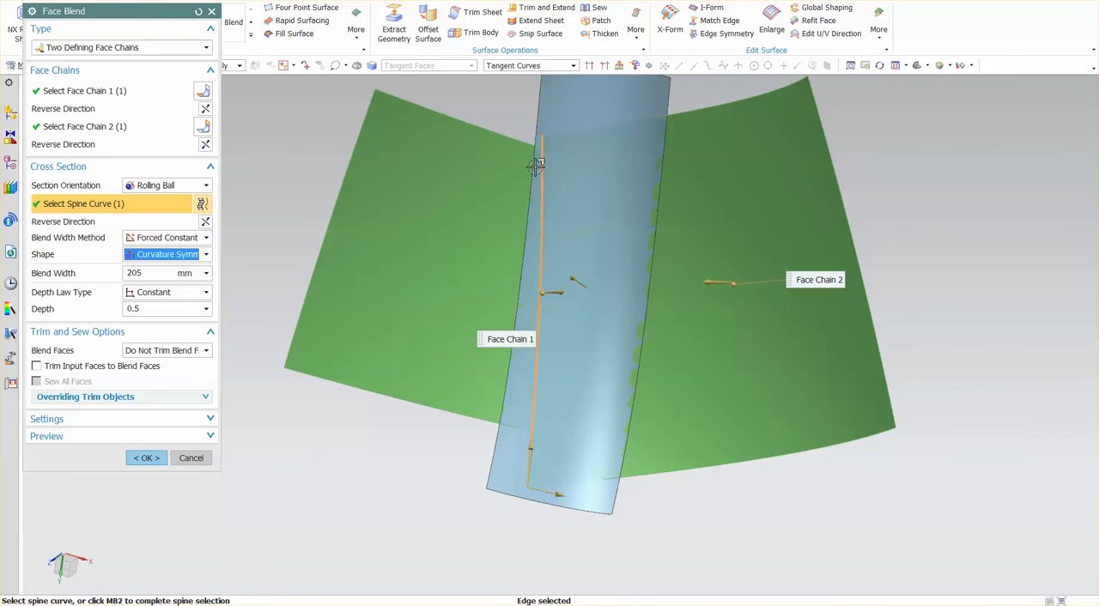
{"action": "mouse_move", "coordinate": [594, 324]}
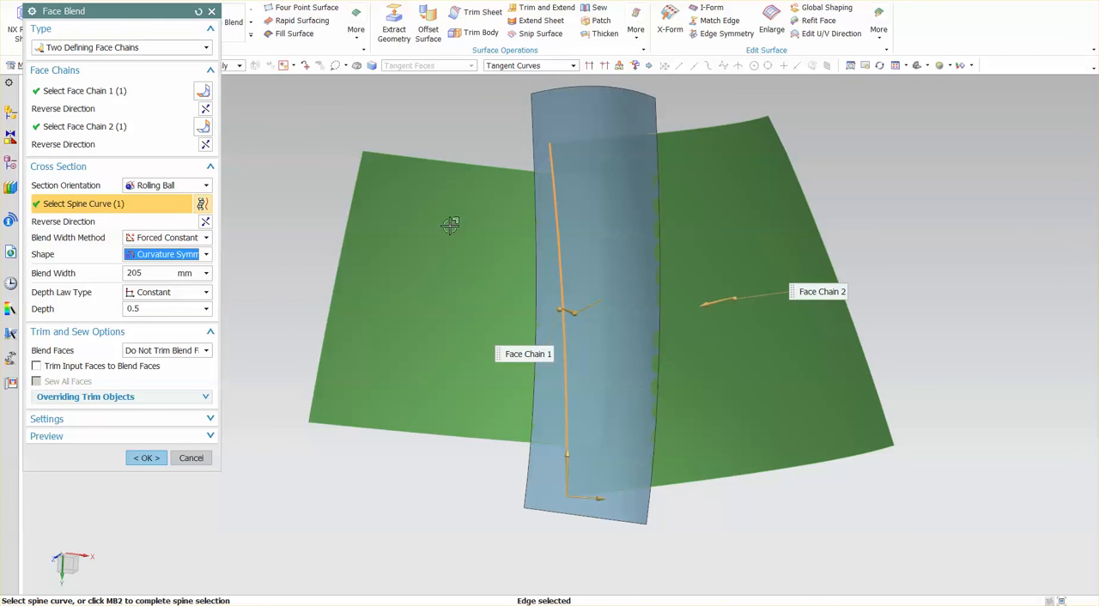
{"action": "mouse_move", "coordinate": [521, 494]}
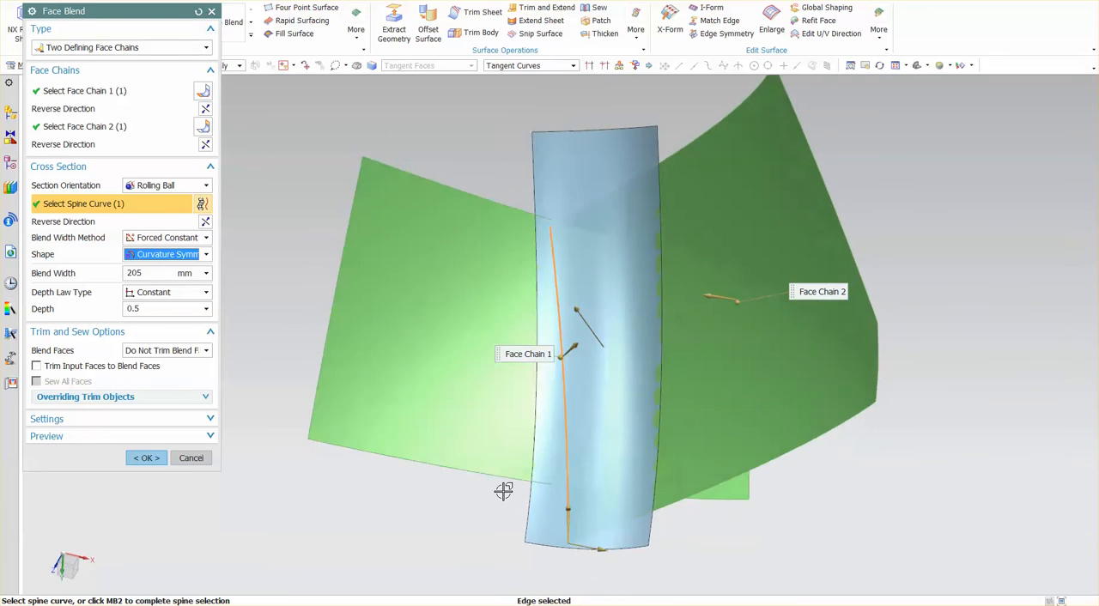
Step: Orbit to see both sheets, enter 0.95, and drag the blend depth to about 0.75
{"action": "left_click_drag", "start_coordinate": [502, 491], "coordinate": [515, 228]}
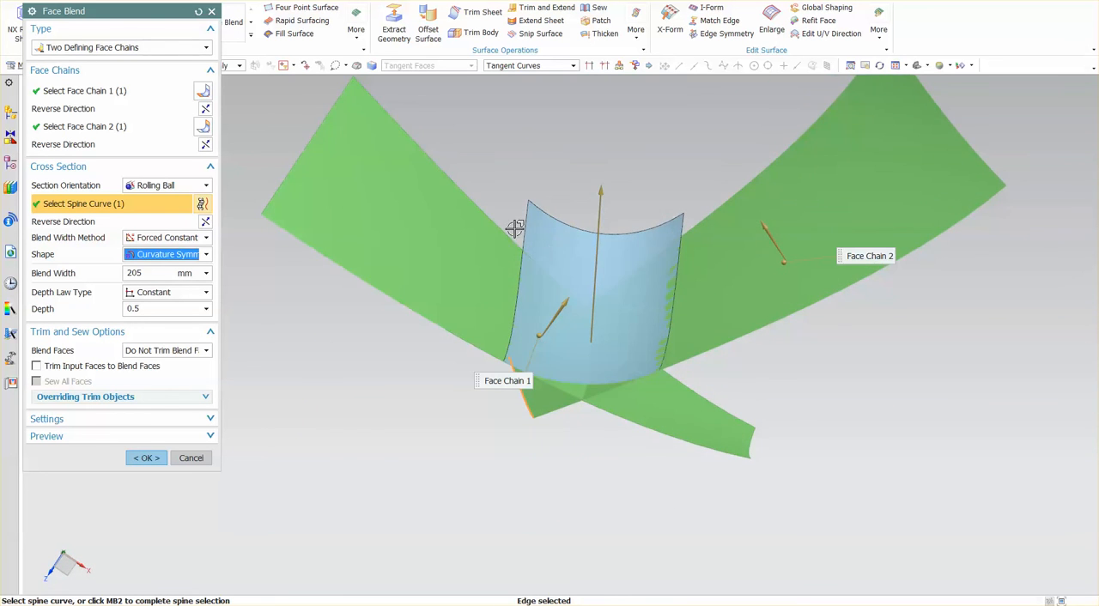
{"action": "mouse_move", "coordinate": [686, 164]}
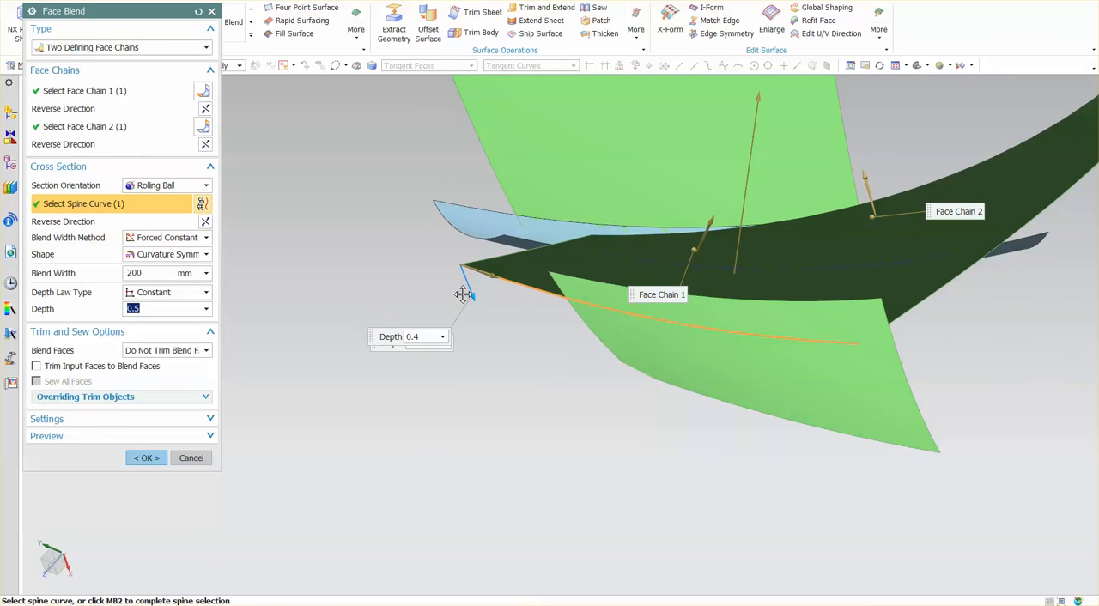
{"action": "type", "text": "0.95"}
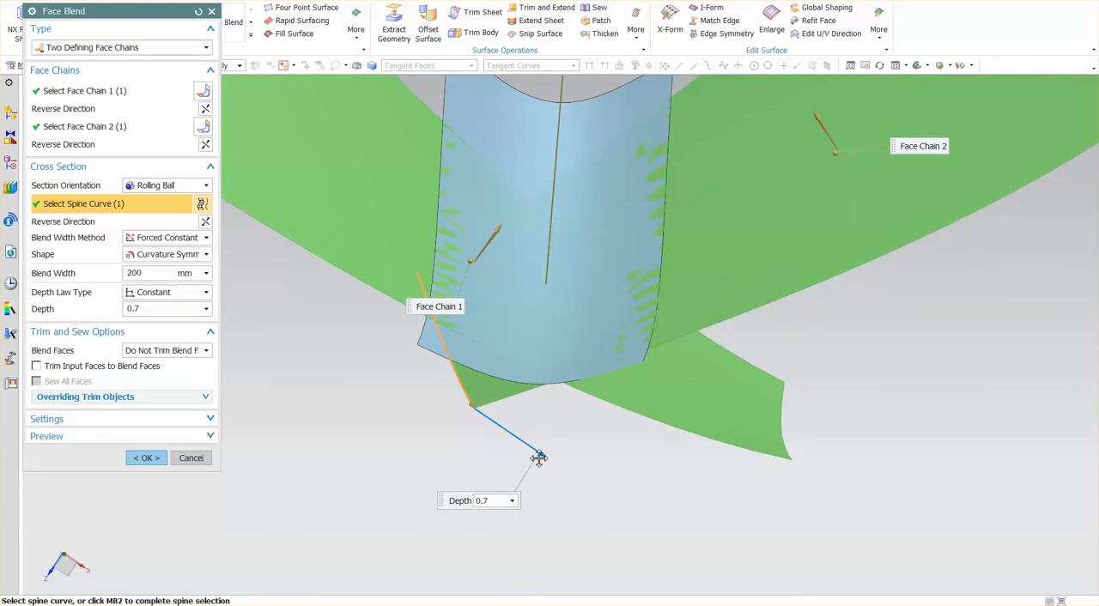
{"action": "left_click_drag", "start_coordinate": [539, 457], "coordinate": [550, 457]}
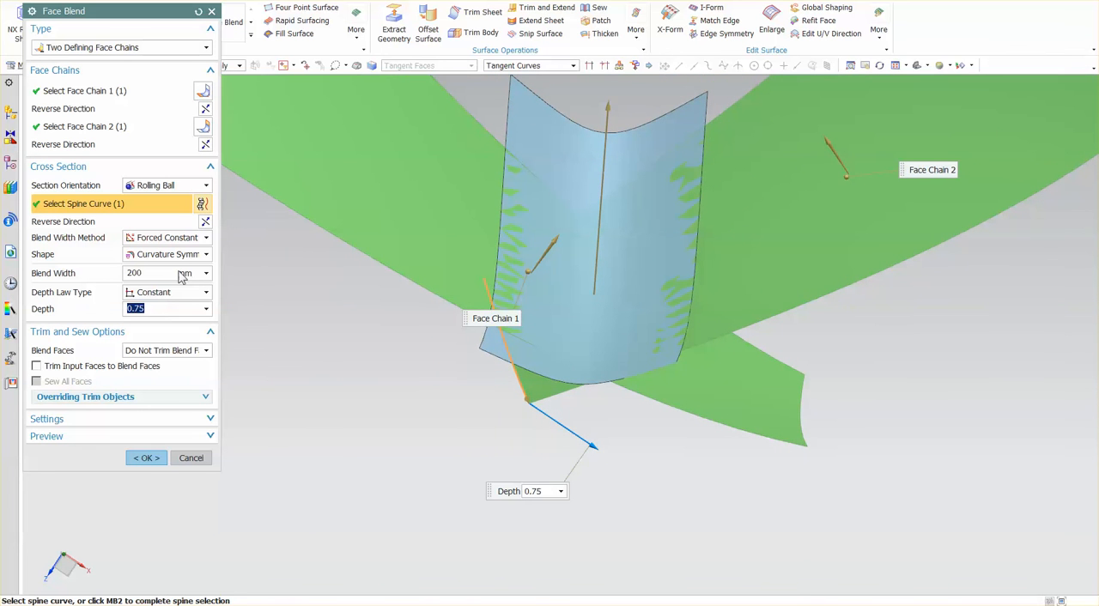
{"action": "mouse_move", "coordinate": [204, 243]}
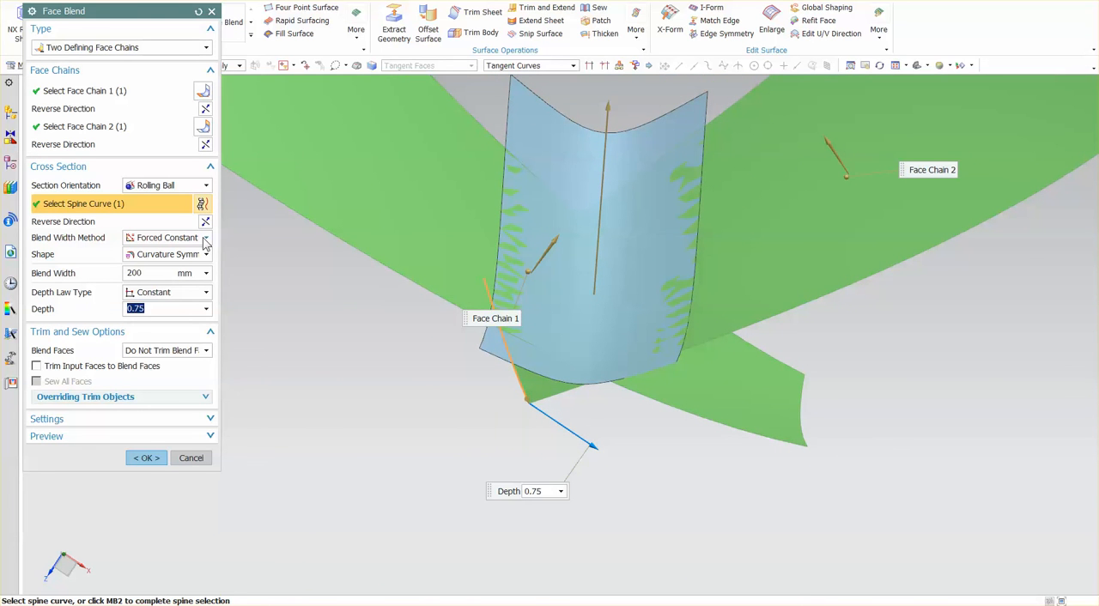
Step: Try a curvature asymmetric shape with skew dragged toward 0.55 and 0.3, then revert to Circular
{"action": "left_click", "coordinate": [205, 254]}
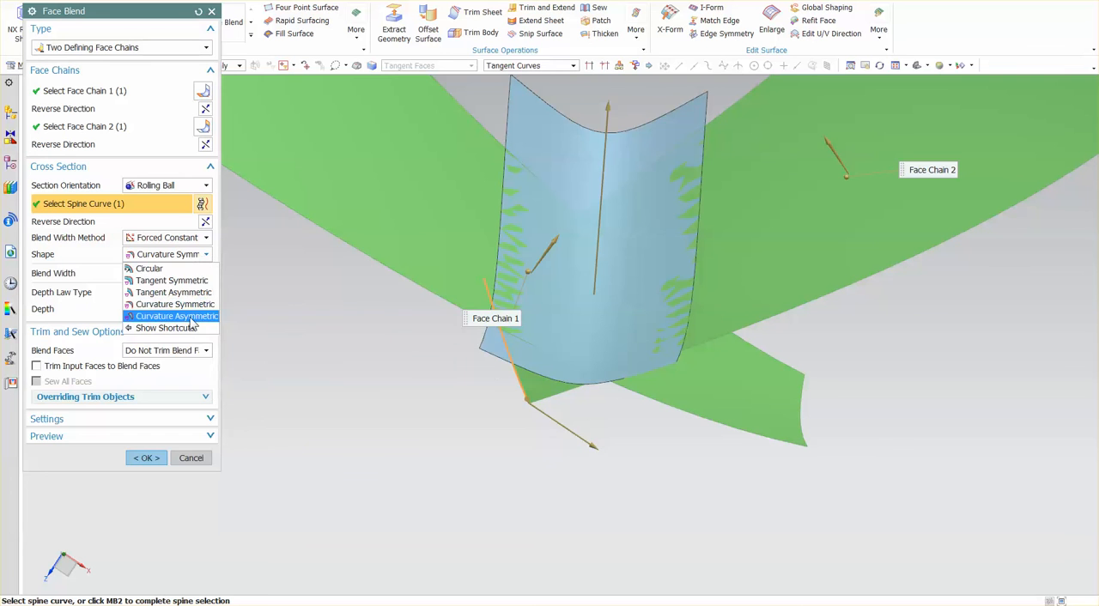
{"action": "left_click", "coordinate": [178, 316]}
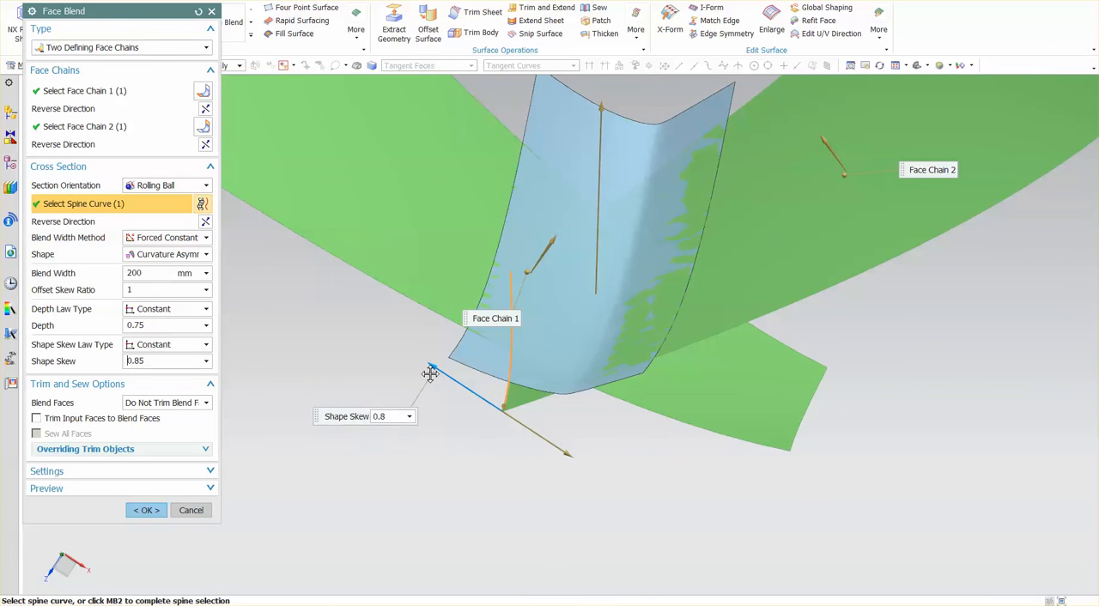
{"action": "left_click_drag", "start_coordinate": [432, 369], "coordinate": [477, 402]}
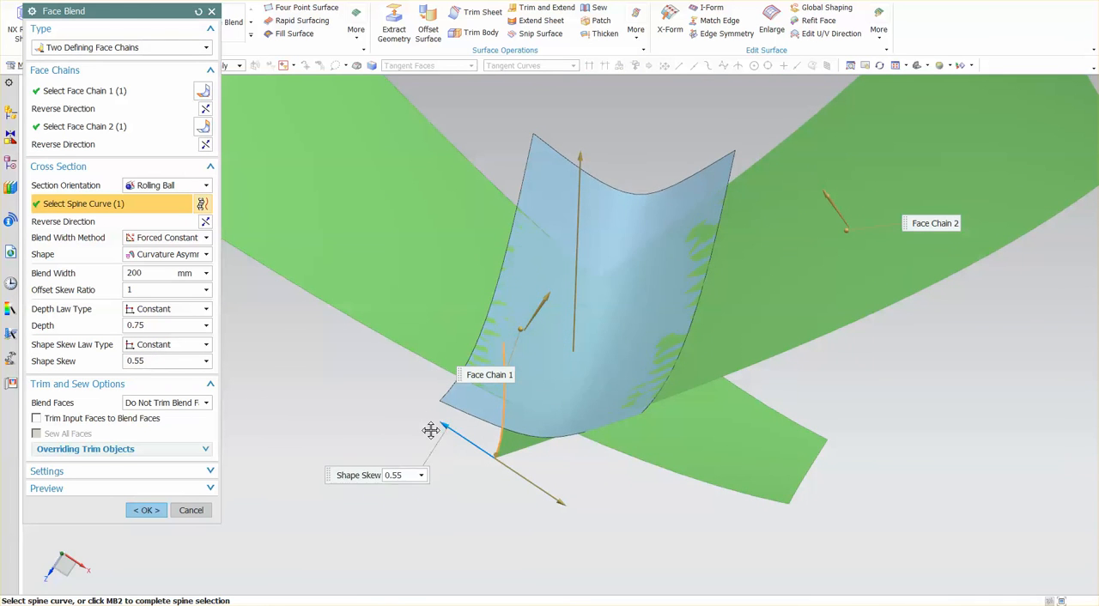
{"action": "left_click_drag", "start_coordinate": [431, 429], "coordinate": [447, 453]}
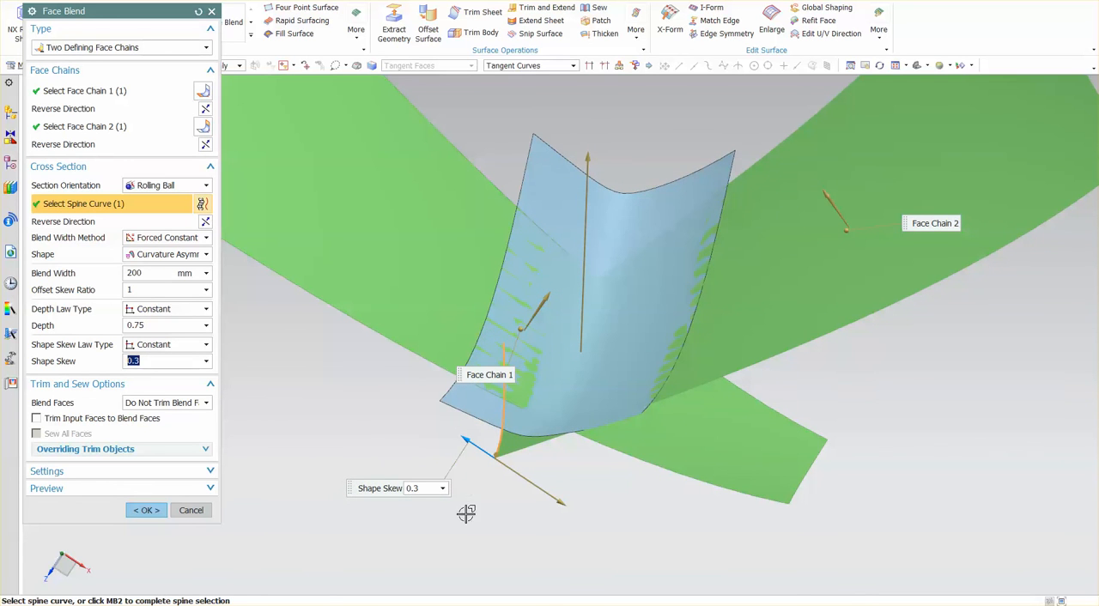
{"action": "mouse_move", "coordinate": [603, 171]}
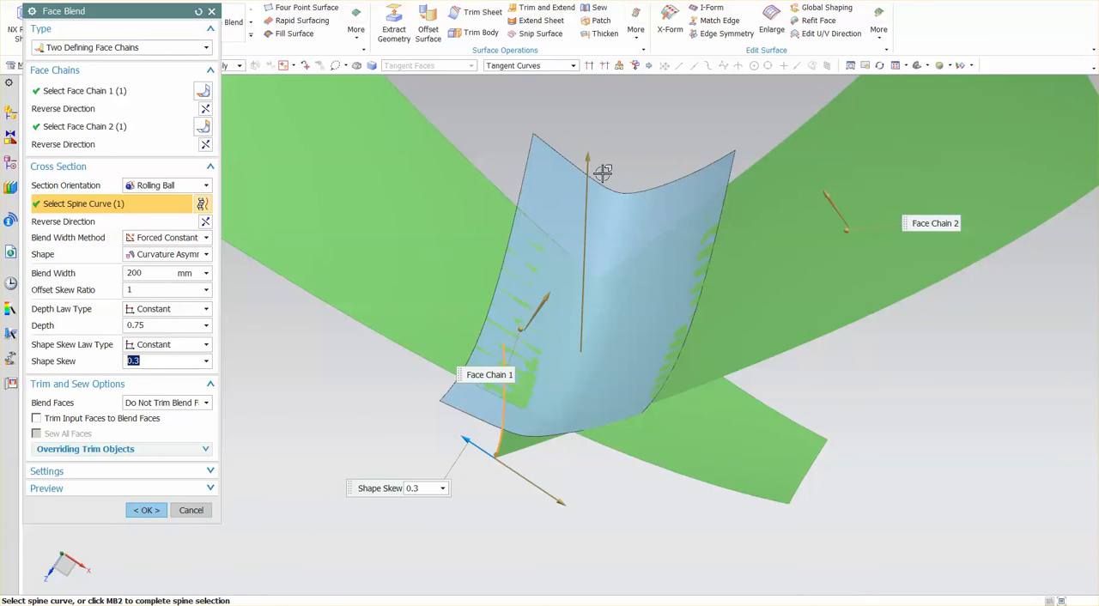
{"action": "mouse_move", "coordinate": [545, 421]}
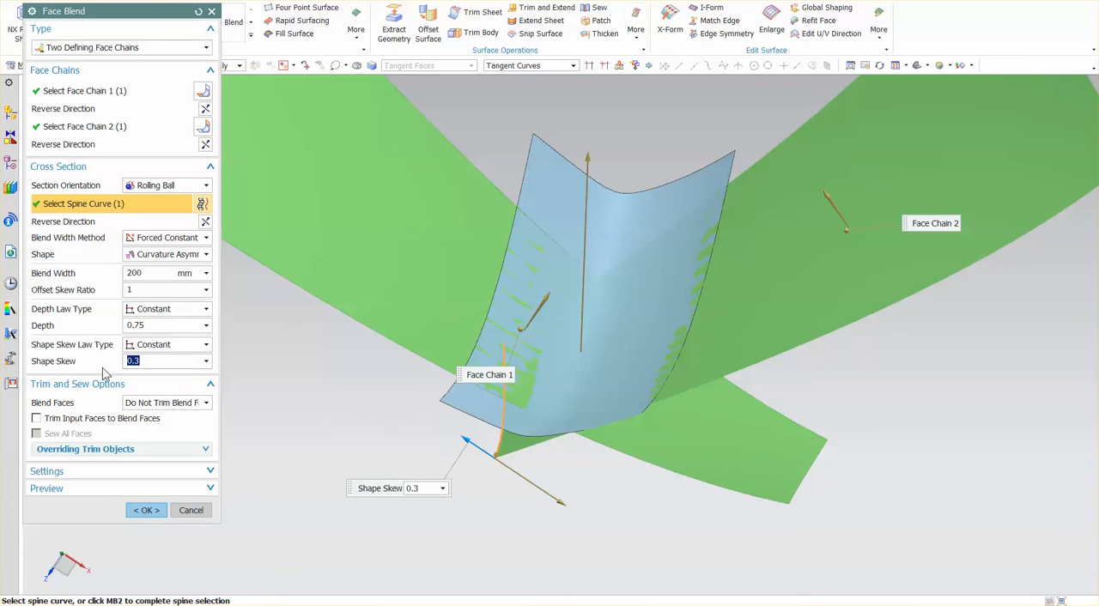
{"action": "mouse_move", "coordinate": [496, 426]}
{"action": "type", "text": "0.55"}
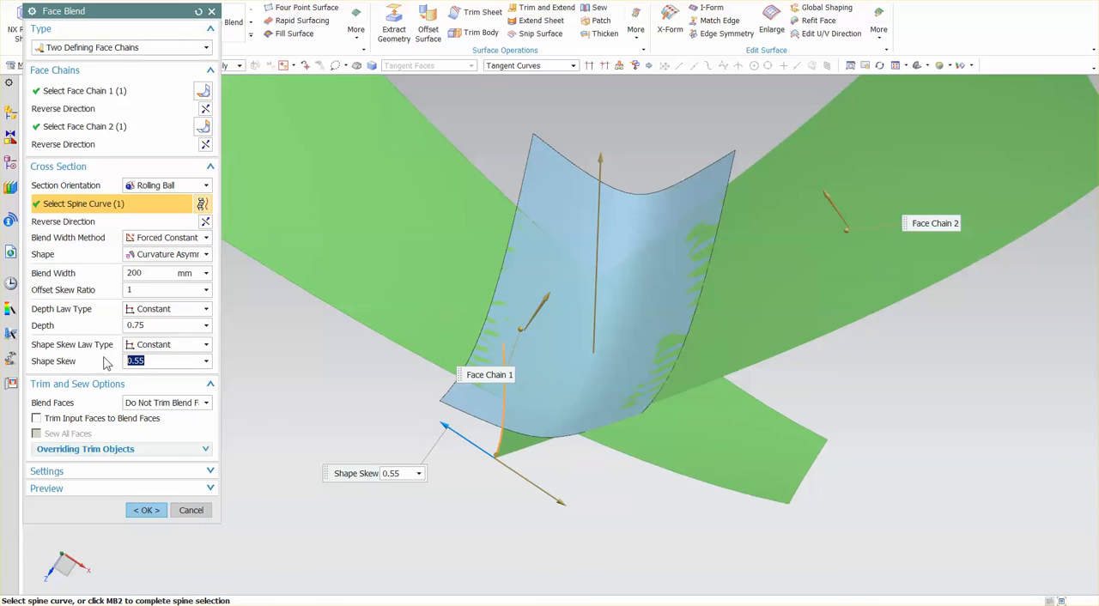
{"action": "left_click", "coordinate": [206, 255]}
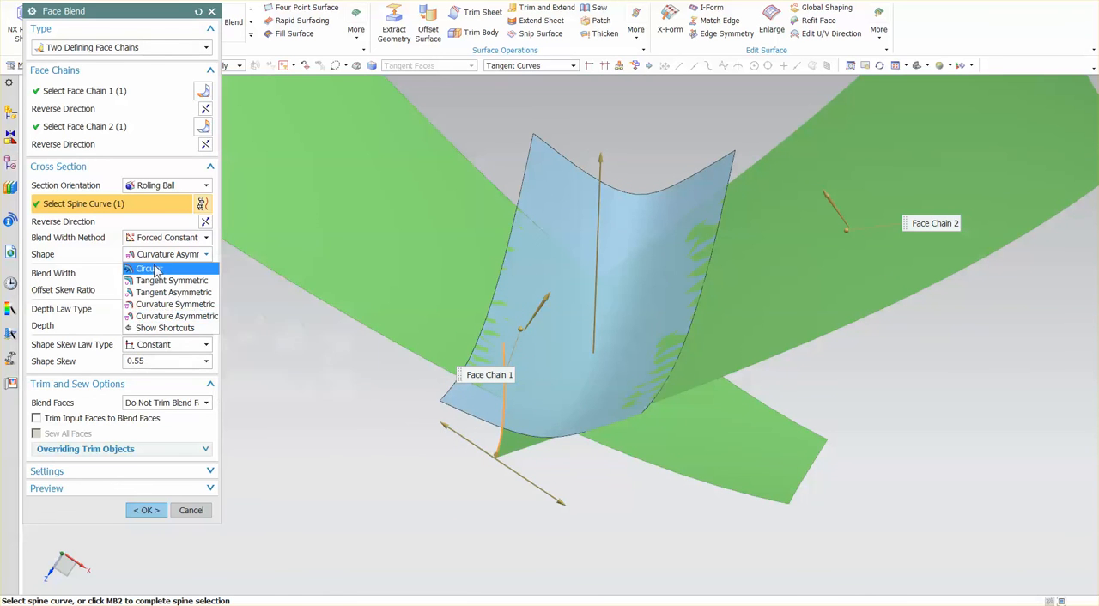
{"action": "left_click", "coordinate": [146, 268]}
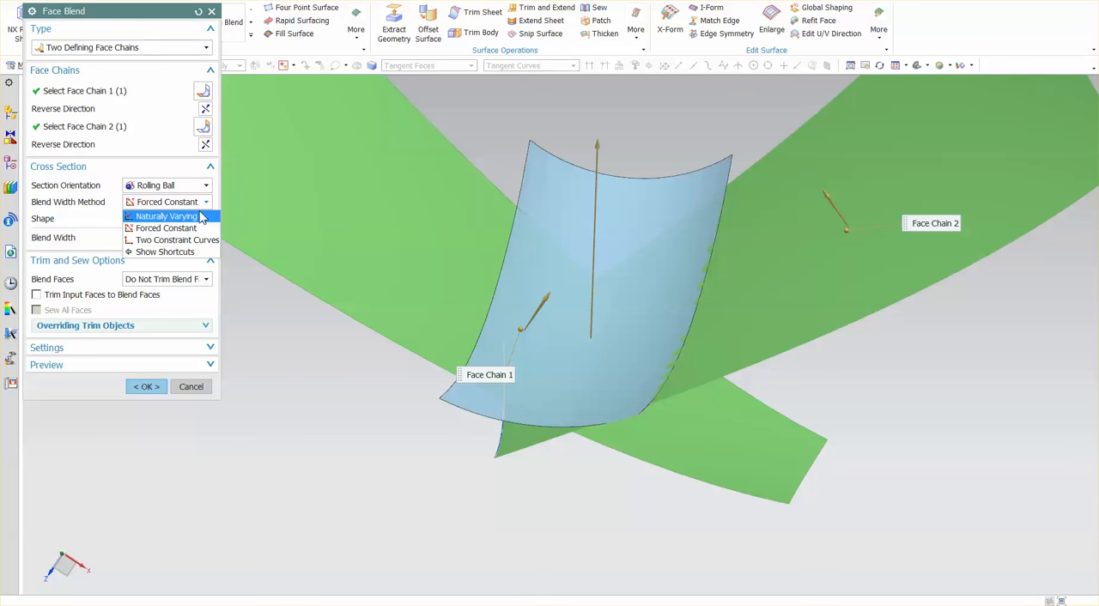
Step: Set naturally varying width and a tangent symmetric shape, then adjust the boundary radius from about 180 mm
{"action": "left_click", "coordinate": [163, 215]}
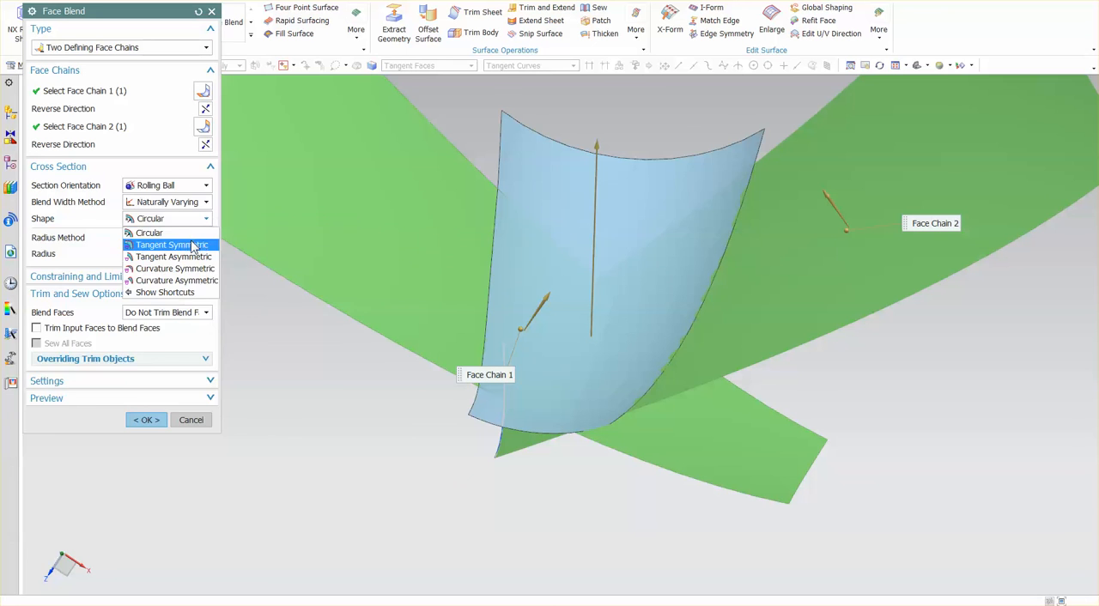
{"action": "left_click", "coordinate": [170, 245]}
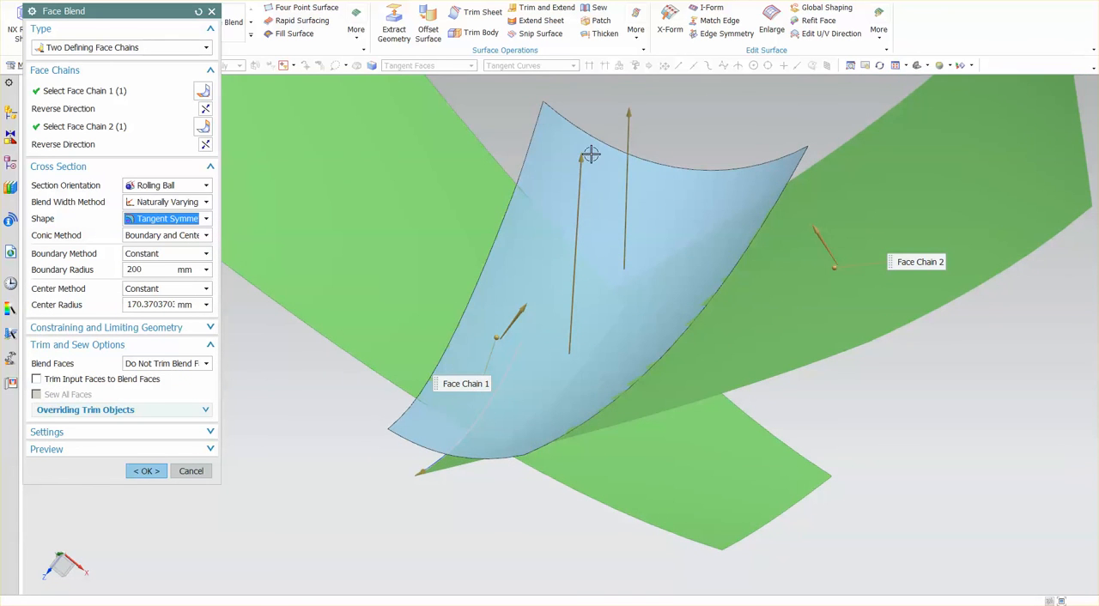
{"action": "left_click_drag", "start_coordinate": [591, 154], "coordinate": [574, 185]}
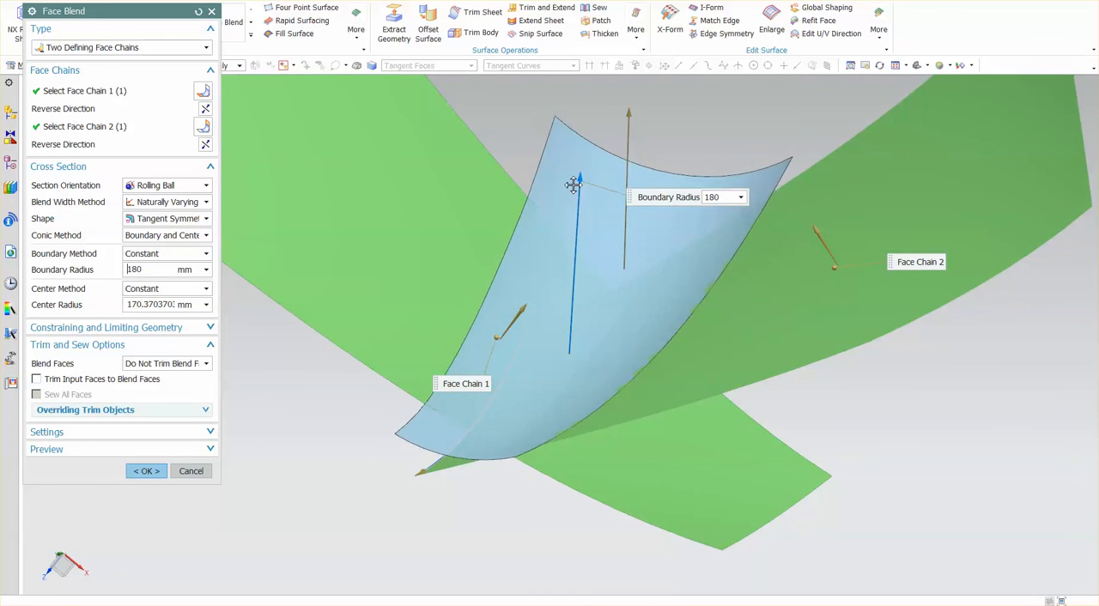
{"action": "left_click_drag", "start_coordinate": [574, 185], "coordinate": [628, 123]}
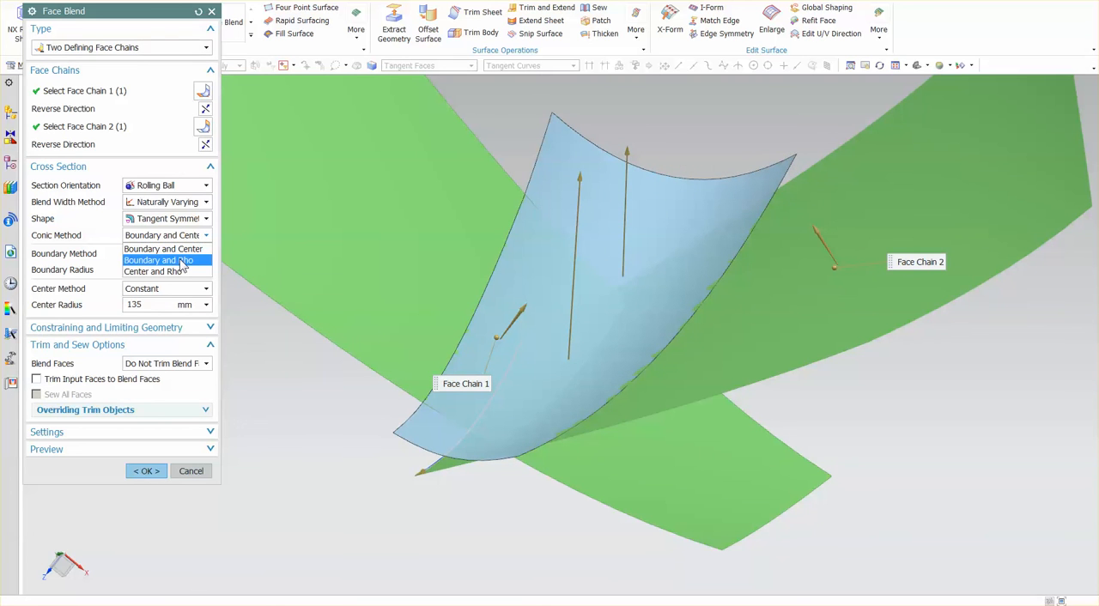
Step: Define the conic by boundary radius and rho (0.35 to 0.51), then switch to center radius and rho
{"action": "left_click", "coordinate": [159, 260]}
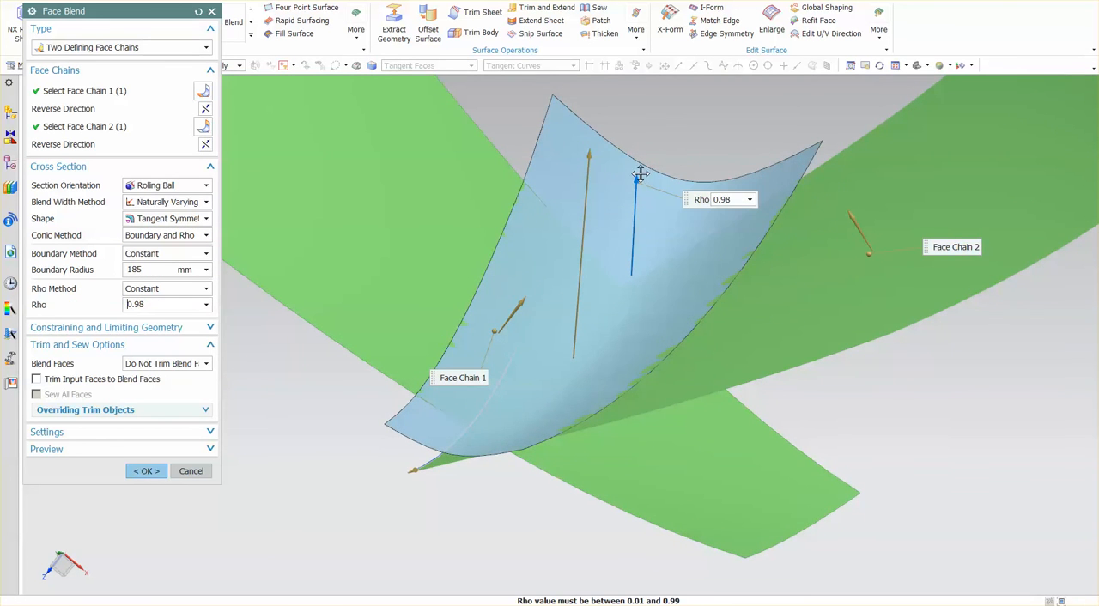
{"action": "left_click_drag", "start_coordinate": [640, 176], "coordinate": [642, 244]}
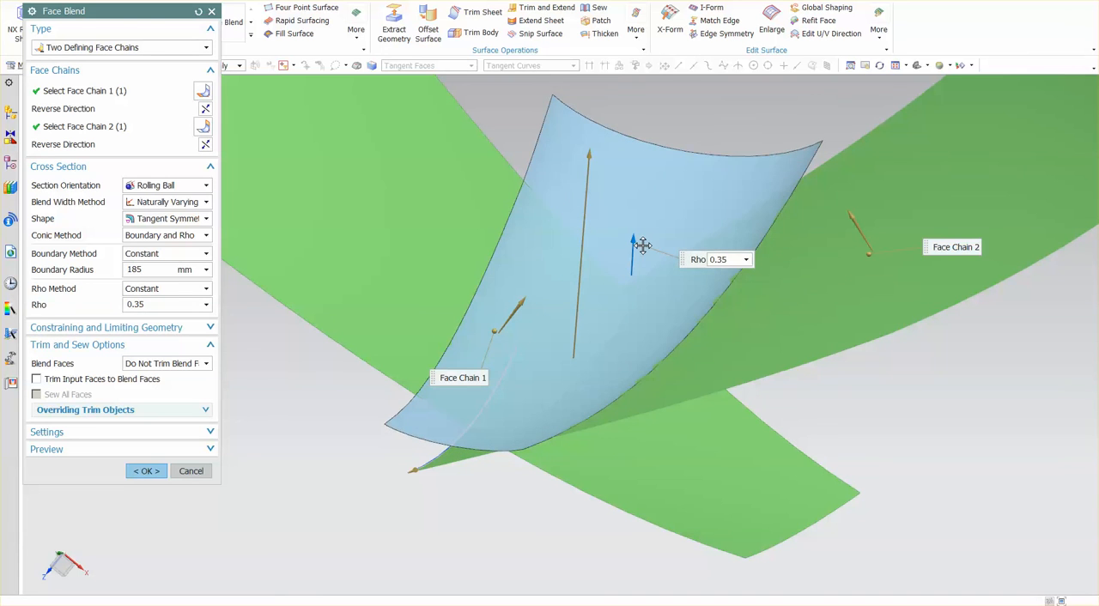
{"action": "left_click_drag", "start_coordinate": [642, 247], "coordinate": [634, 221]}
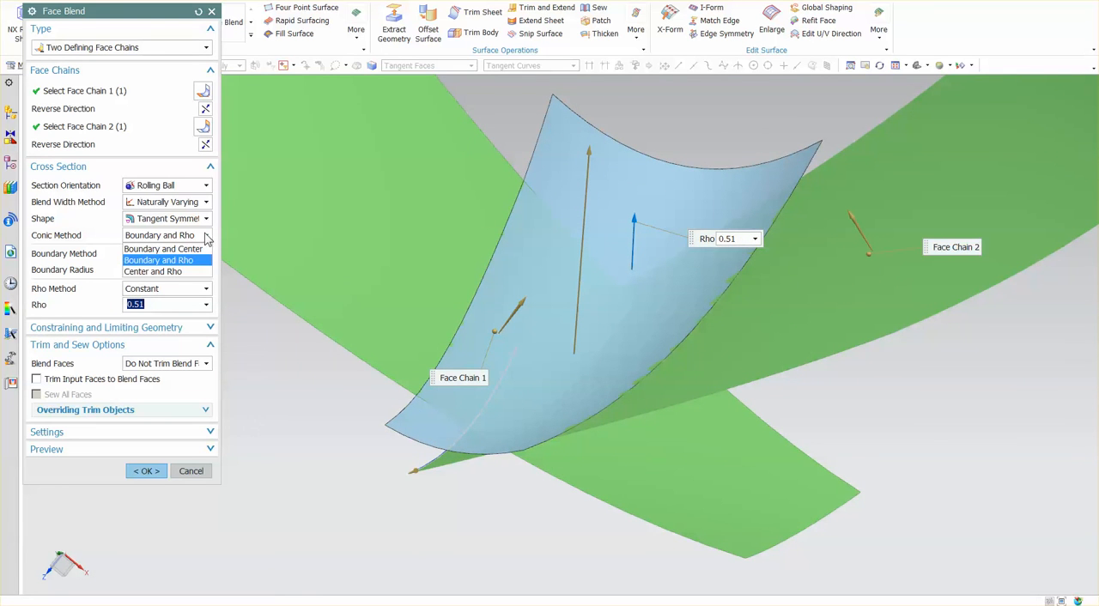
{"action": "left_click", "coordinate": [163, 271]}
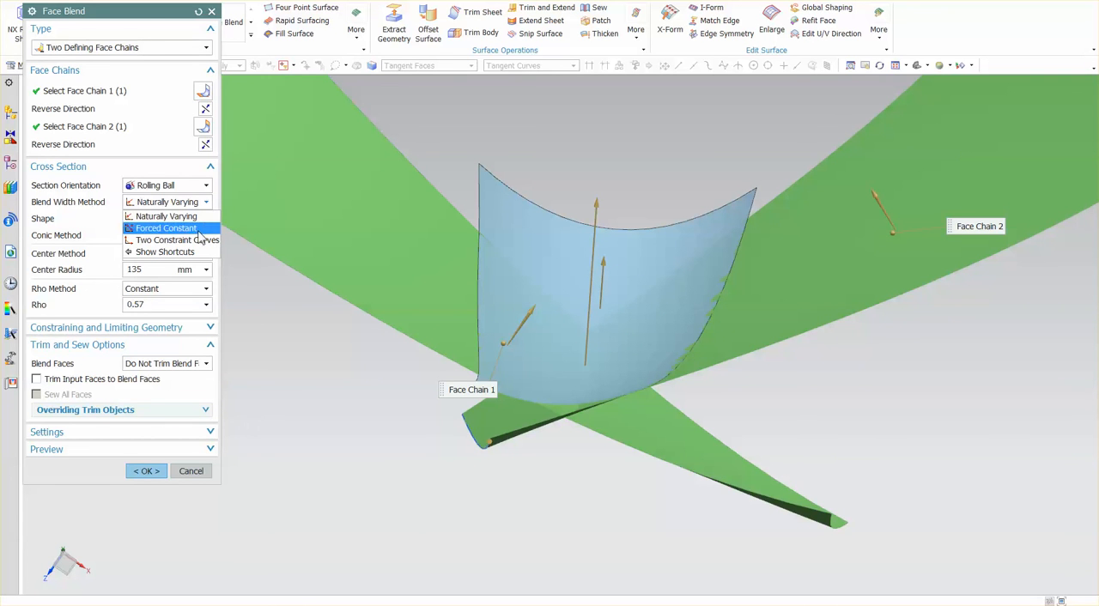
Step: Set the blend to constant width and hide the earlier blend sheet
{"action": "left_click", "coordinate": [176, 239]}
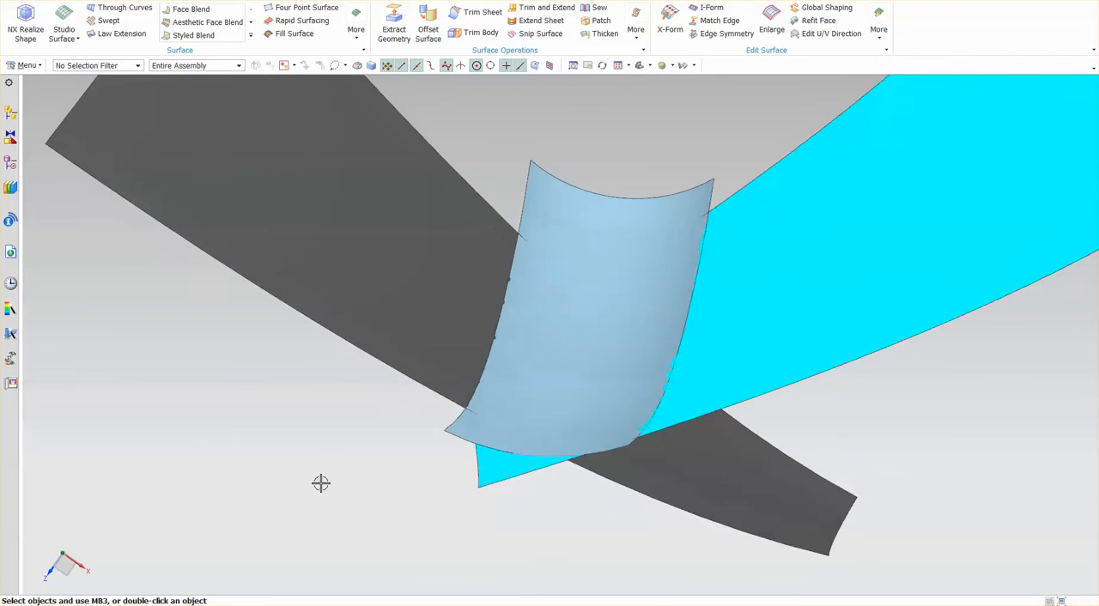
{"action": "right_click", "coordinate": [584, 301]}
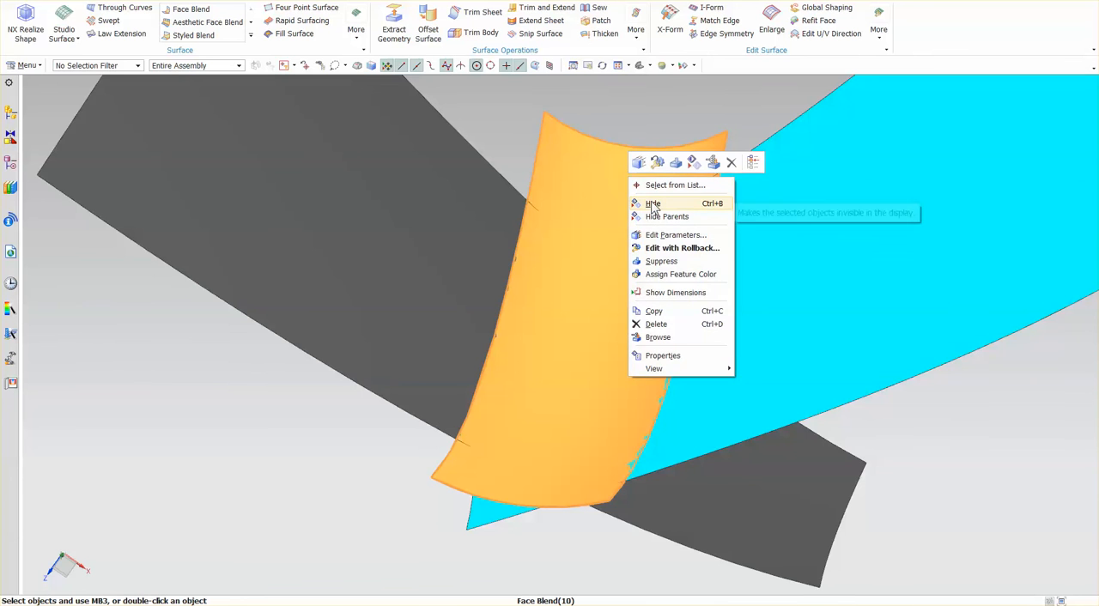
{"action": "left_click", "coordinate": [653, 203]}
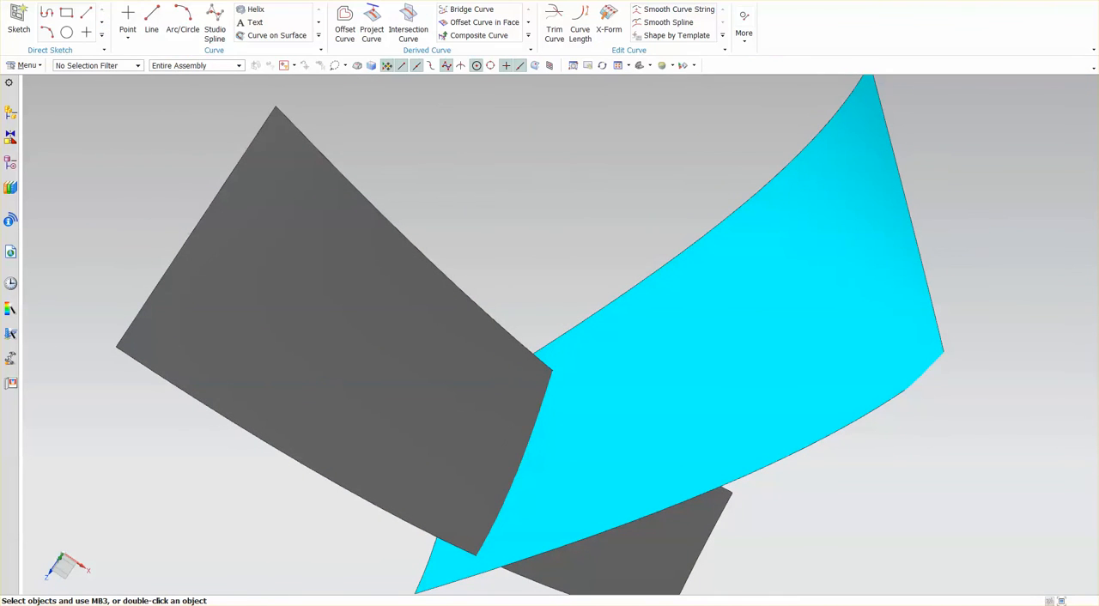
Step: Draw a curve on the grey sheet with a point on its edge, then finish
{"action": "left_click", "coordinate": [277, 36]}
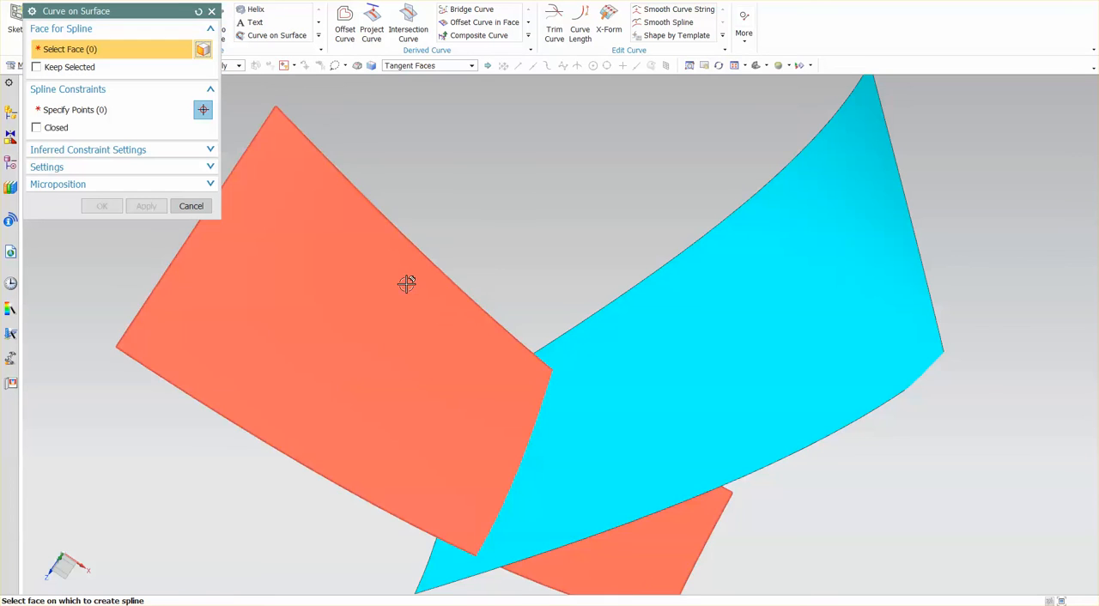
{"action": "left_click", "coordinate": [390, 280]}
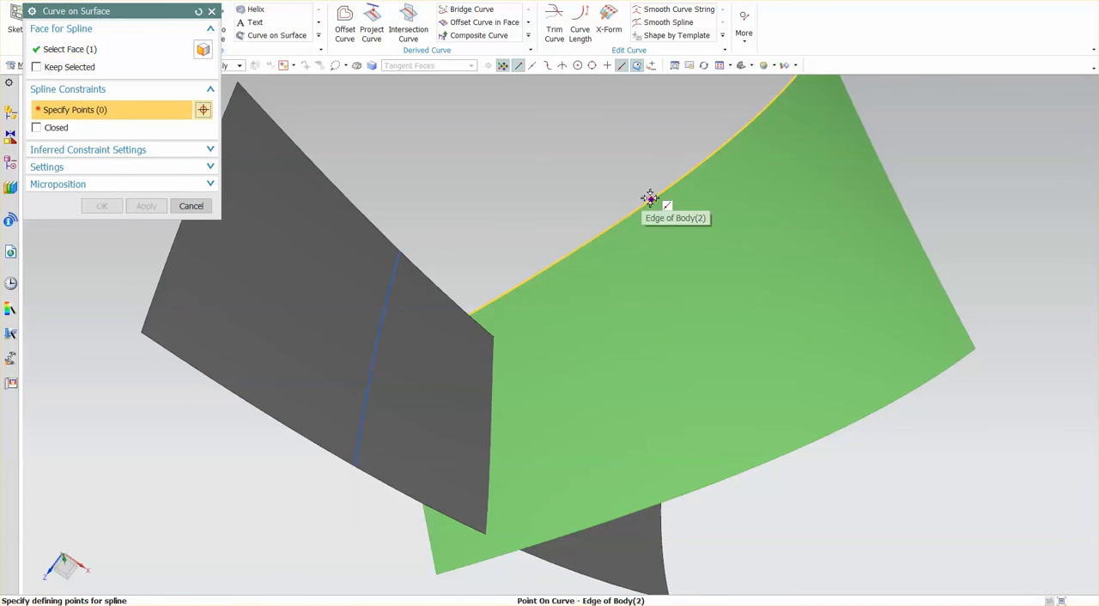
{"action": "left_click", "coordinate": [622, 516]}
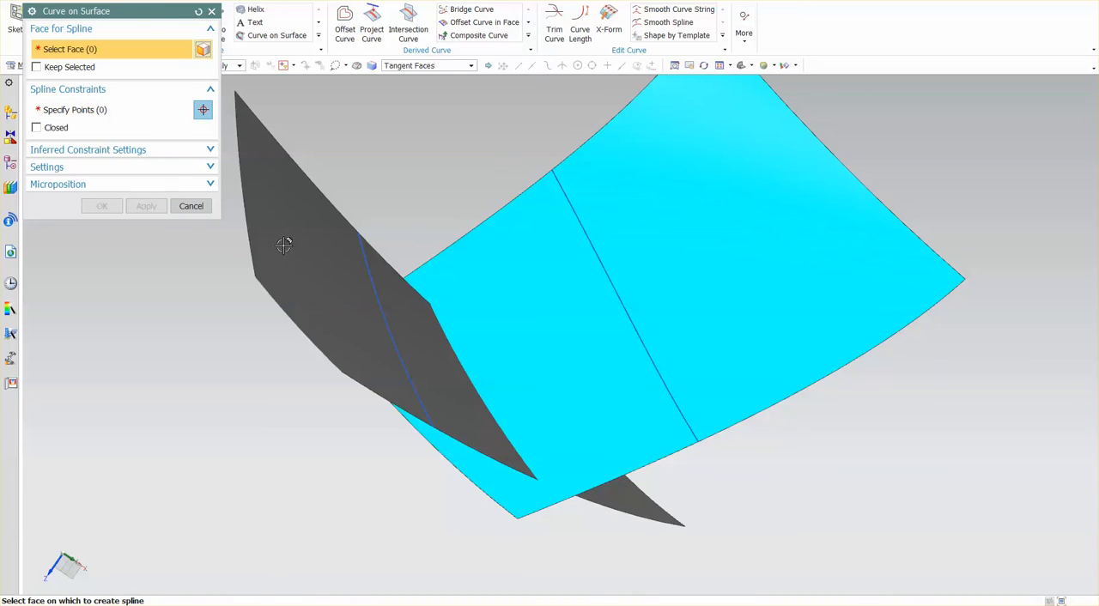
{"action": "left_click", "coordinate": [191, 206]}
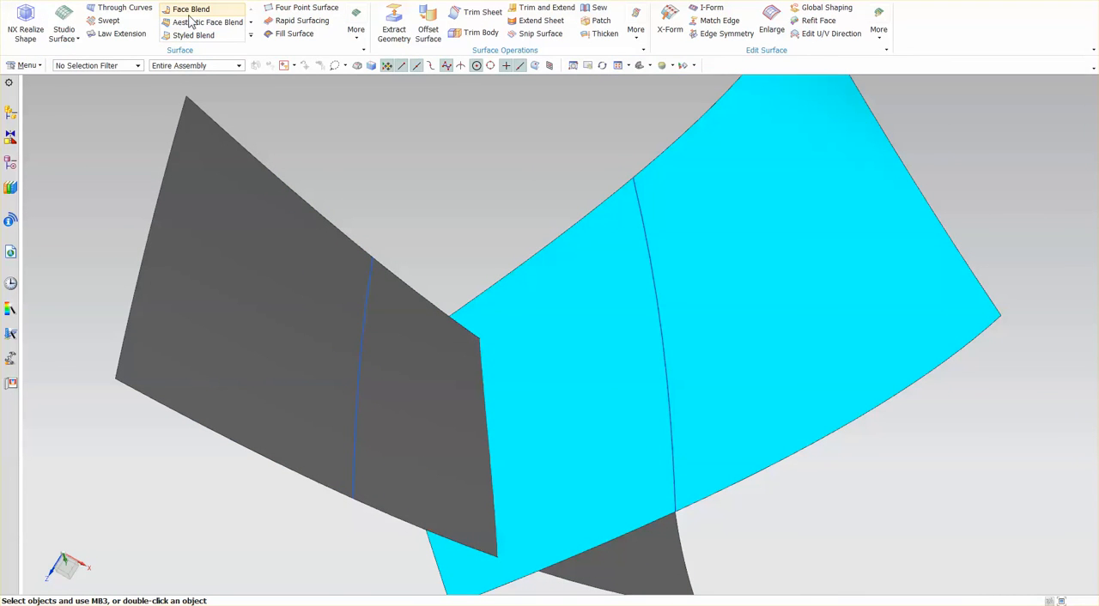
Step: Face-blend the grey sheet using Two Constraint Curves on both sheet curves, with Trim Input Faces on
{"action": "left_click", "coordinate": [190, 9]}
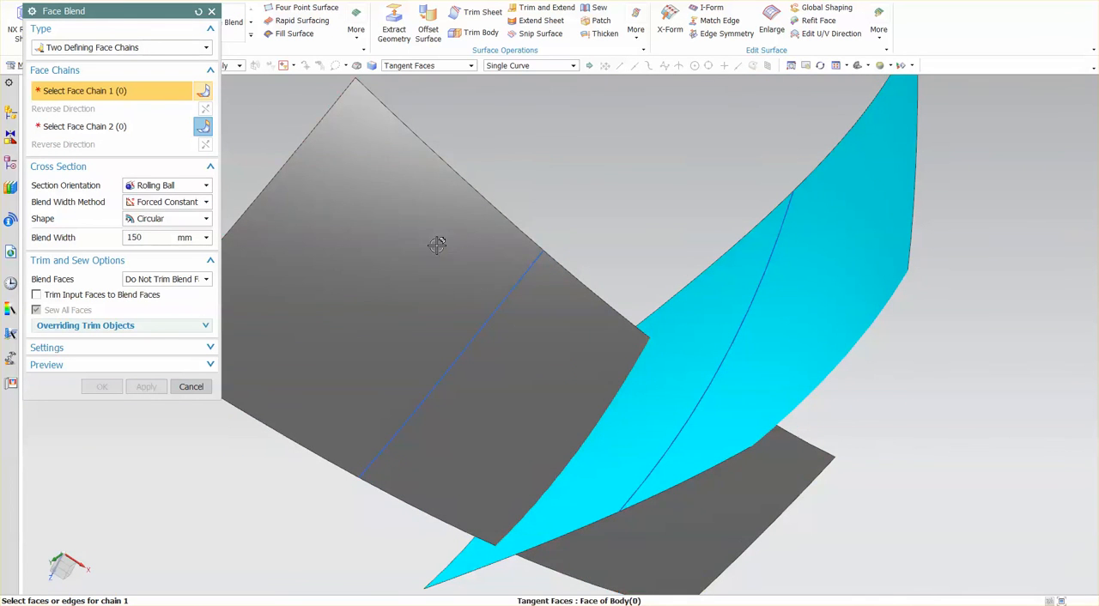
{"action": "left_click", "coordinate": [437, 245]}
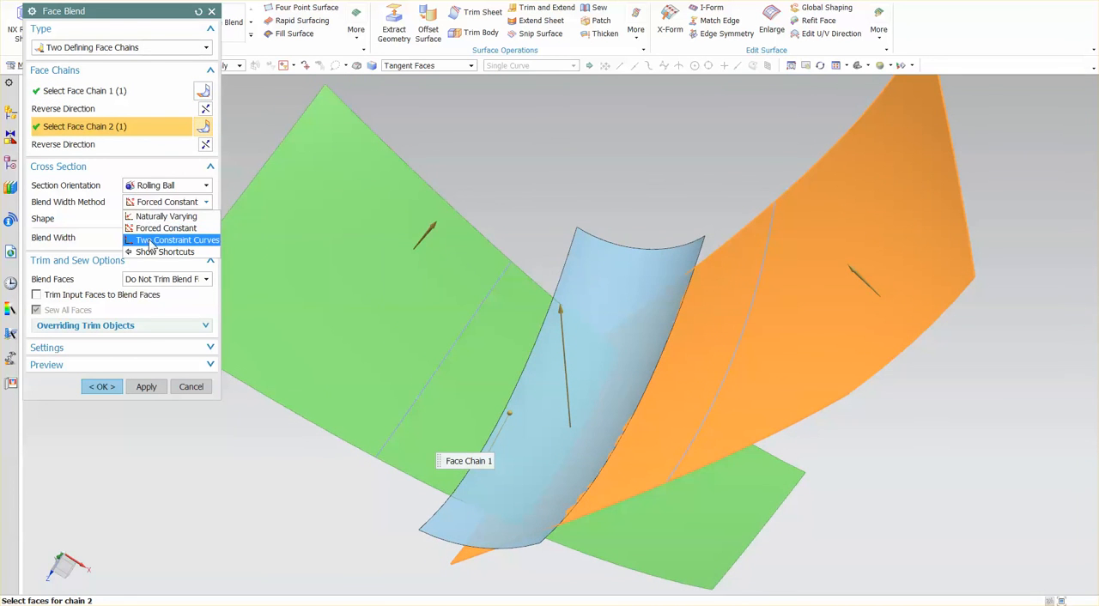
{"action": "left_click", "coordinate": [176, 240]}
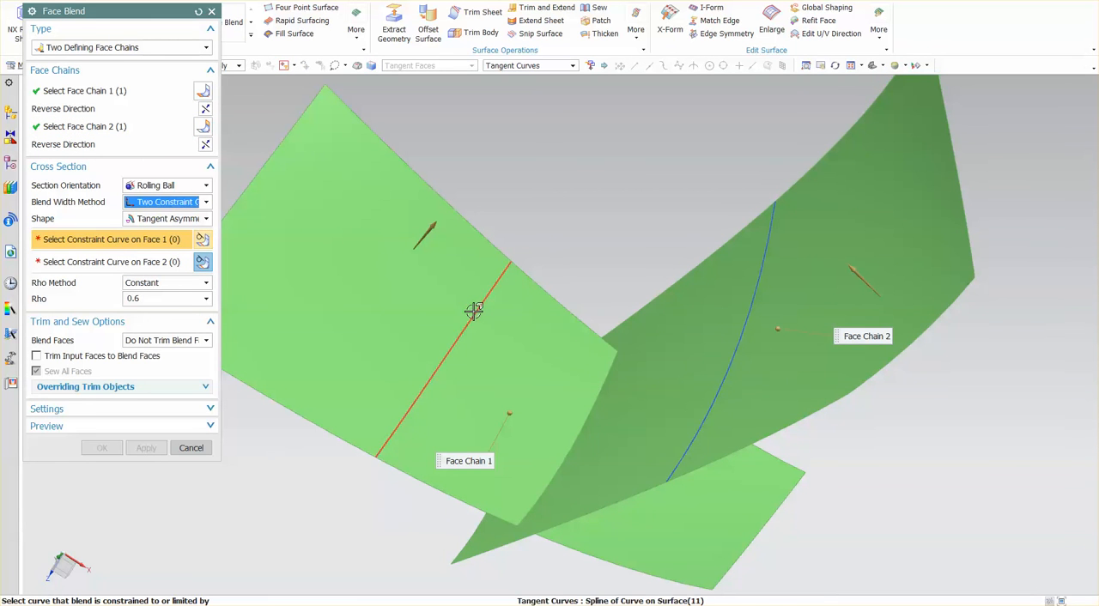
{"action": "left_click", "coordinate": [473, 309]}
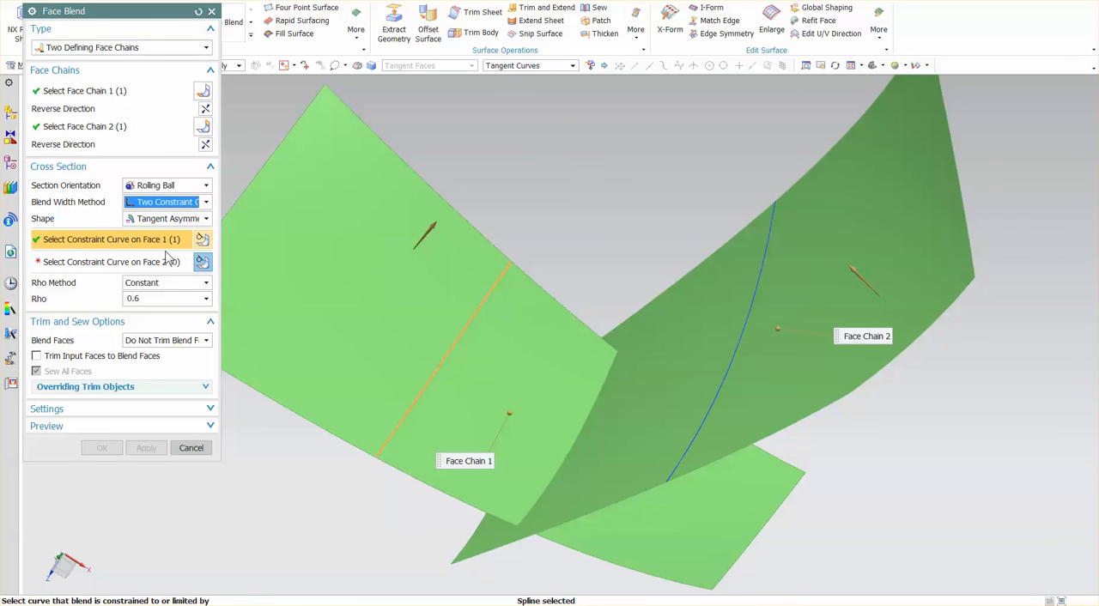
{"action": "left_click", "coordinate": [645, 229]}
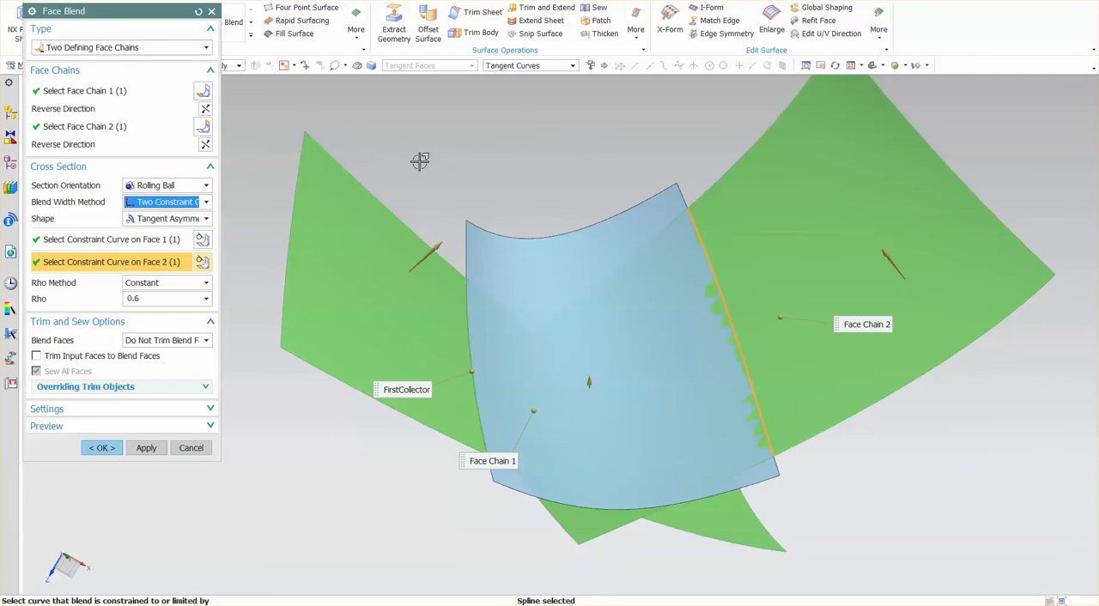
{"action": "mouse_move", "coordinate": [468, 188]}
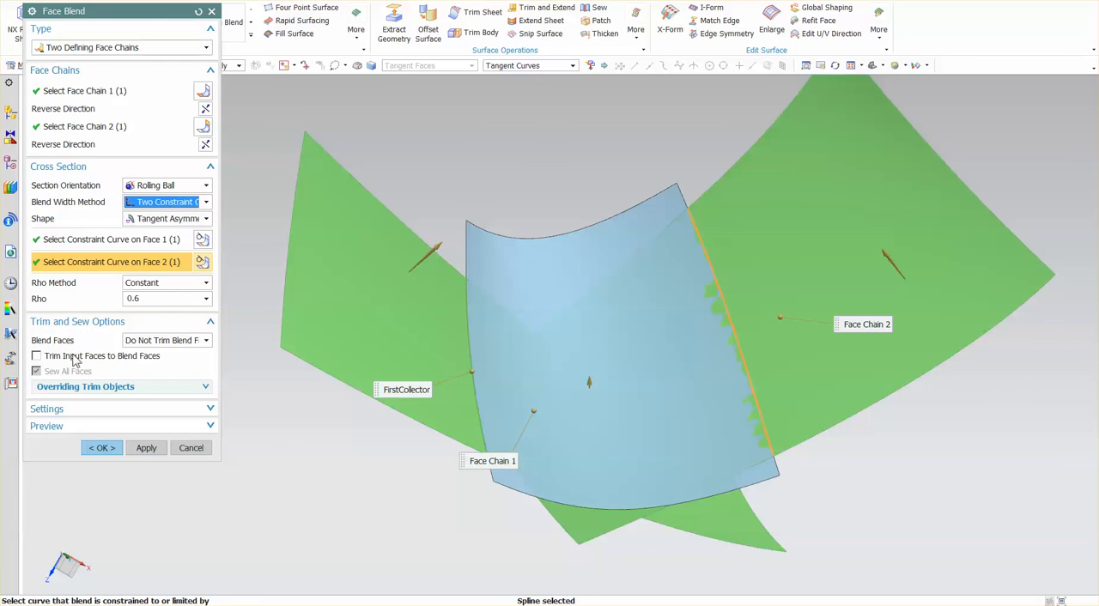
{"action": "left_click", "coordinate": [36, 355]}
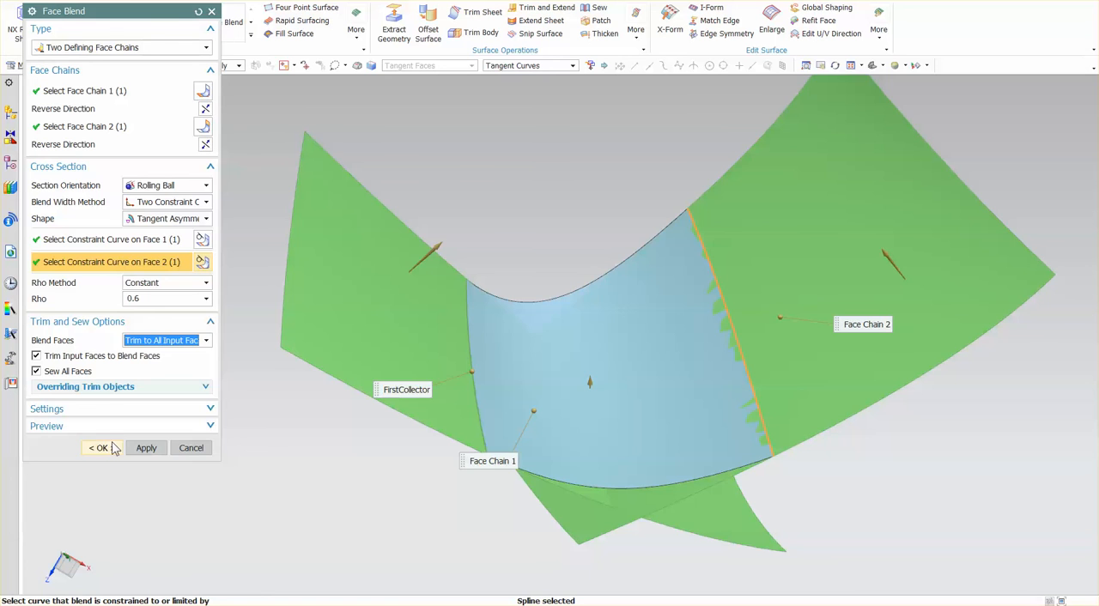
{"action": "left_click", "coordinate": [100, 448]}
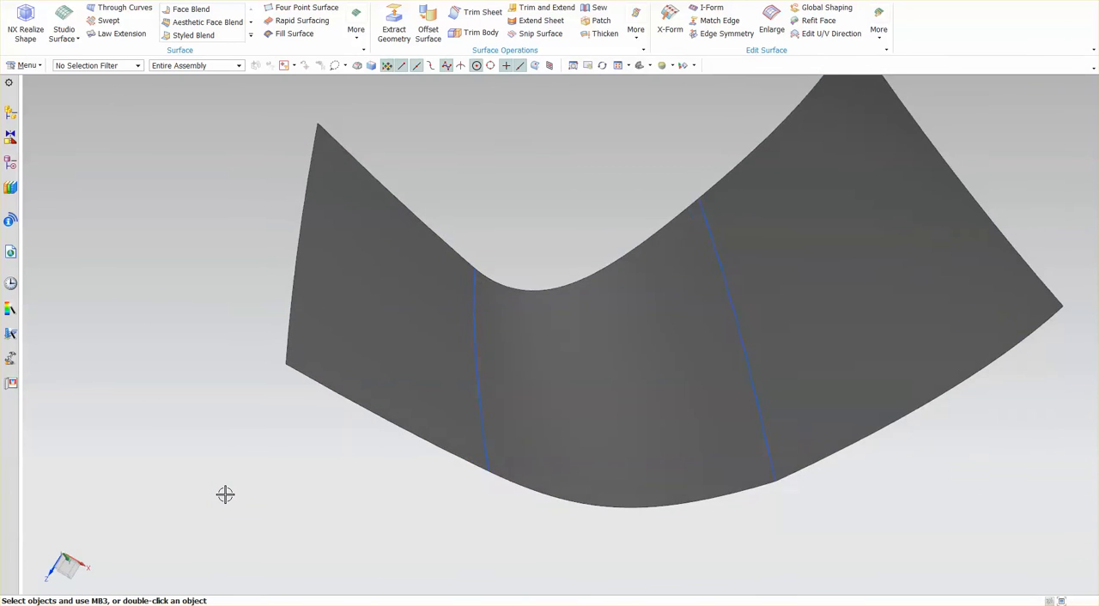
{"action": "left_click_drag", "start_coordinate": [225, 493], "coordinate": [680, 455]}
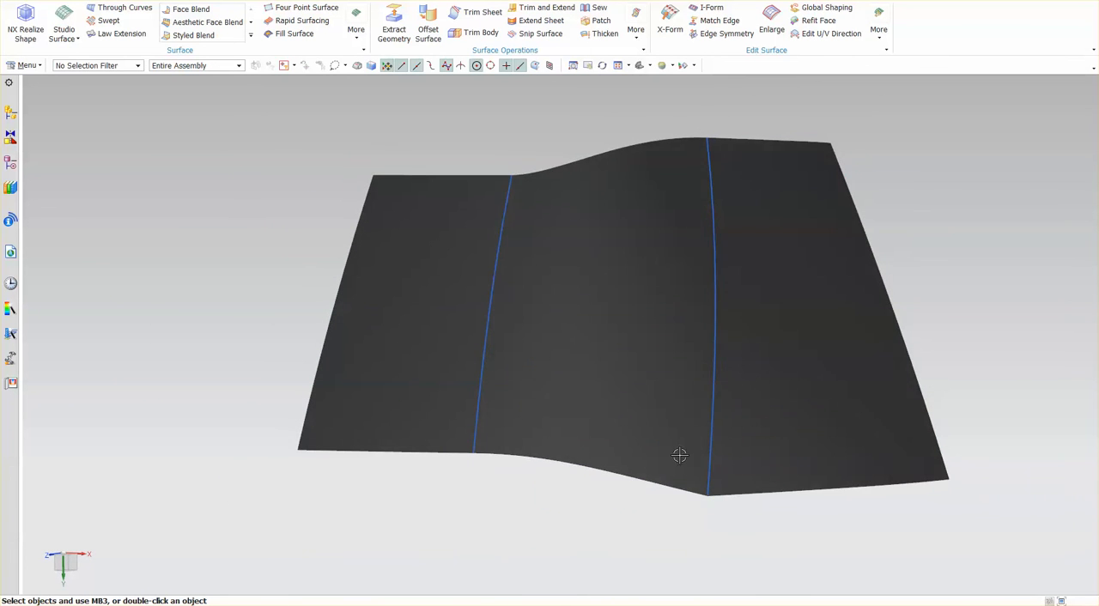
{"action": "mouse_move", "coordinate": [712, 447]}
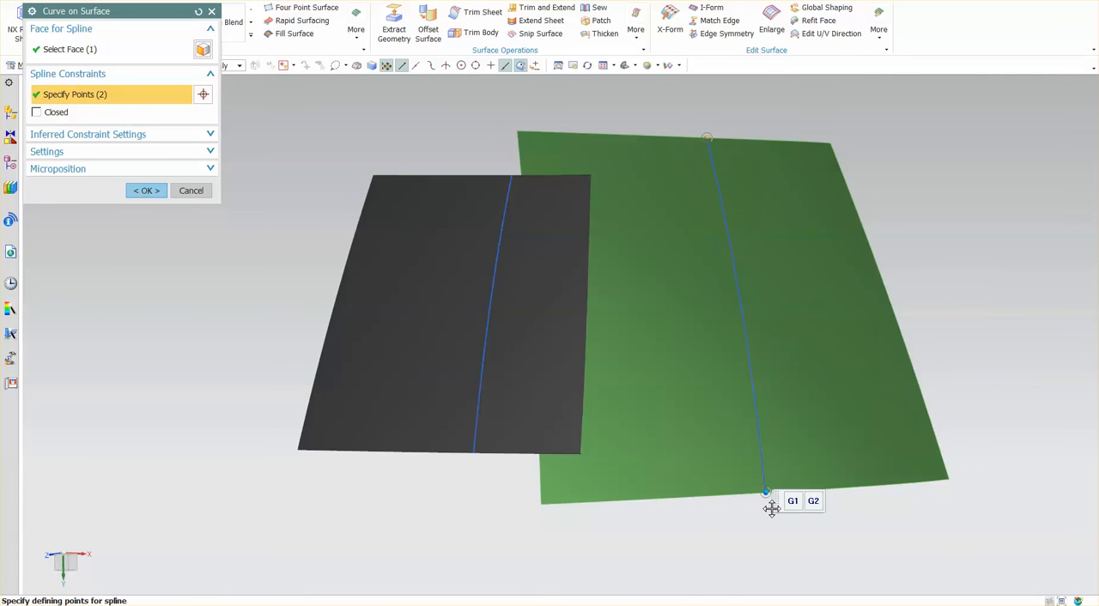
{"action": "left_click", "coordinate": [144, 190]}
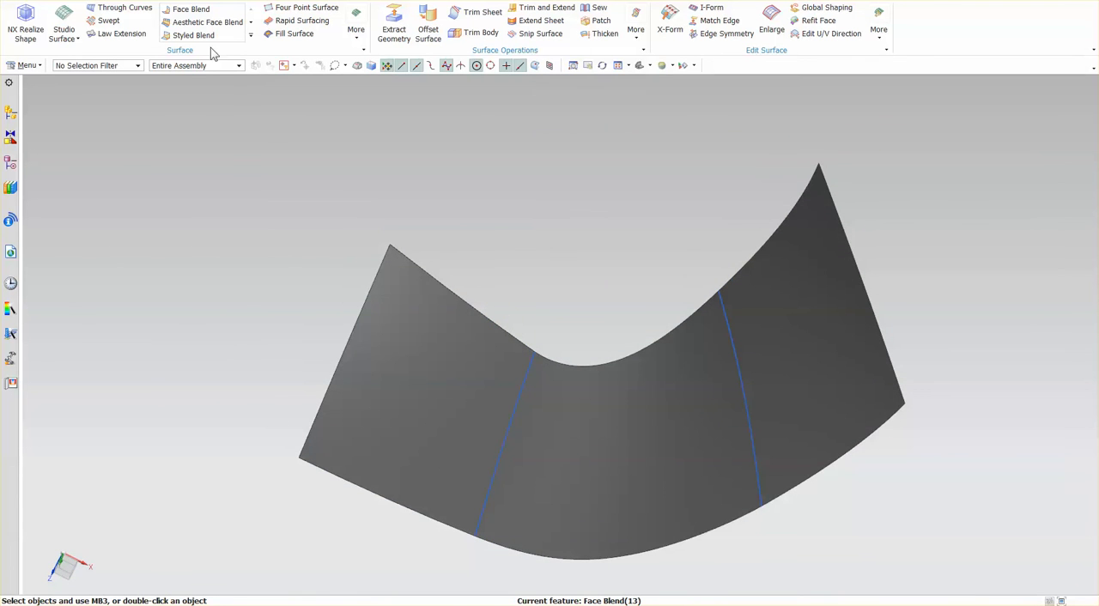
Step: Start a Face Blend with Two Defining Face Chains, Rolling Ball orientation, and naturally varying width
{"action": "left_click", "coordinate": [190, 9]}
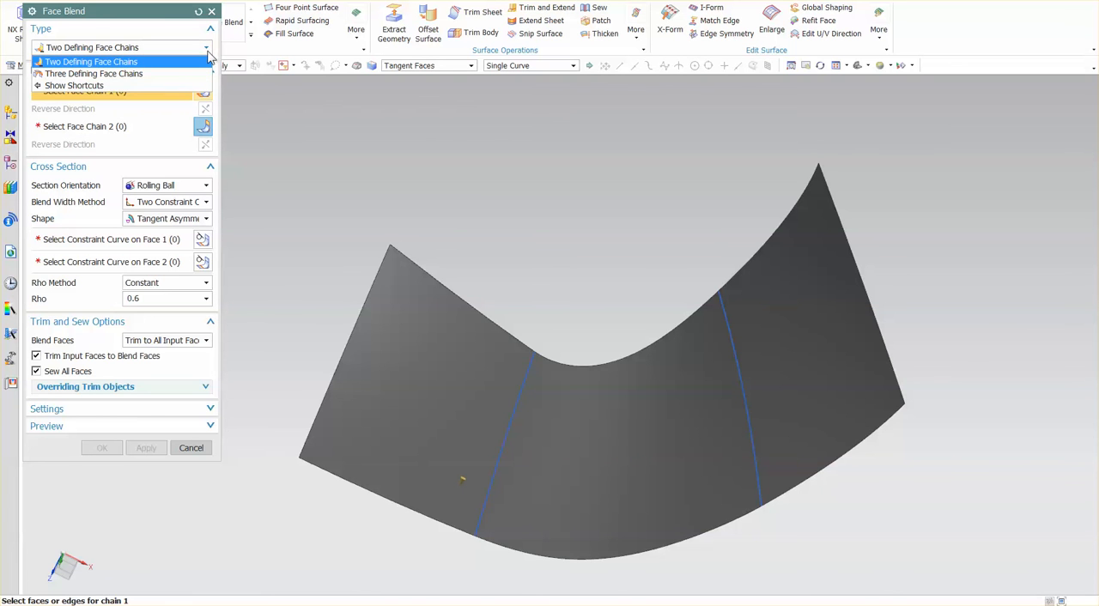
{"action": "mouse_move", "coordinate": [137, 68]}
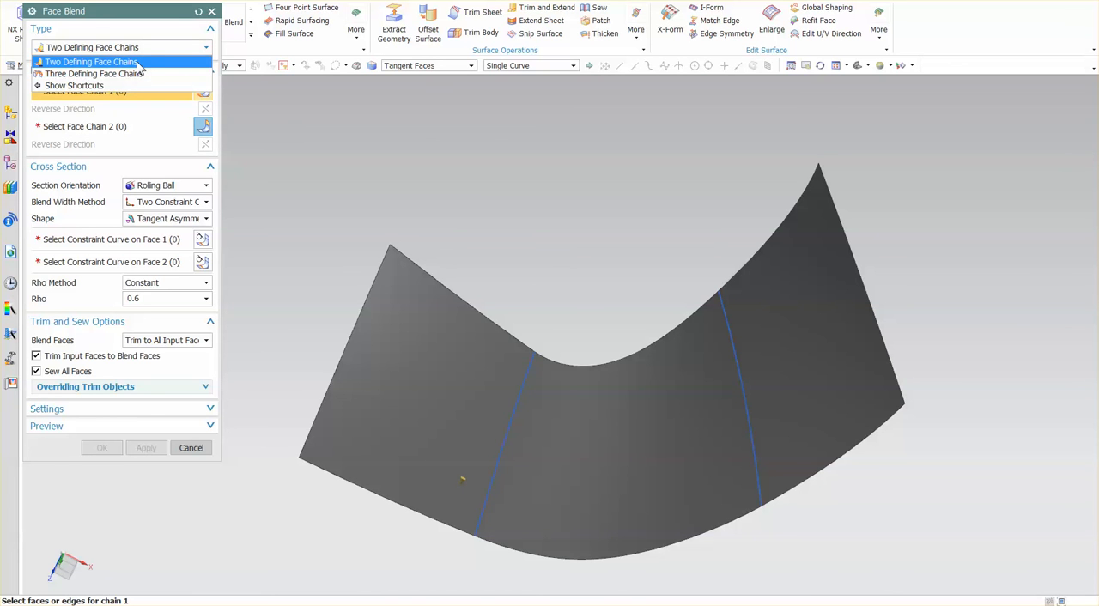
{"action": "left_click", "coordinate": [92, 61]}
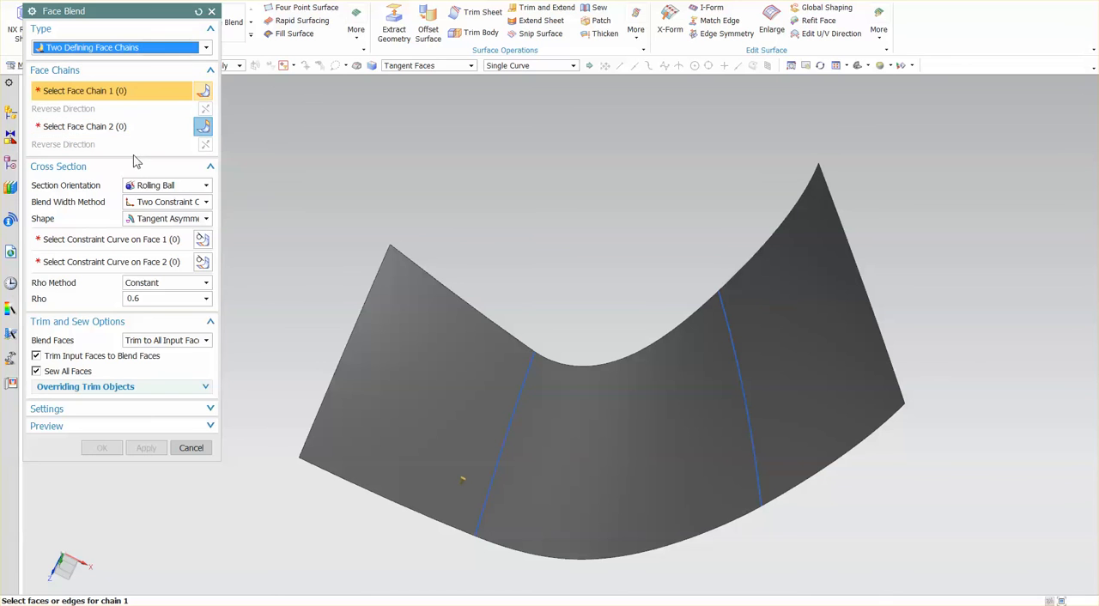
{"action": "left_click", "coordinate": [111, 239]}
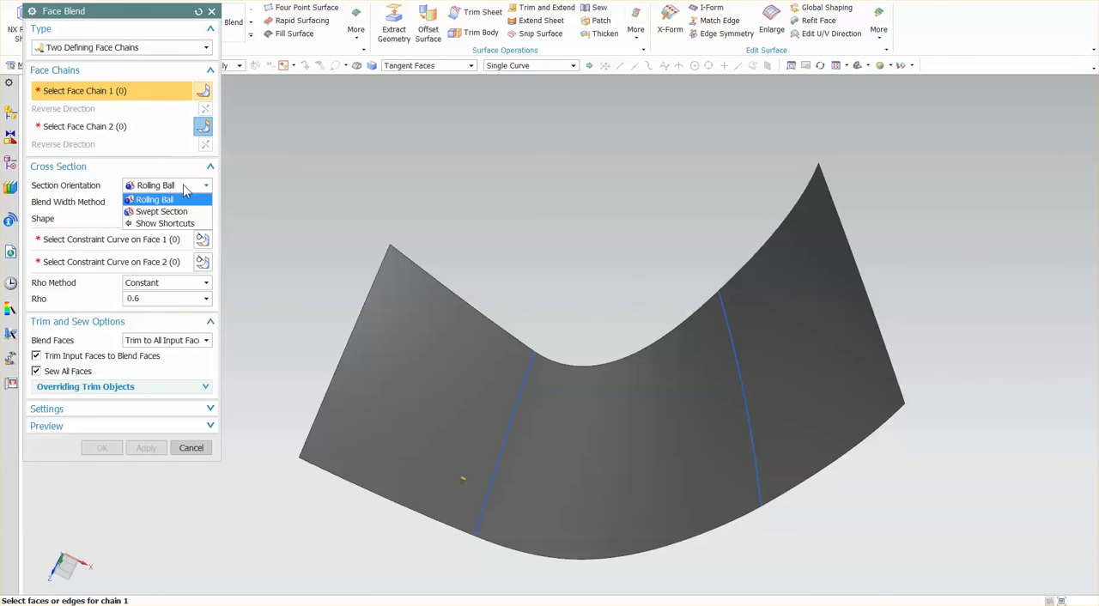
{"action": "mouse_move", "coordinate": [172, 176]}
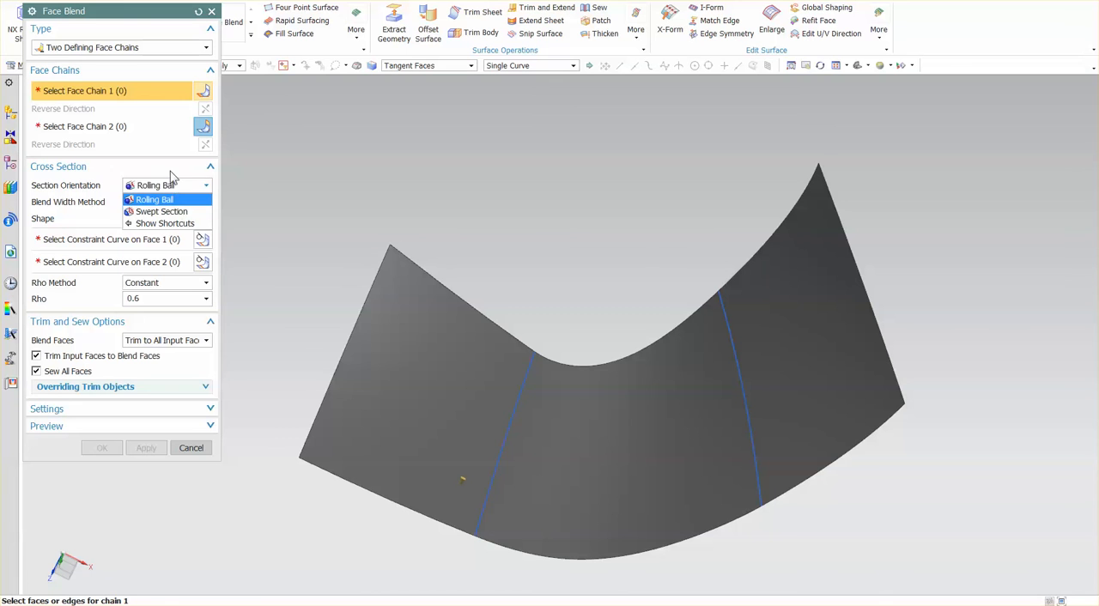
{"action": "left_click", "coordinate": [155, 199]}
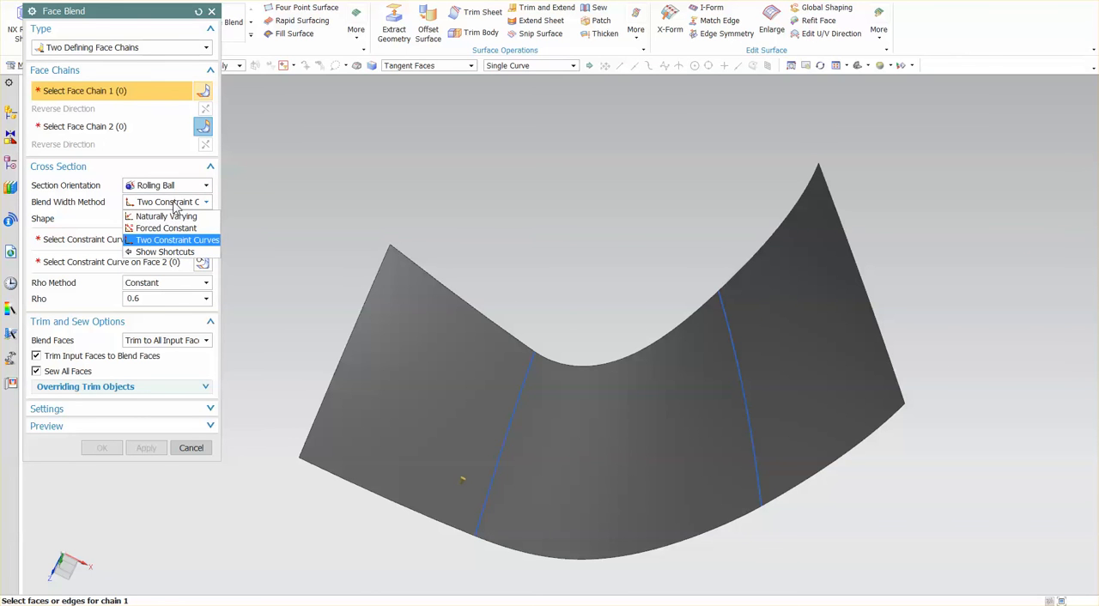
{"action": "left_click", "coordinate": [165, 215]}
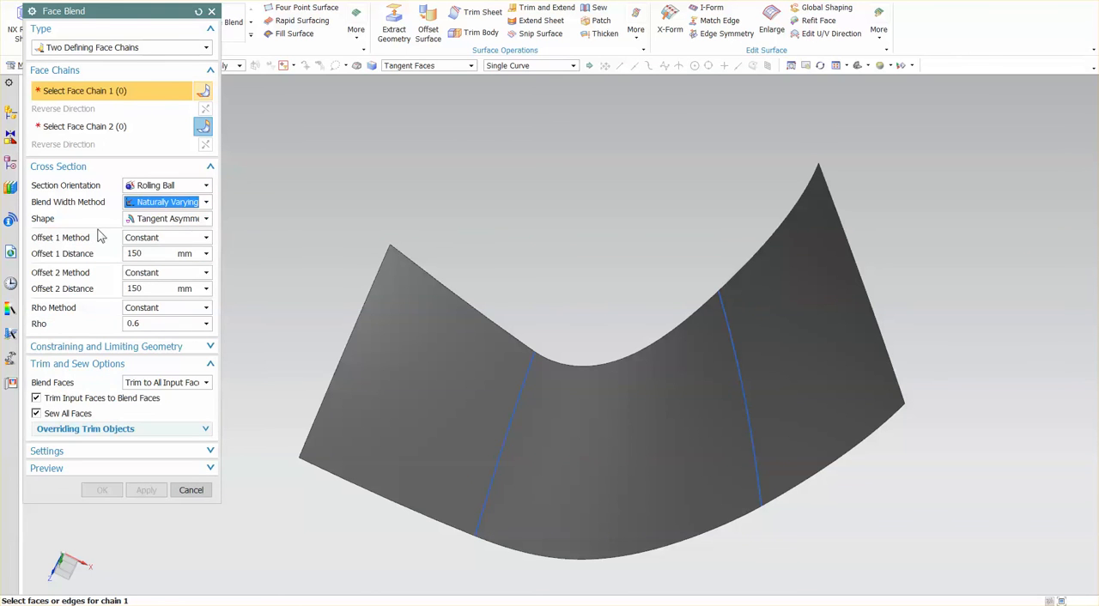
{"action": "mouse_move", "coordinate": [116, 265]}
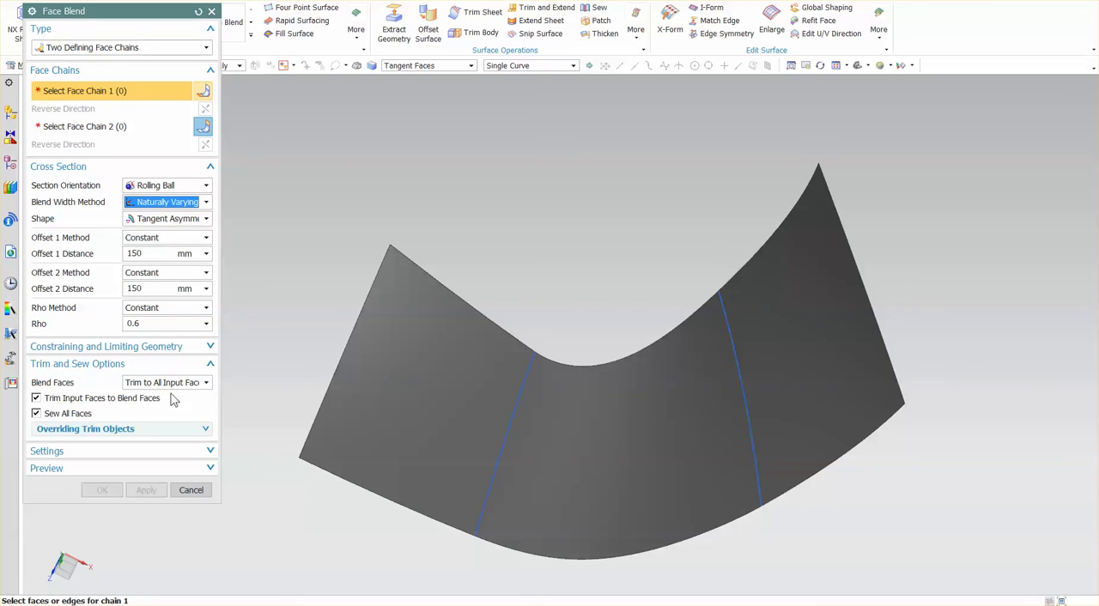
{"action": "mouse_move", "coordinate": [145, 401]}
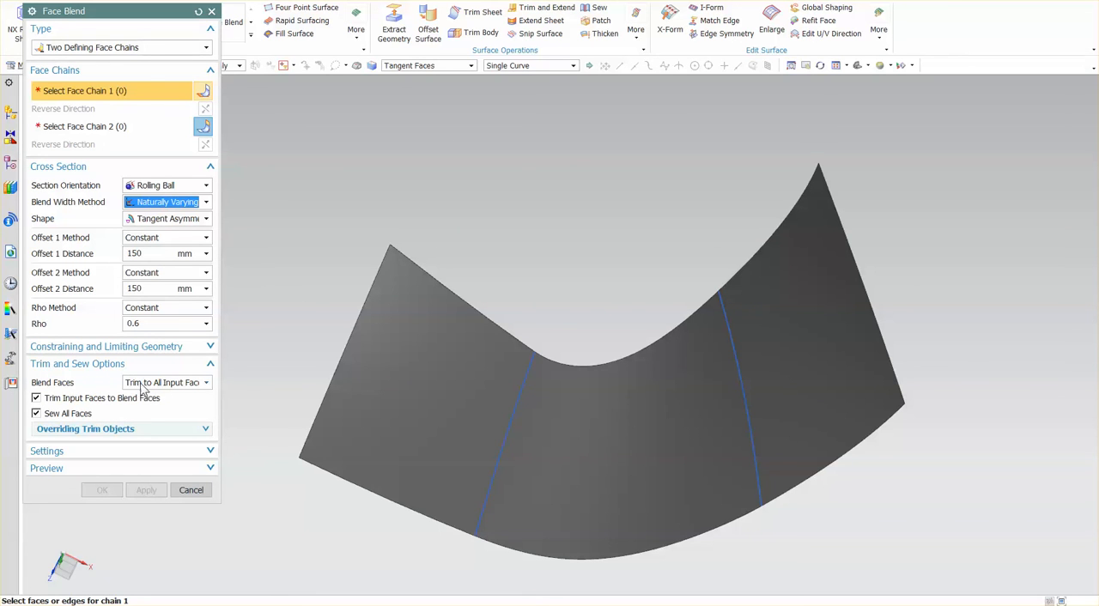
{"action": "mouse_move", "coordinate": [673, 341]}
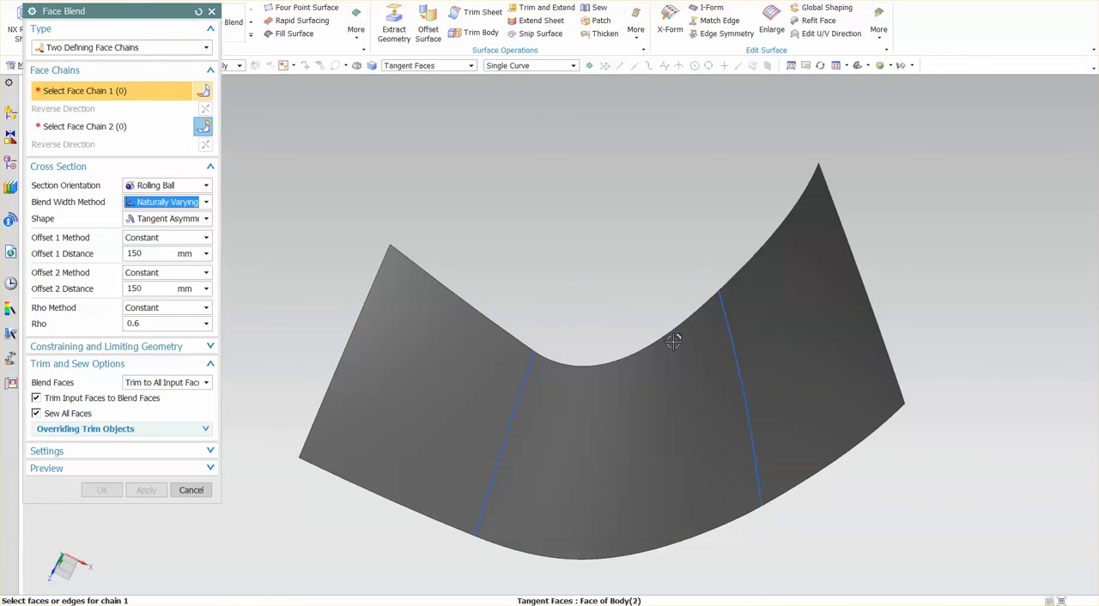